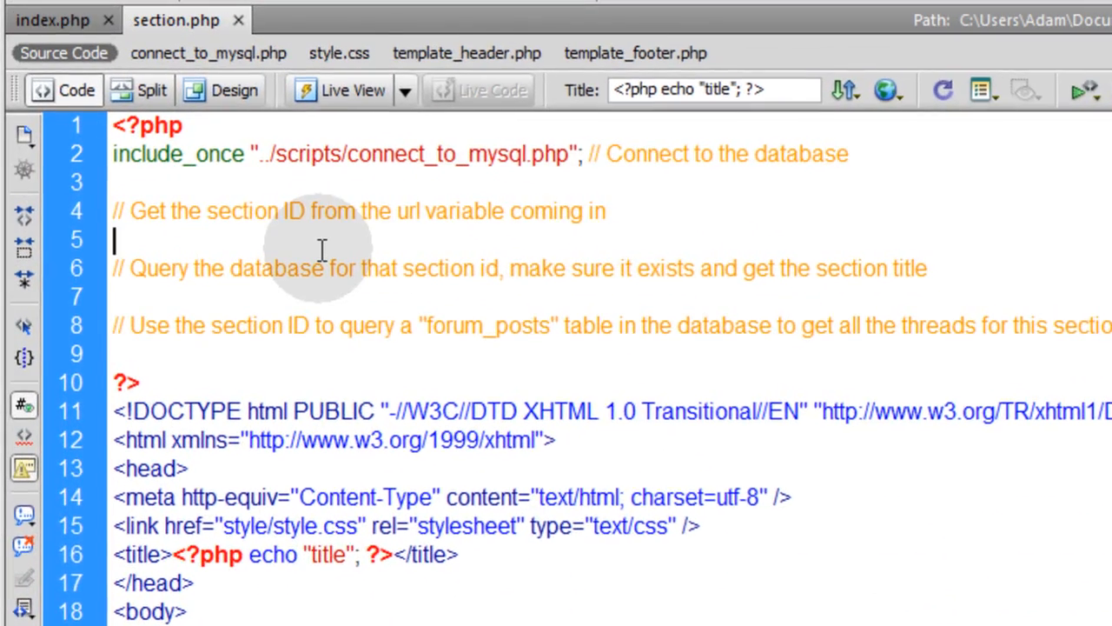
Write an empty if ( ) { } else { } skeleton below the 'Get the section ID' comment.
{"action": "type", "text": "if"}
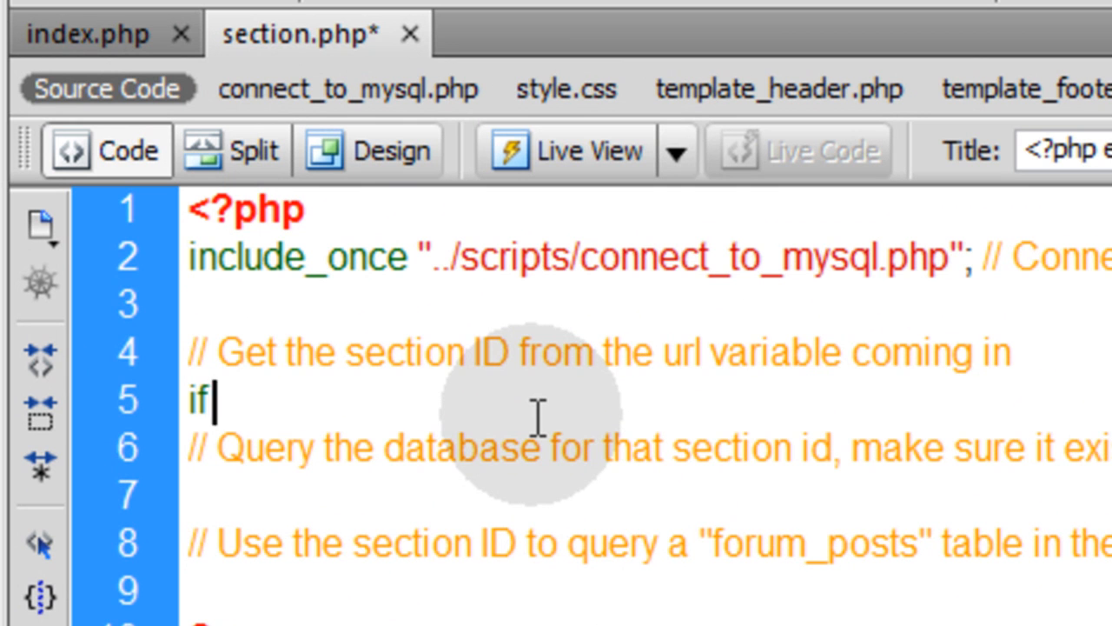
{"action": "type", "text": "()"}
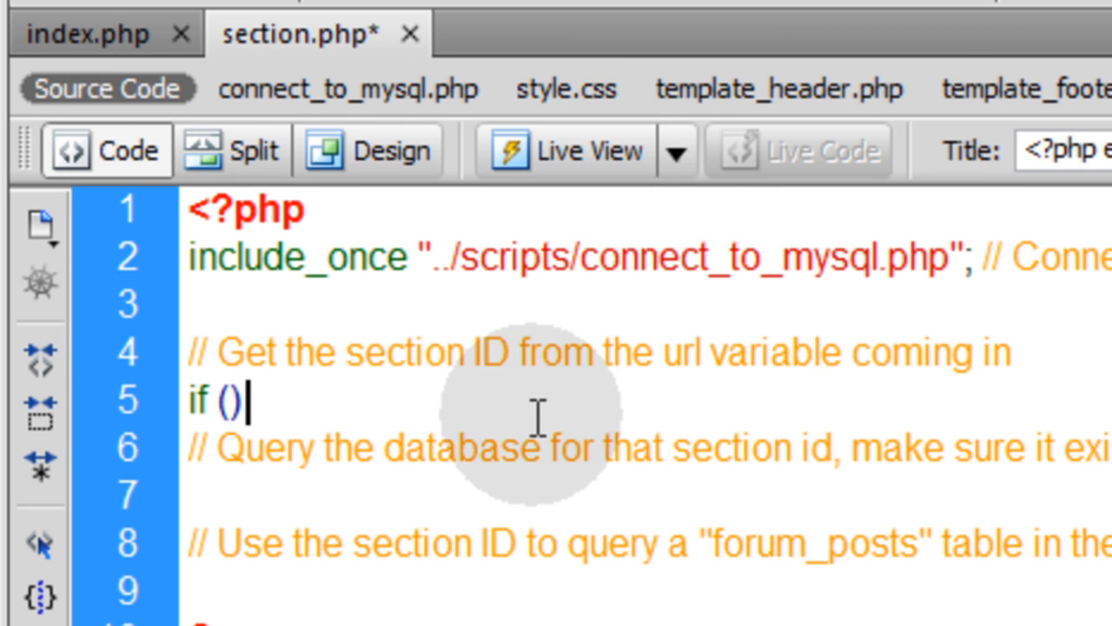
{"action": "type", "text": "{"}
{"action": "type", "text": "}"}
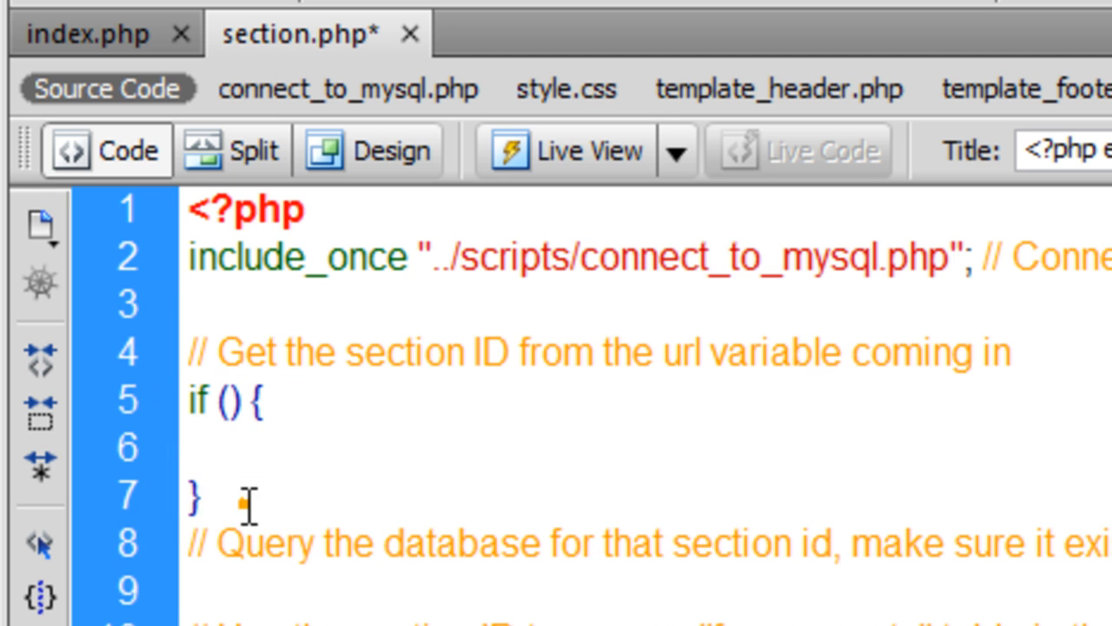
{"action": "type", "text": "els"}
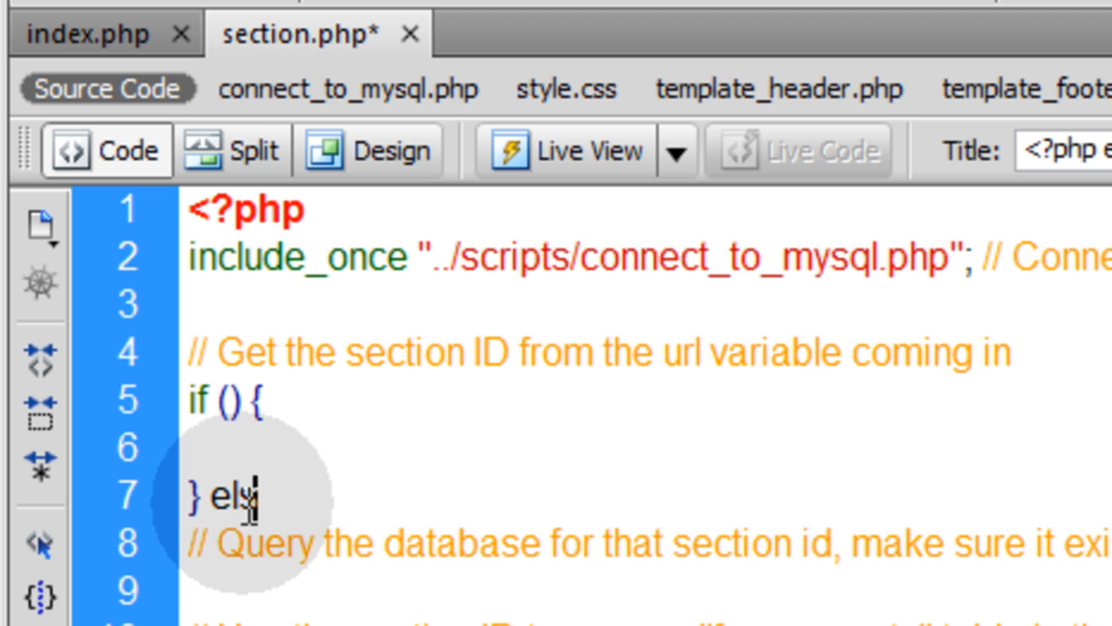
{"action": "type", "text": "e {"}
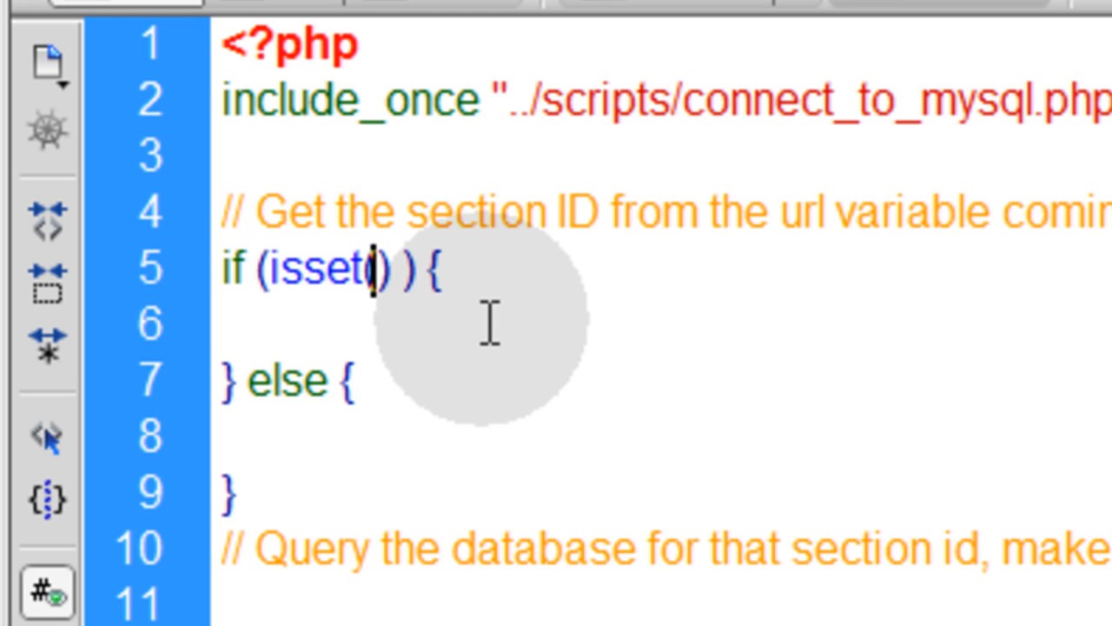
Fill the condition as isset($_GET['id']) && $_GET['id'] != "" and move into the if body.
{"action": "type", "text": "$_GET['"}
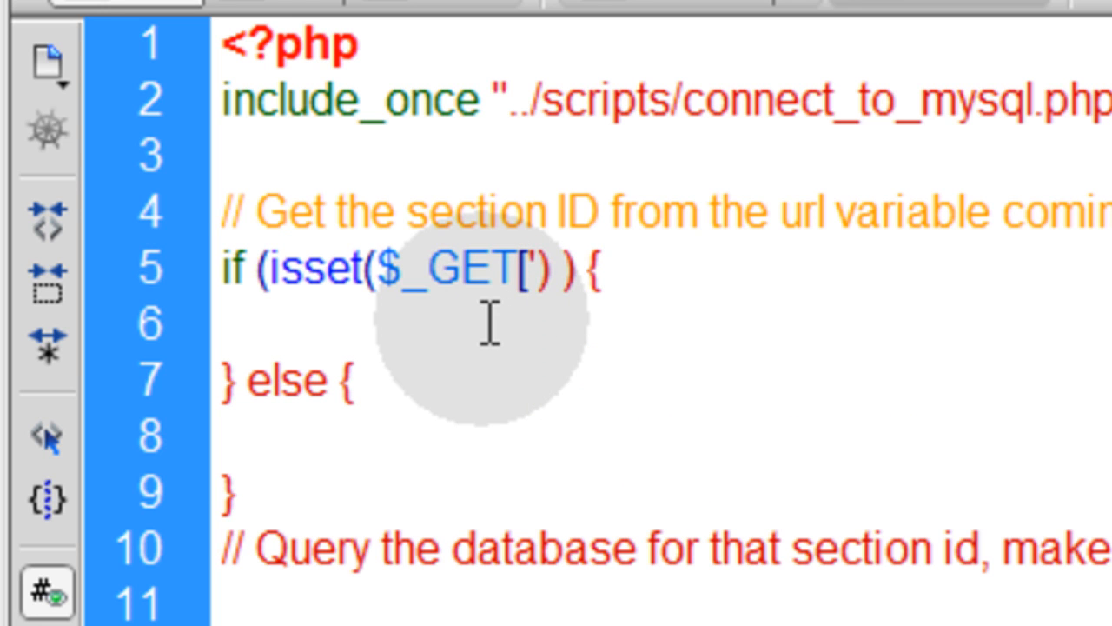
{"action": "type", "text": "id']"}
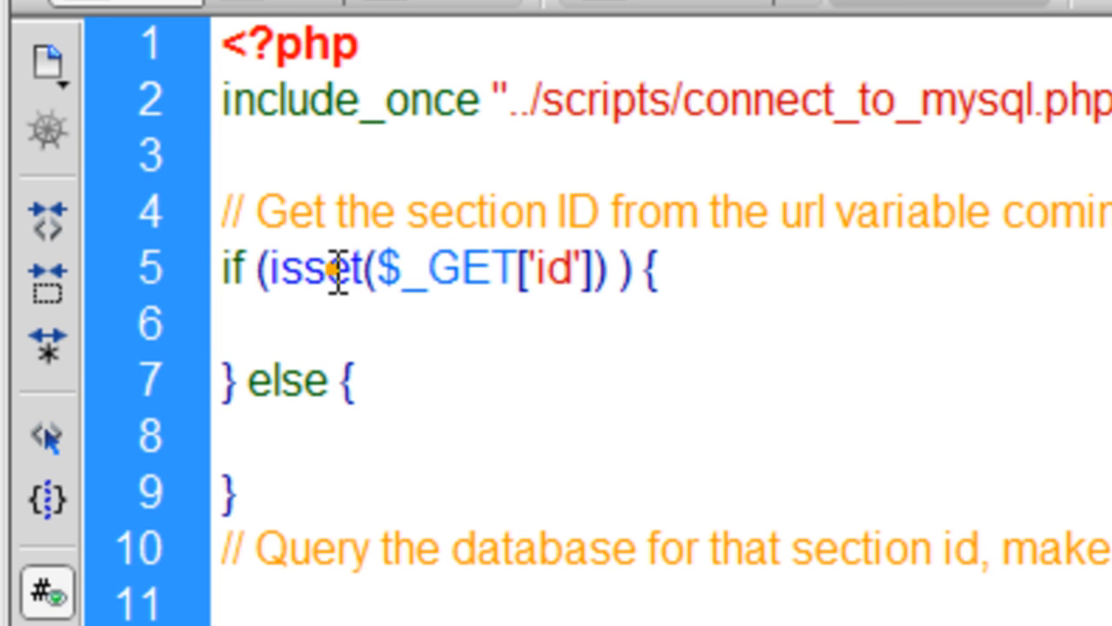
{"action": "left_click", "coordinate": [374, 270]}
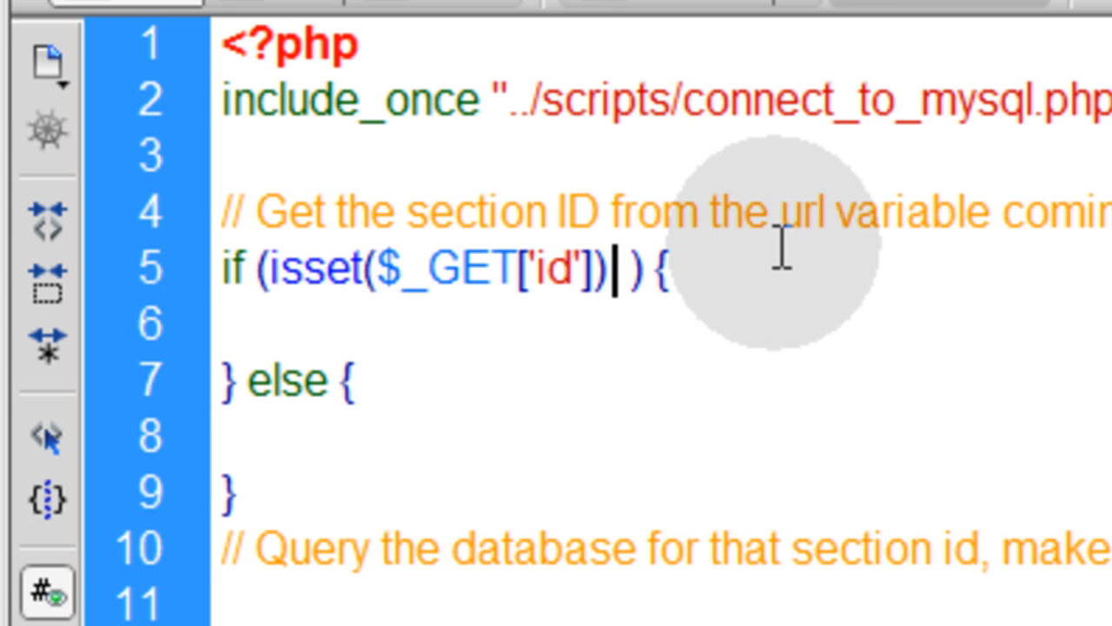
{"action": "type", "text": "&& $_GET['id']"}
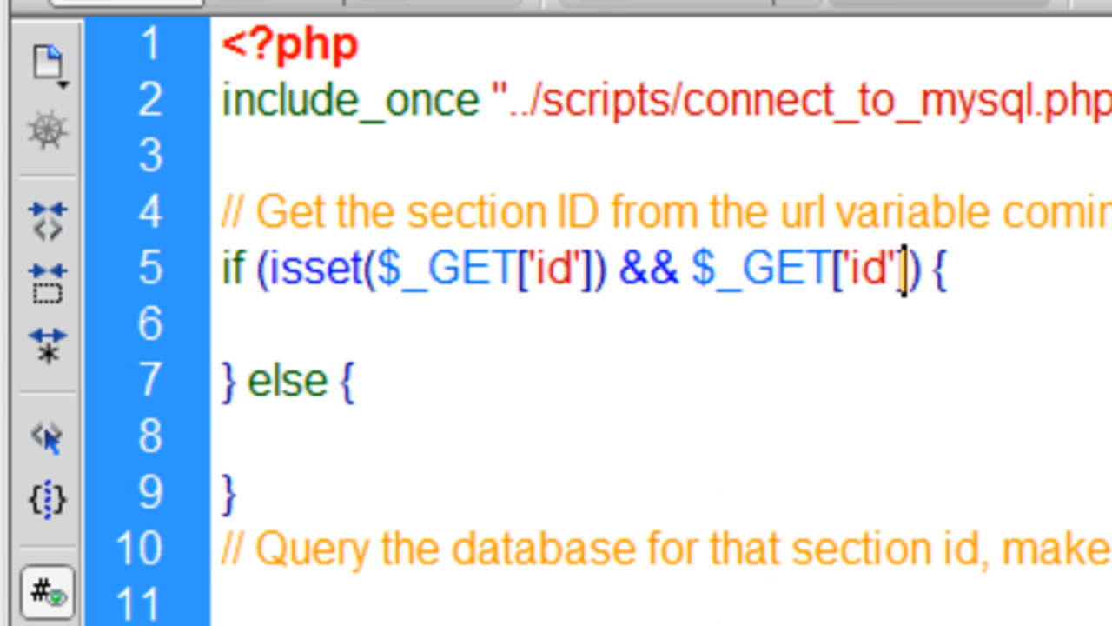
{"action": "type", "text": "!="}
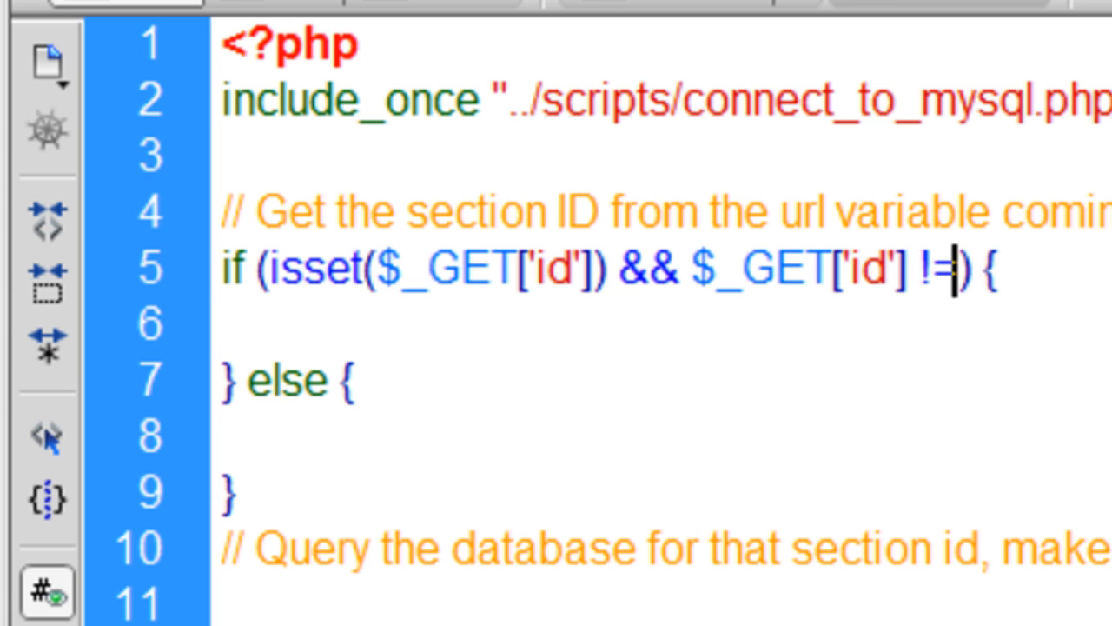
{"action": "type", "text": "\"\""}
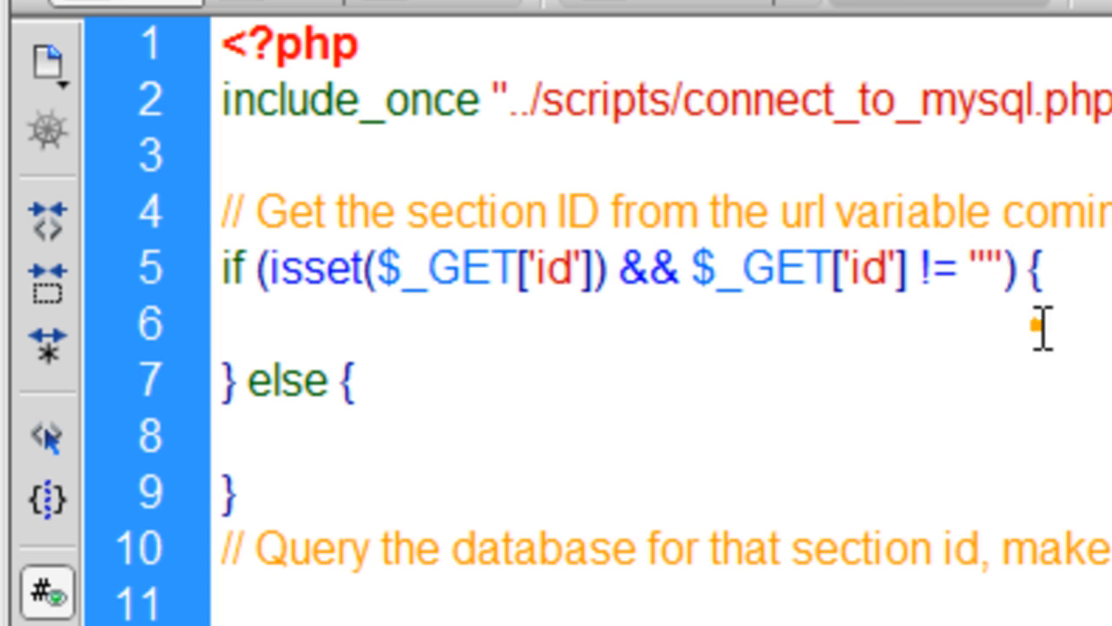
{"action": "left_click", "coordinate": [264, 326]}
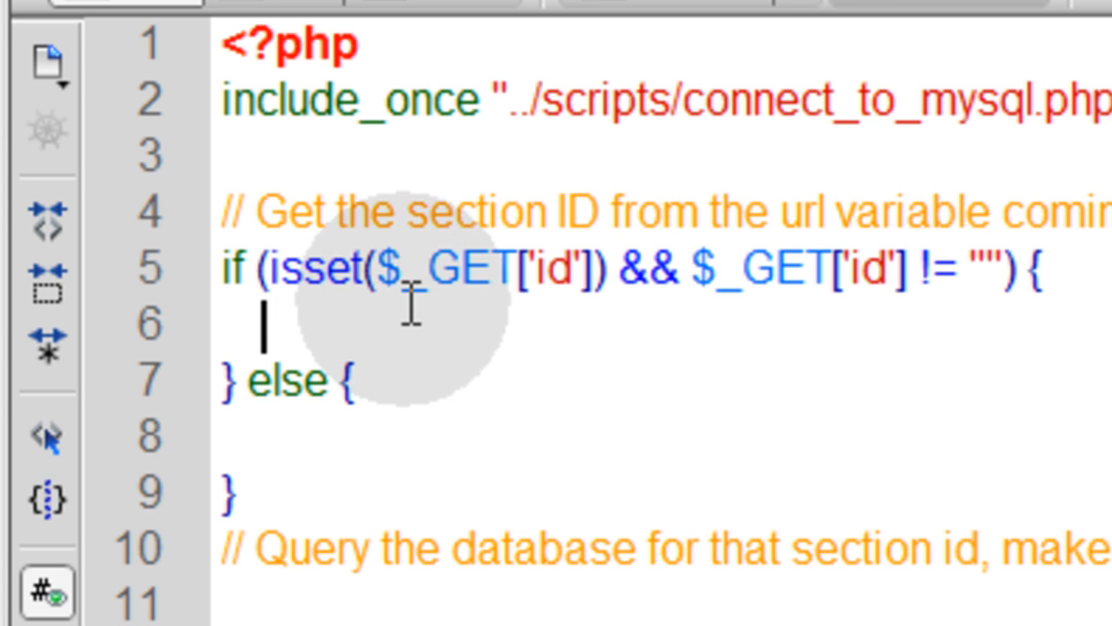
{"action": "mouse_move", "coordinate": [855, 321]}
{"action": "type", "text": "$sid = preg_replace('#[^0-9]#i', '', $_GET['id']); // filter"}
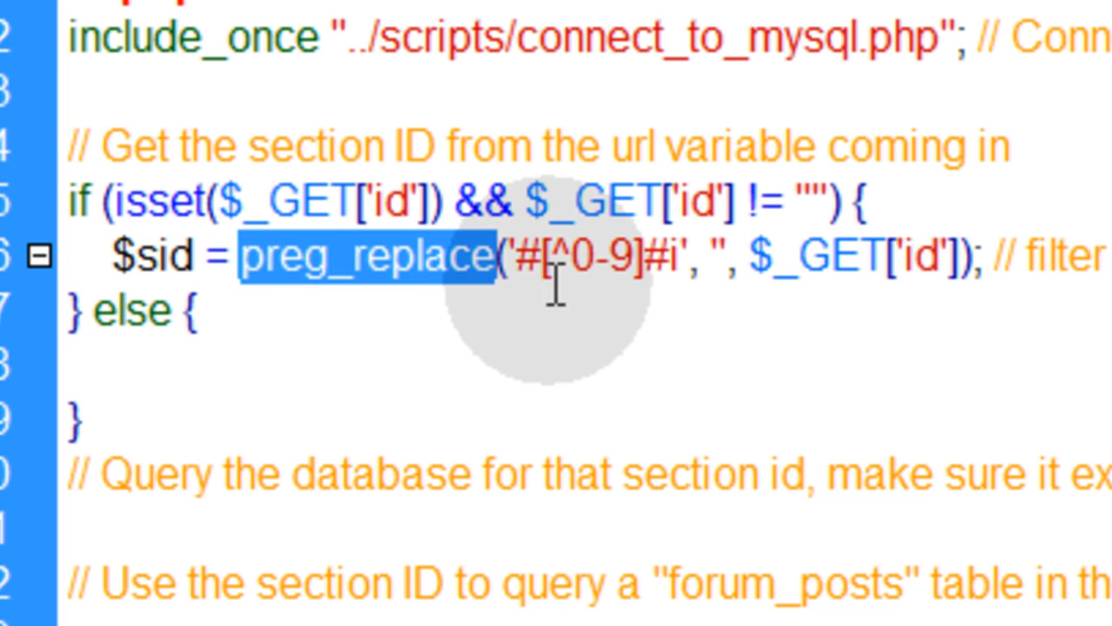
{"action": "mouse_move", "coordinate": [860, 269]}
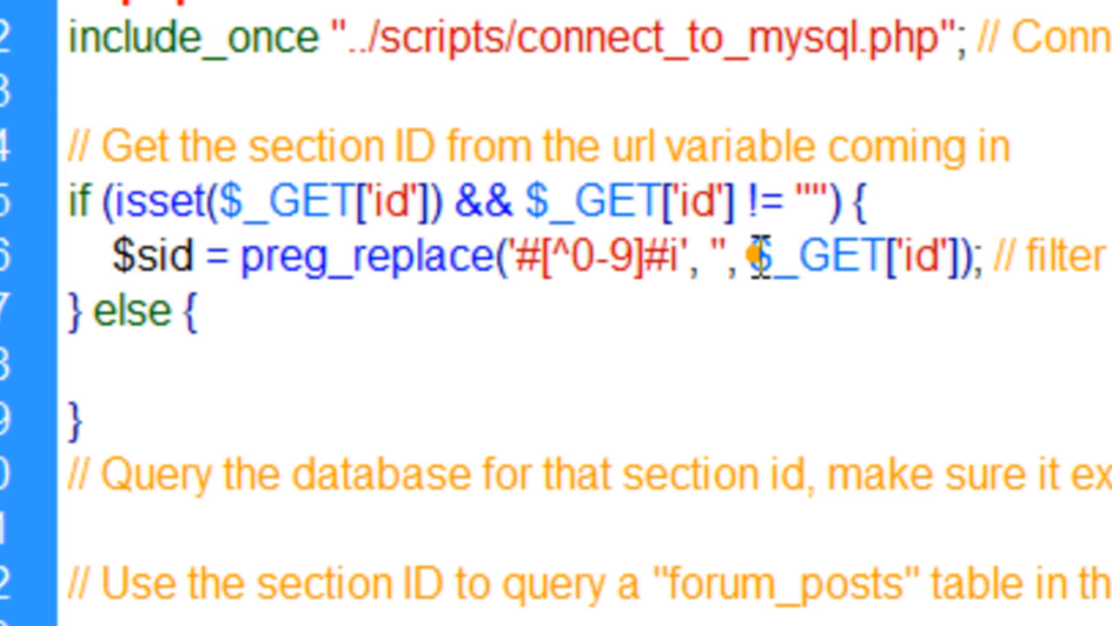
Assign $sid = preg_replace('#[^0-9]#i', '', $_GET['id']); inside the if block.
{"action": "double_click", "coordinate": [709, 360]}
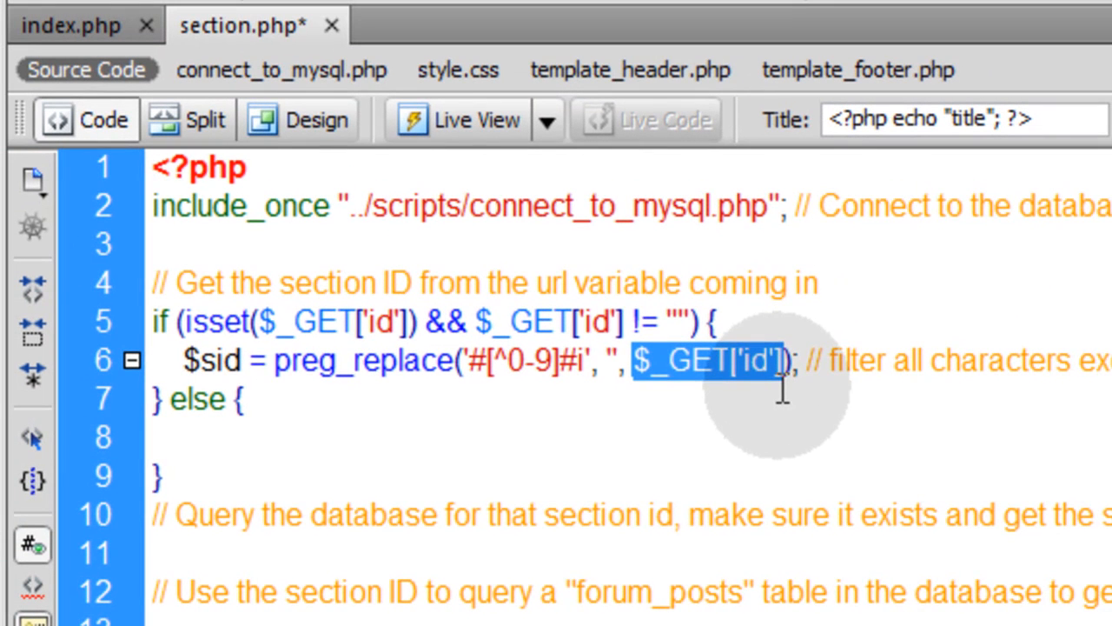
{"action": "mouse_move", "coordinate": [711, 423]}
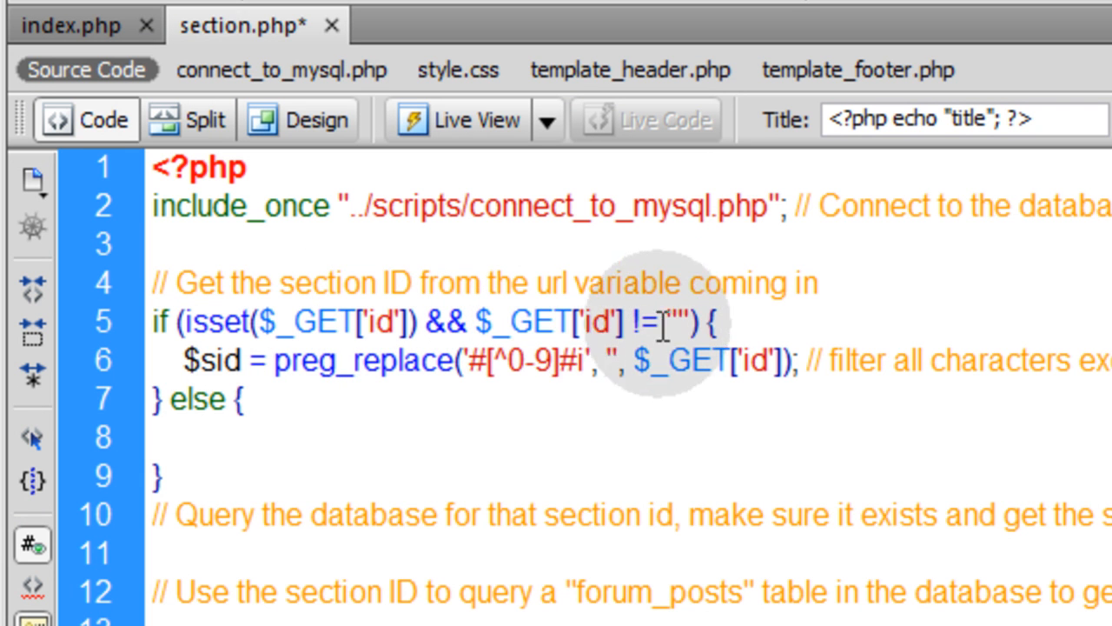
{"action": "double_click", "coordinate": [212, 360]}
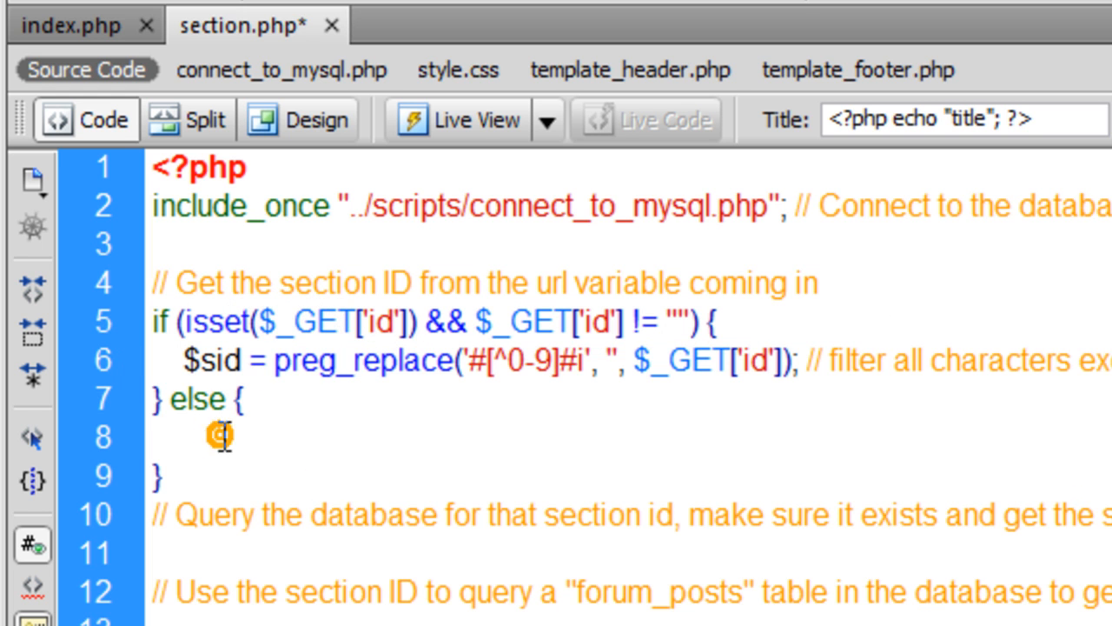
Make the else branch echo "ERROR: Variables to run this script have been removed from the URL." then exit().
{"action": "type", "text": "e"}
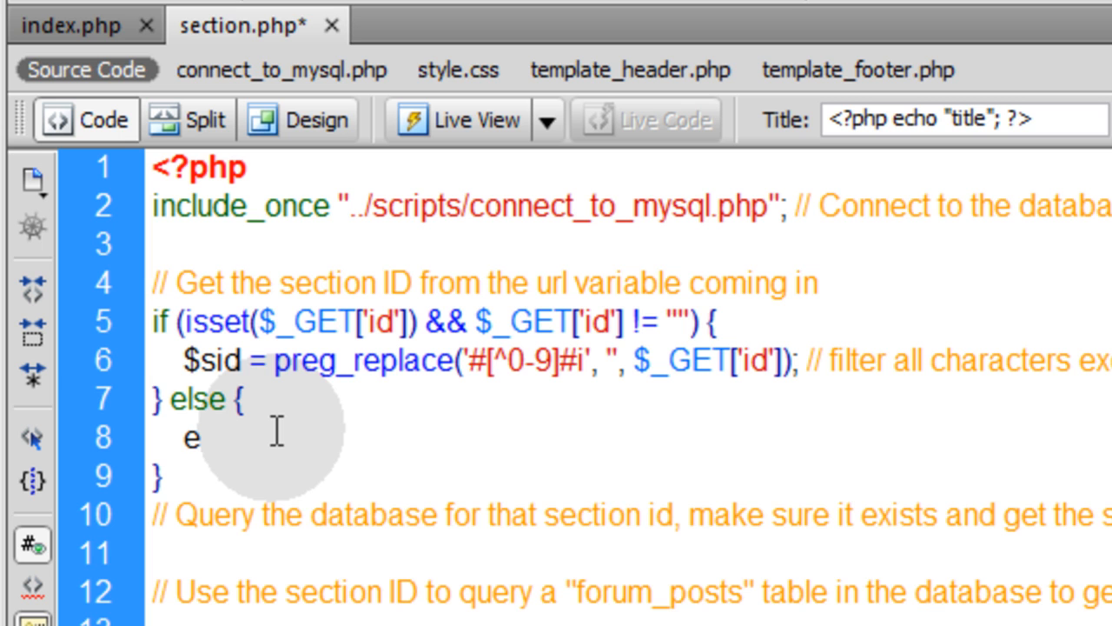
{"action": "type", "text": "cho \"\";"}
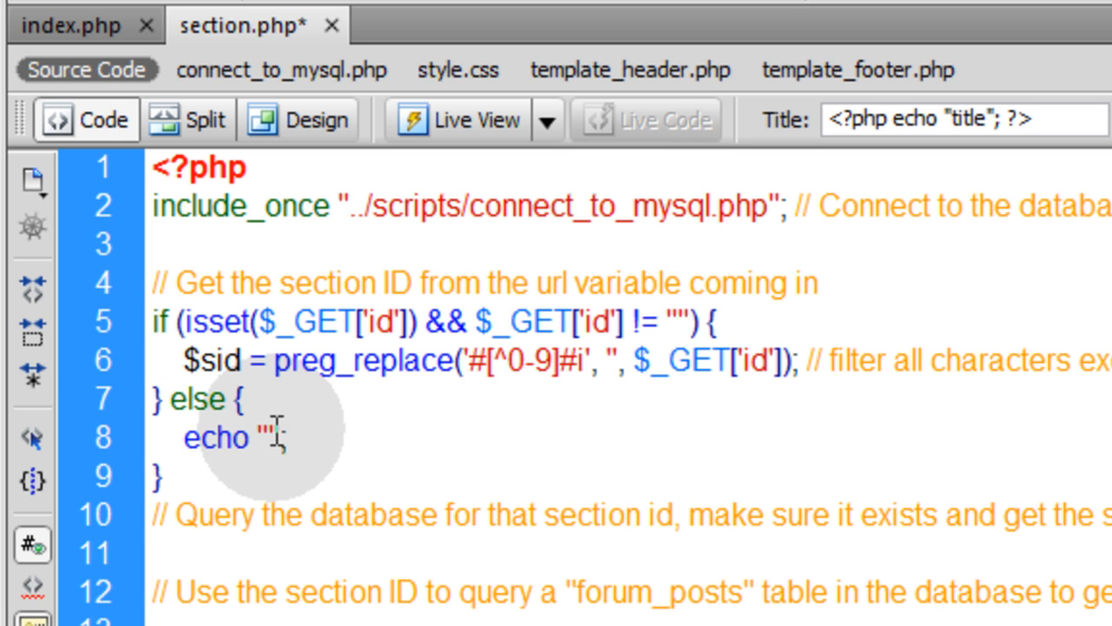
{"action": "type", "text": "Variables"}
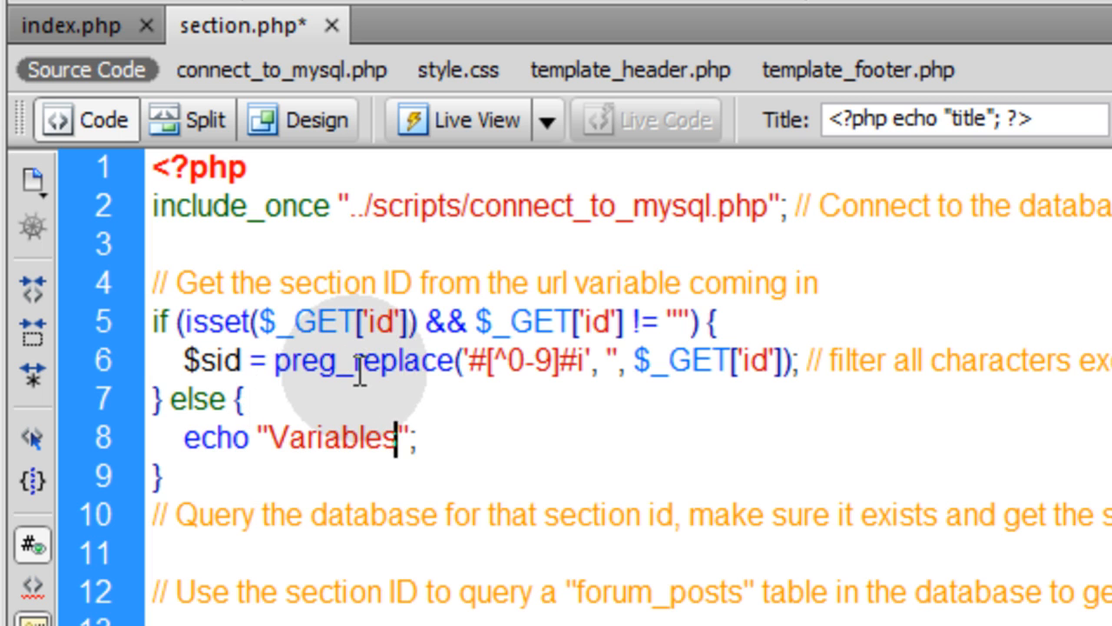
{"action": "type", "text": "to run this script have b"}
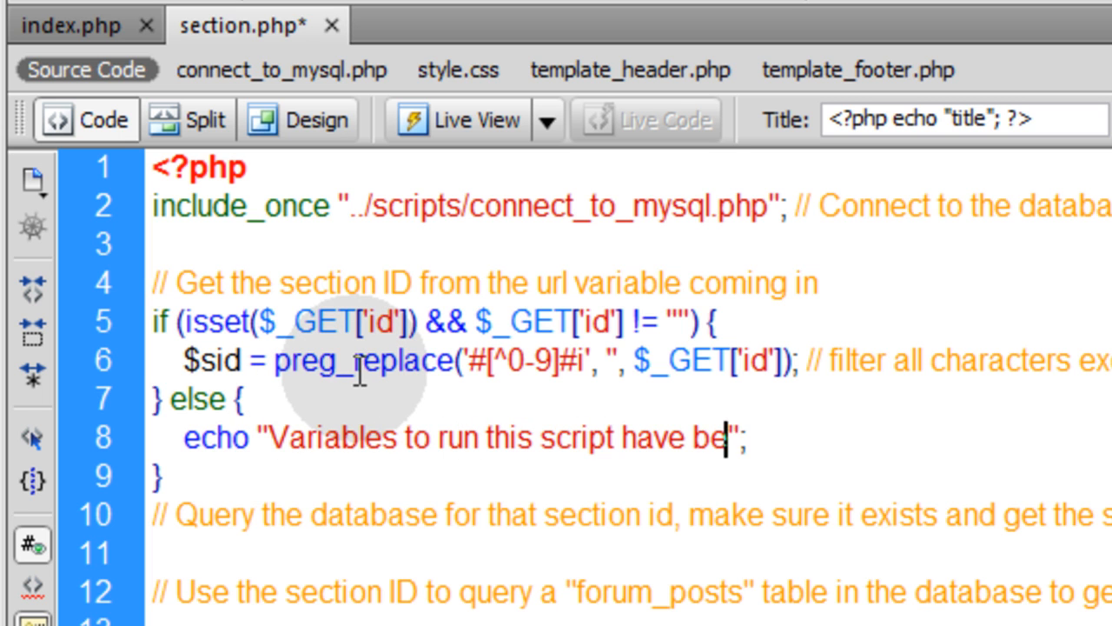
{"action": "type", "text": "en removed from the URL."}
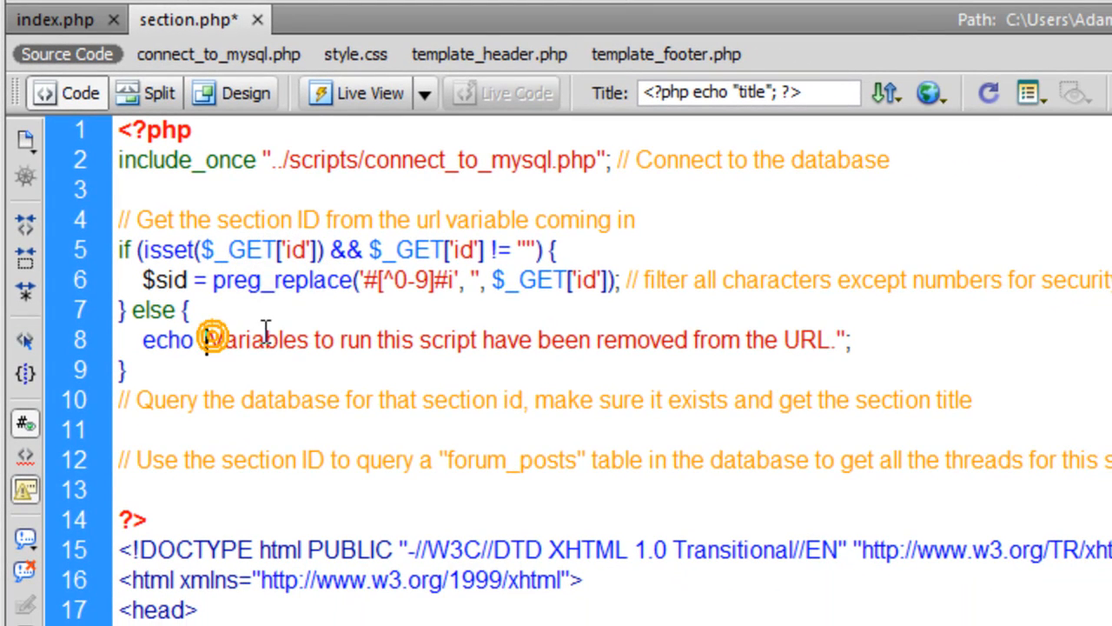
{"action": "type", "text": "ERROR:"}
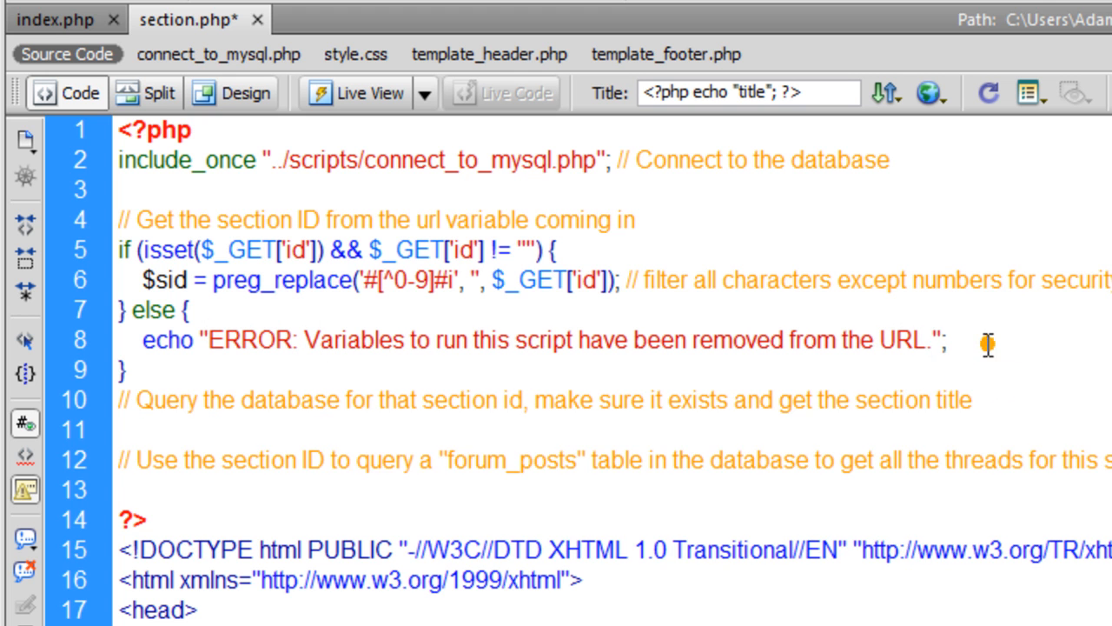
{"action": "type", "text": "exit("}
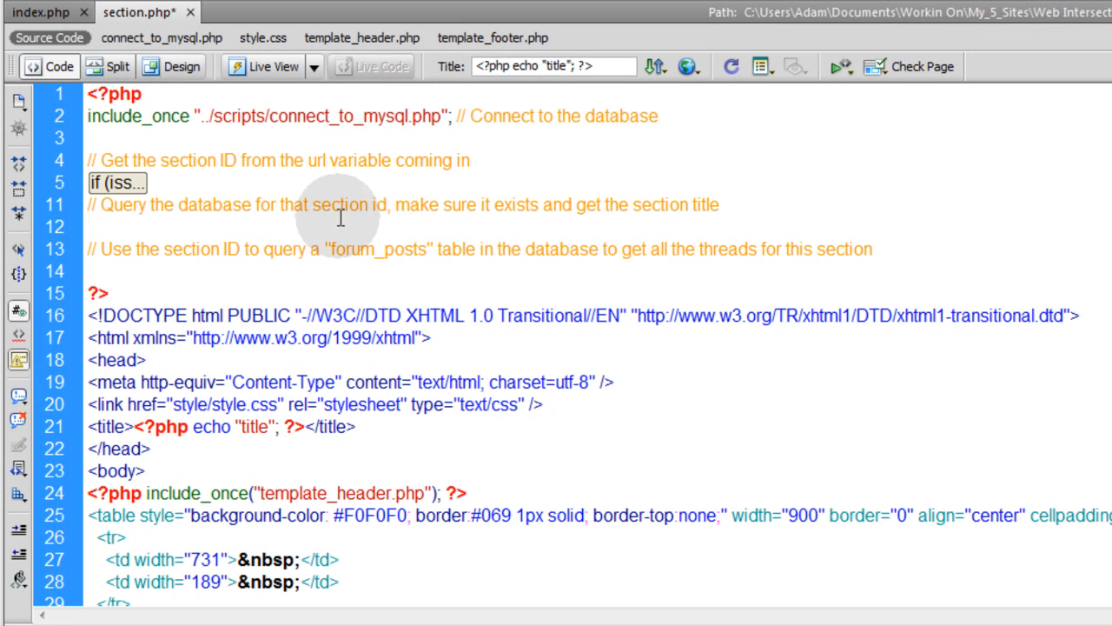
{"action": "mouse_move", "coordinate": [503, 224]}
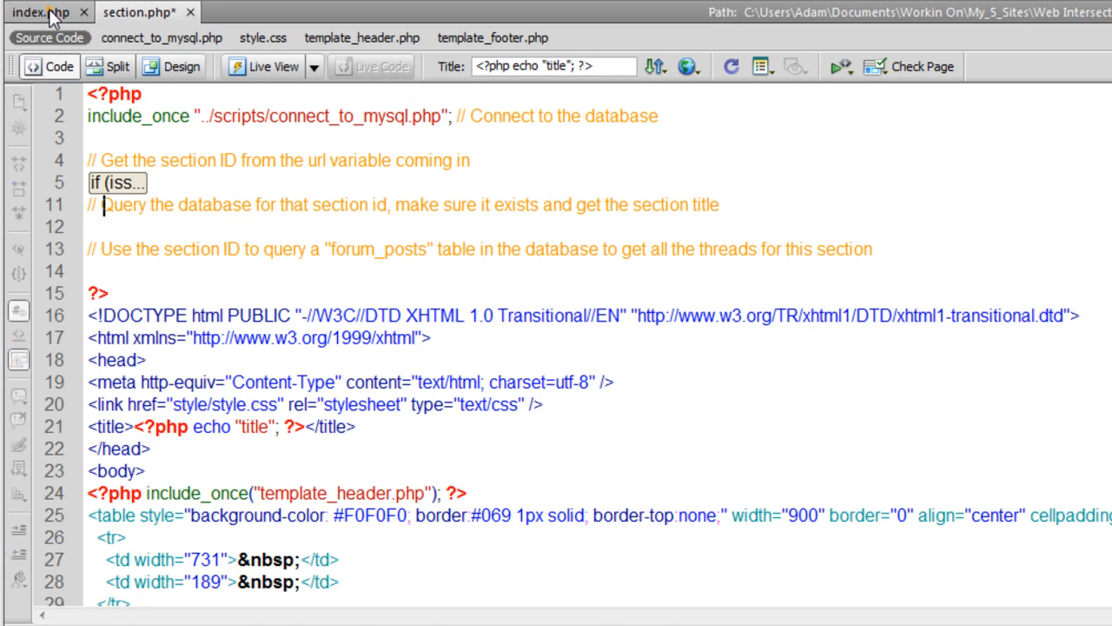
Reuse the forum_sections query loop from index.php and delete its $displayList lines.
{"action": "left_click", "coordinate": [42, 11]}
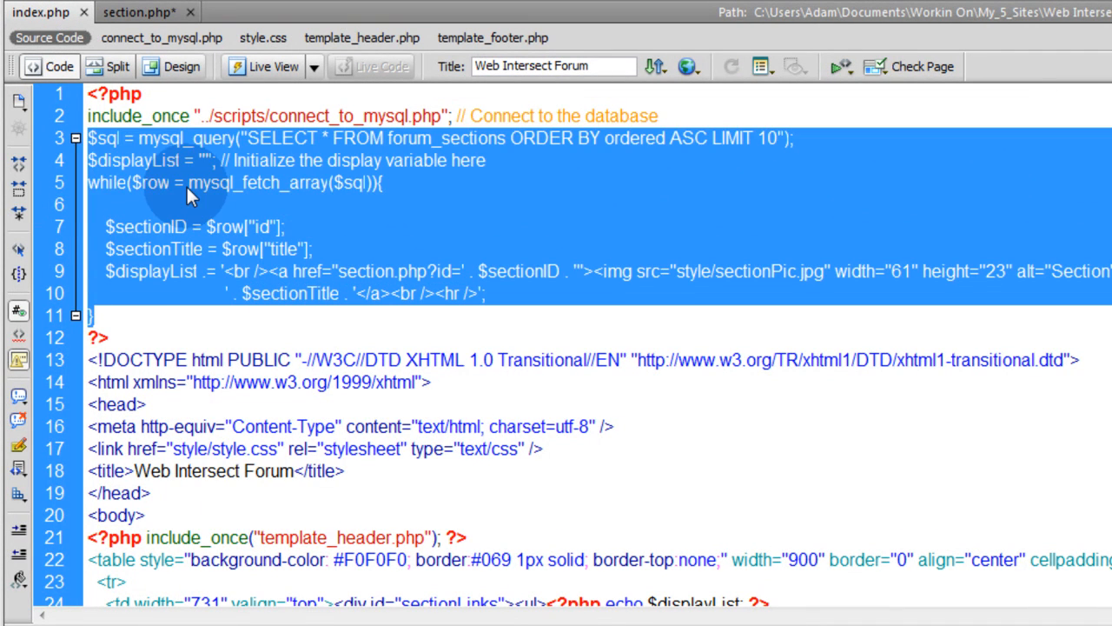
{"action": "left_click", "coordinate": [139, 12]}
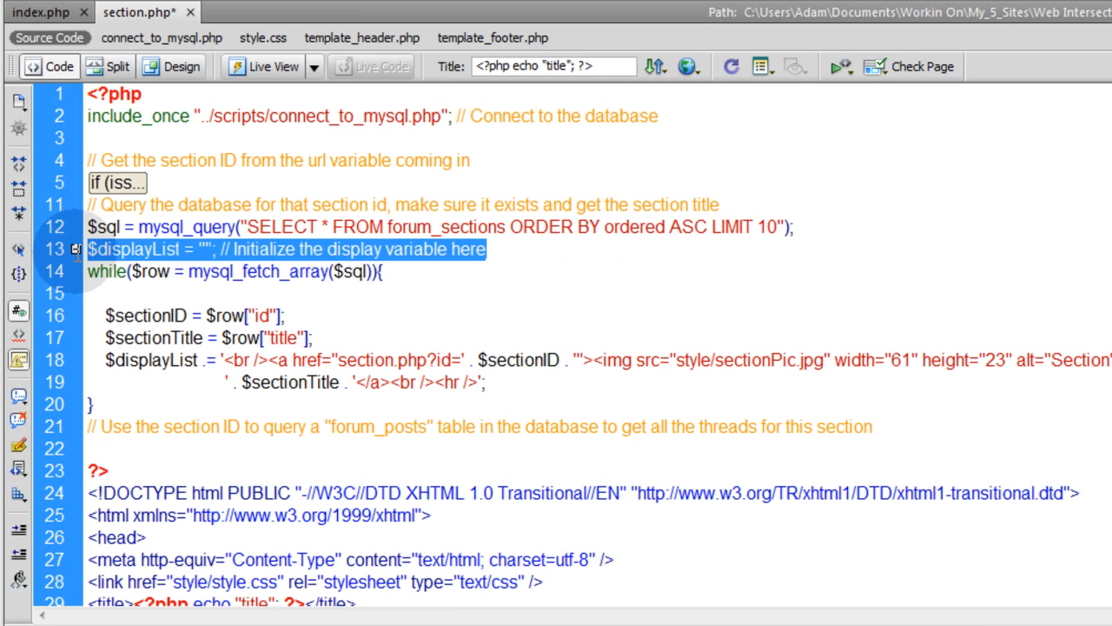
{"action": "key", "text": "Delete"}
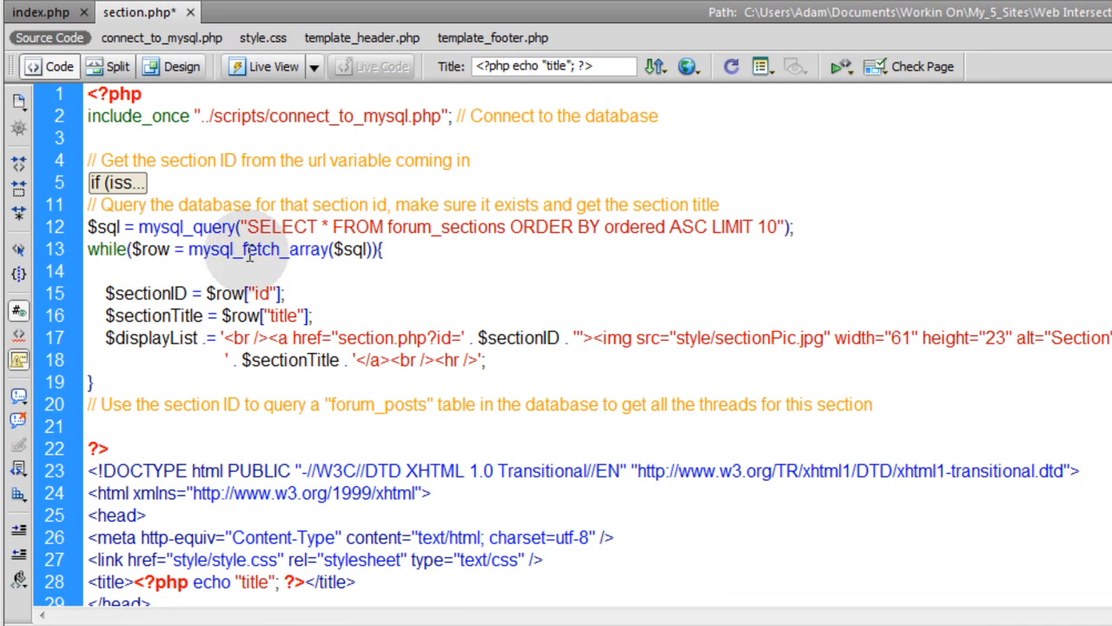
{"action": "left_click_drag", "start_coordinate": [106, 291], "coordinate": [487, 359]}
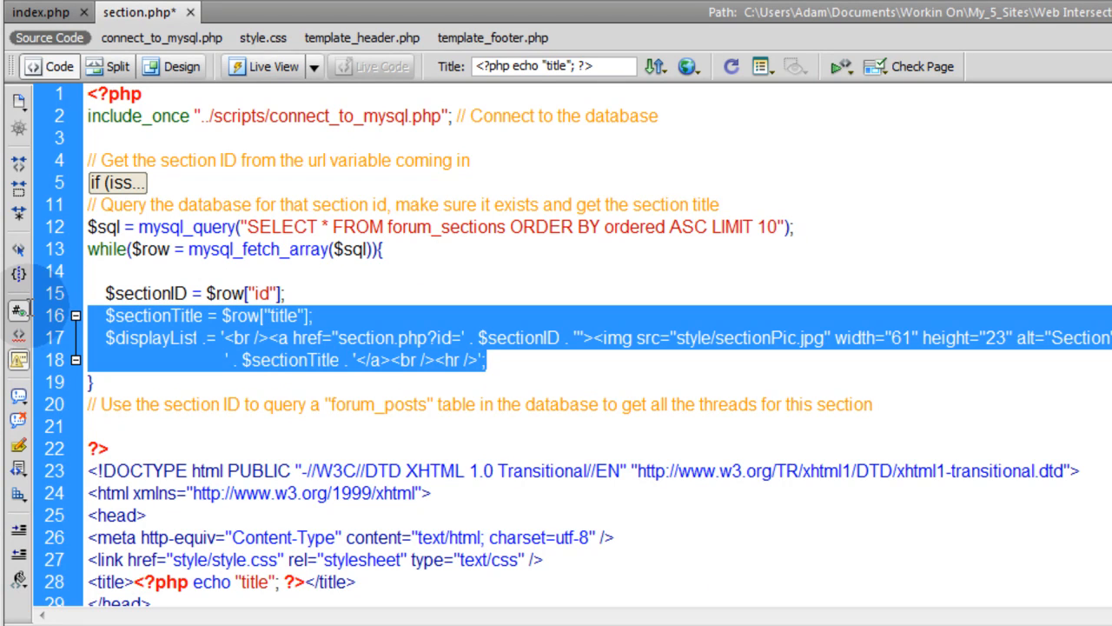
{"action": "key", "text": "Delete"}
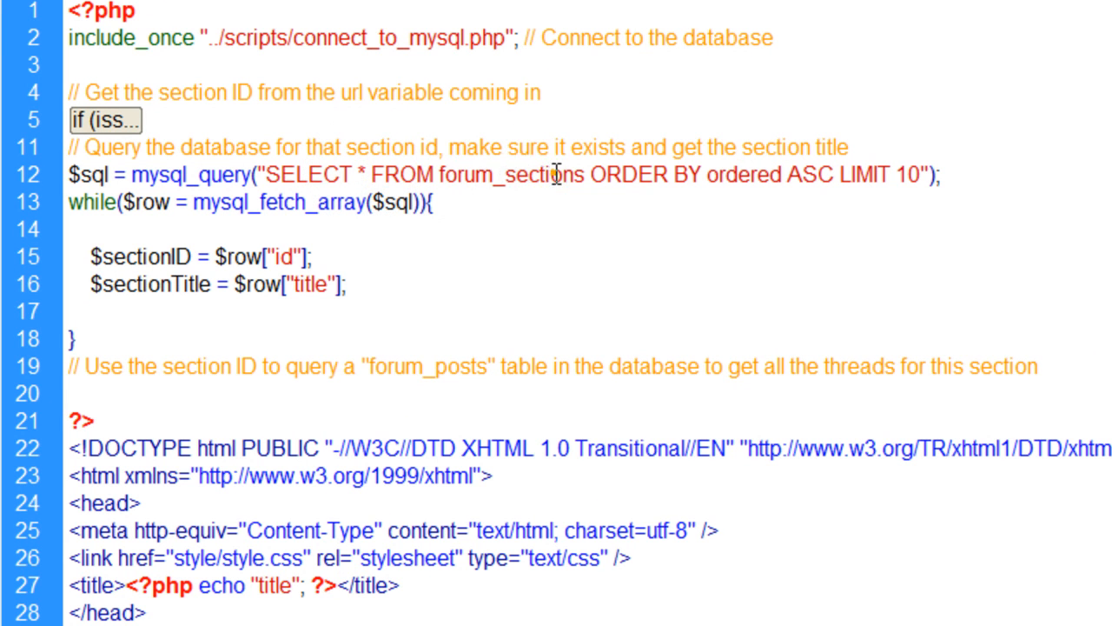
Replace the ORDER BY clause with WHERE id='$sid' LIMIT 1 in the forum_sections query.
{"action": "double_click", "coordinate": [511, 174]}
{"action": "type", "text": "WHERE"}
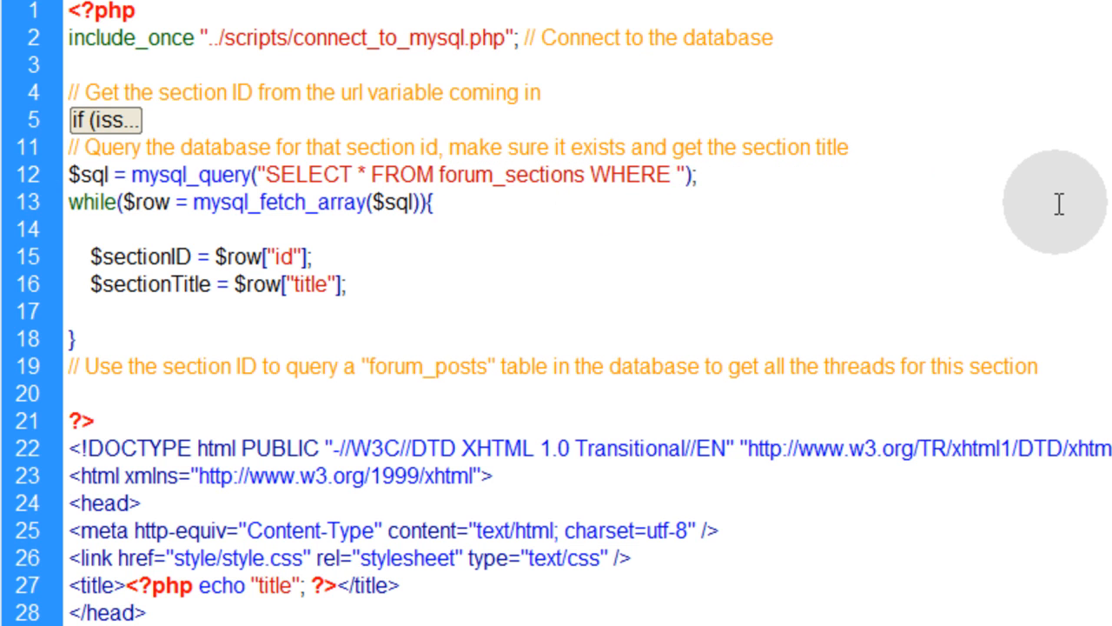
{"action": "type", "text": "id="}
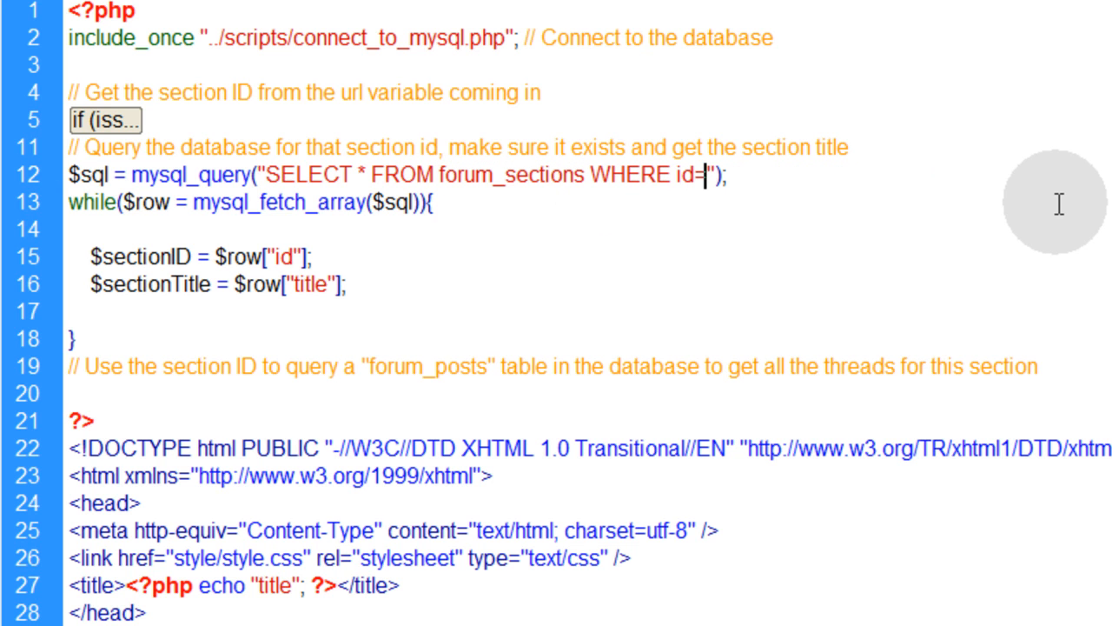
{"action": "type", "text": "'"}
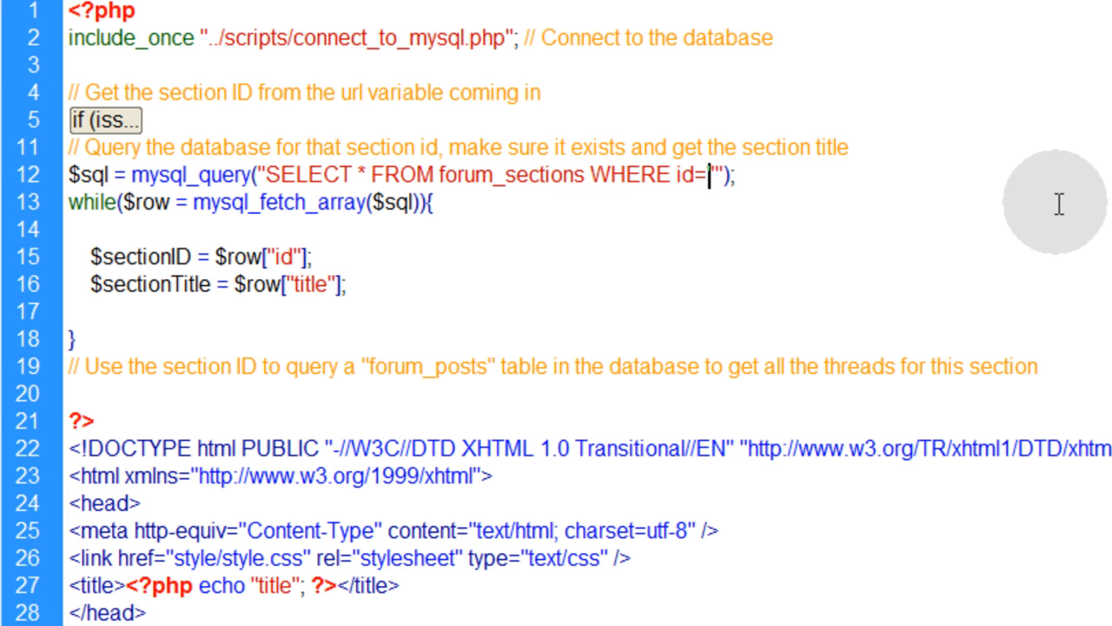
{"action": "type", "text": "$sid' LIMIT 1"}
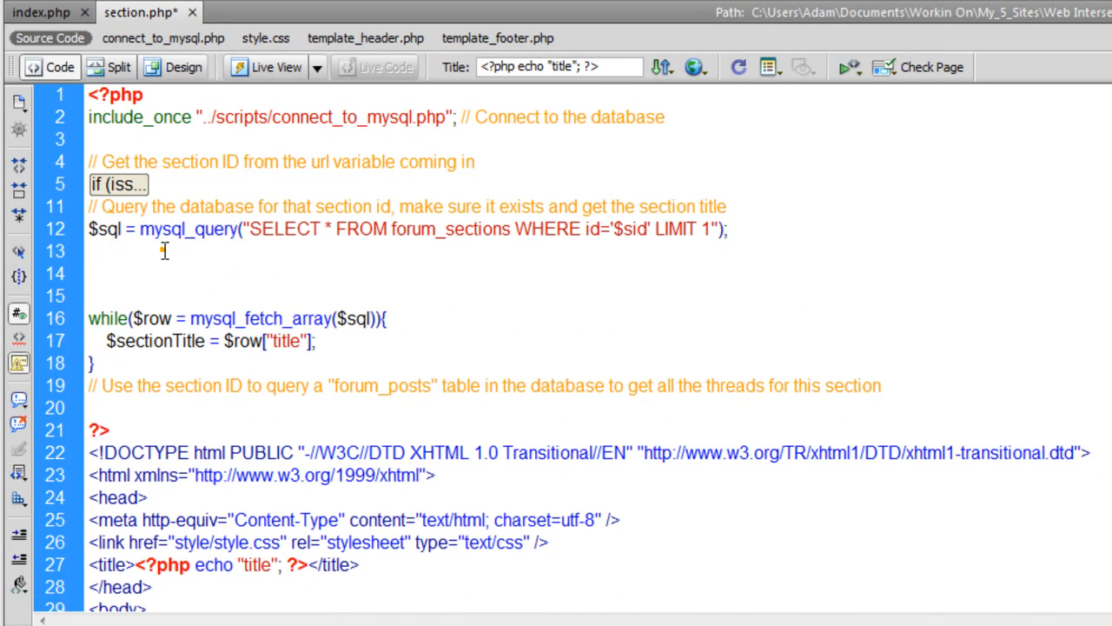
Add $numRows = mysql_num_rows($sql); on a new line below the query.
{"action": "type", "text": "$"}
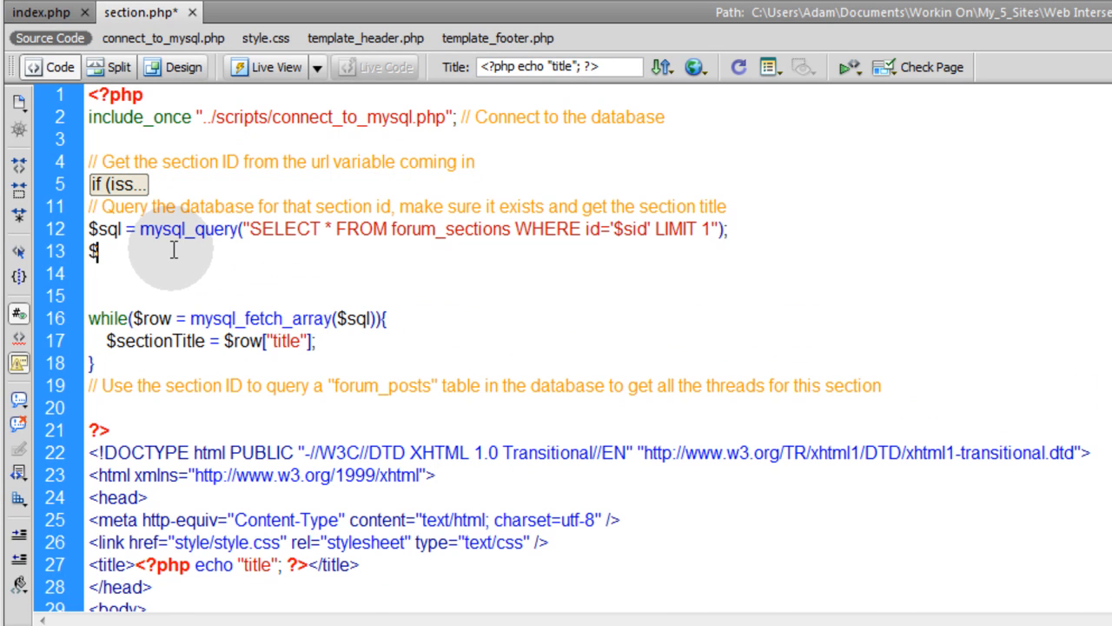
{"action": "type", "text": "r"}
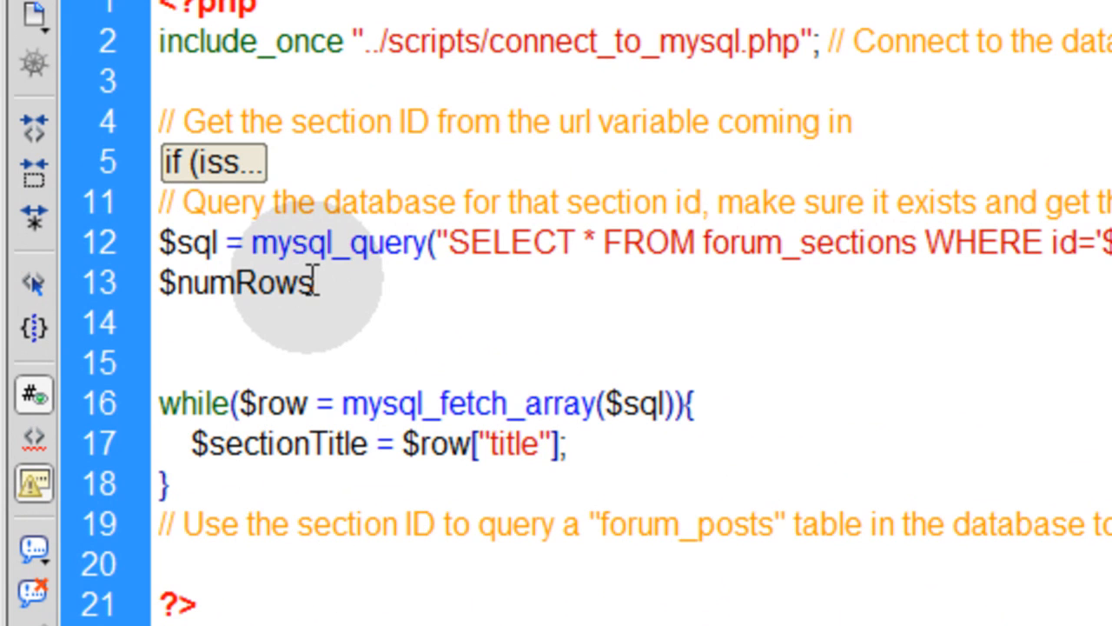
{"action": "type", "text": "="}
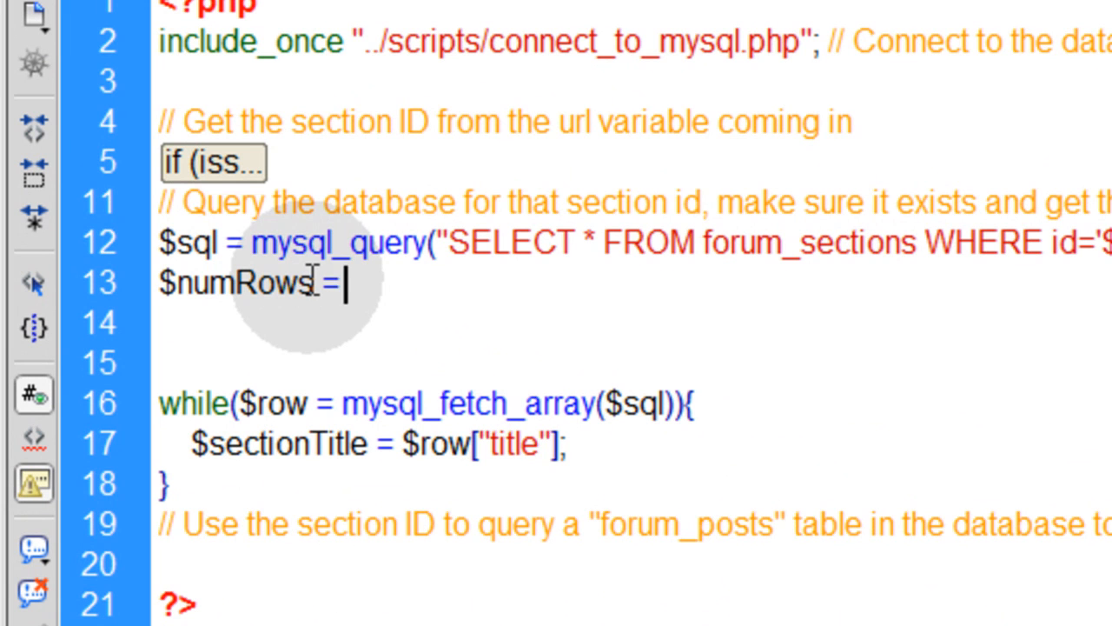
{"action": "type", "text": "mysql_"}
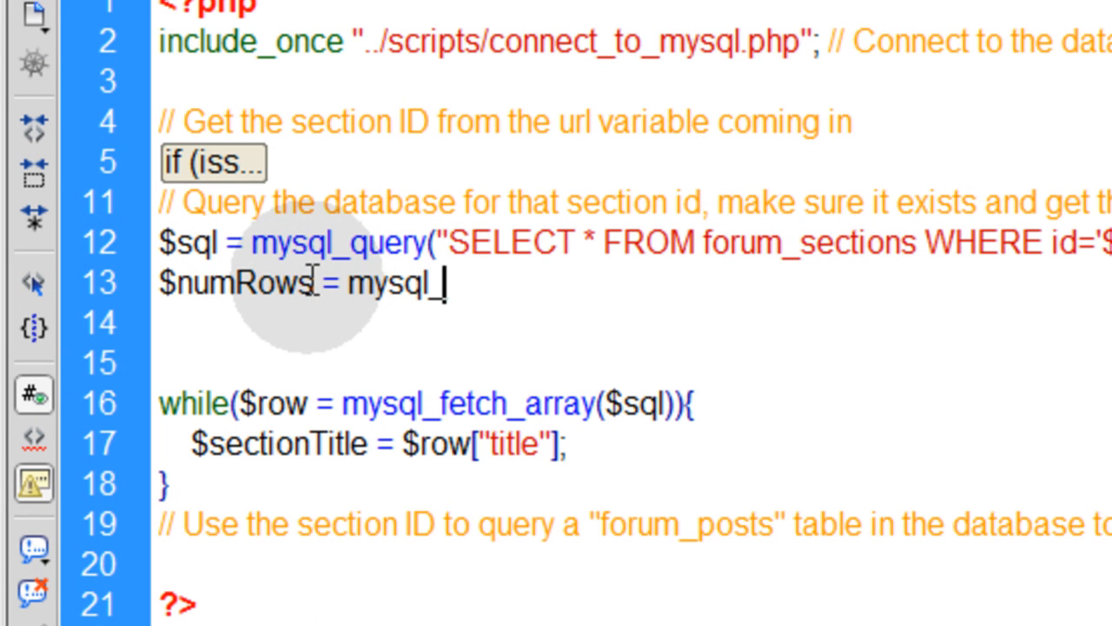
{"action": "type", "text": "num_"}
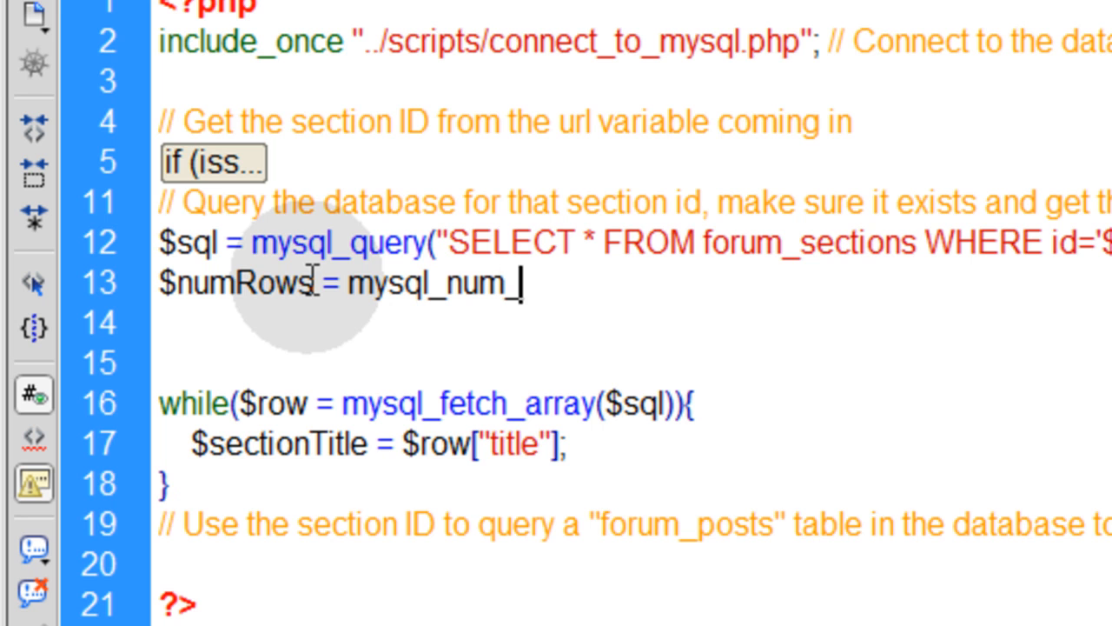
{"action": "type", "text": "rows"}
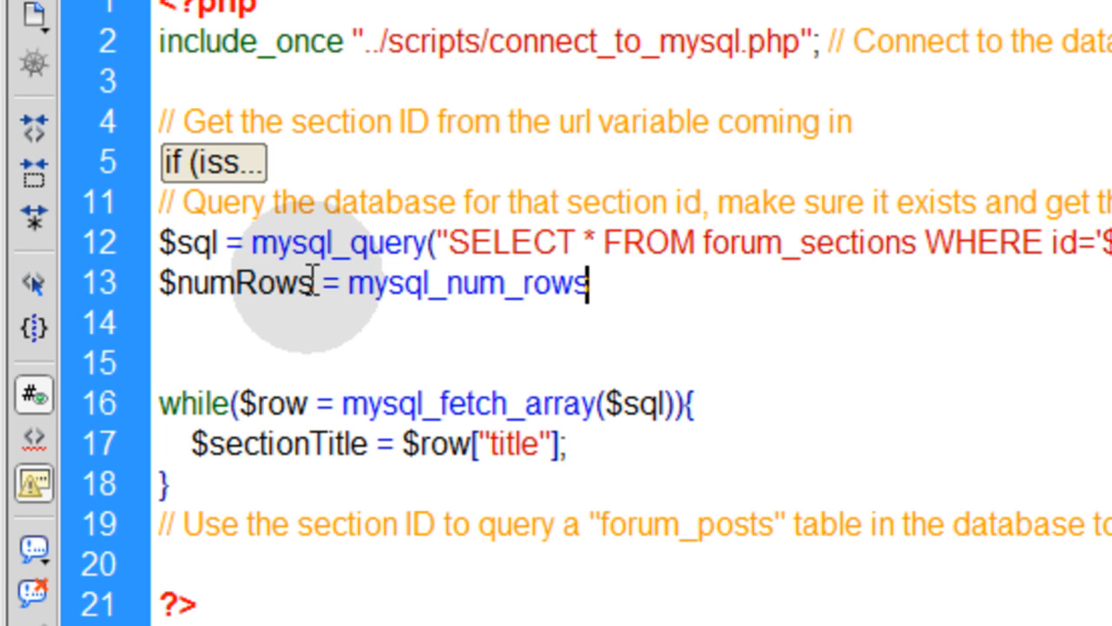
{"action": "type", "text": "();"}
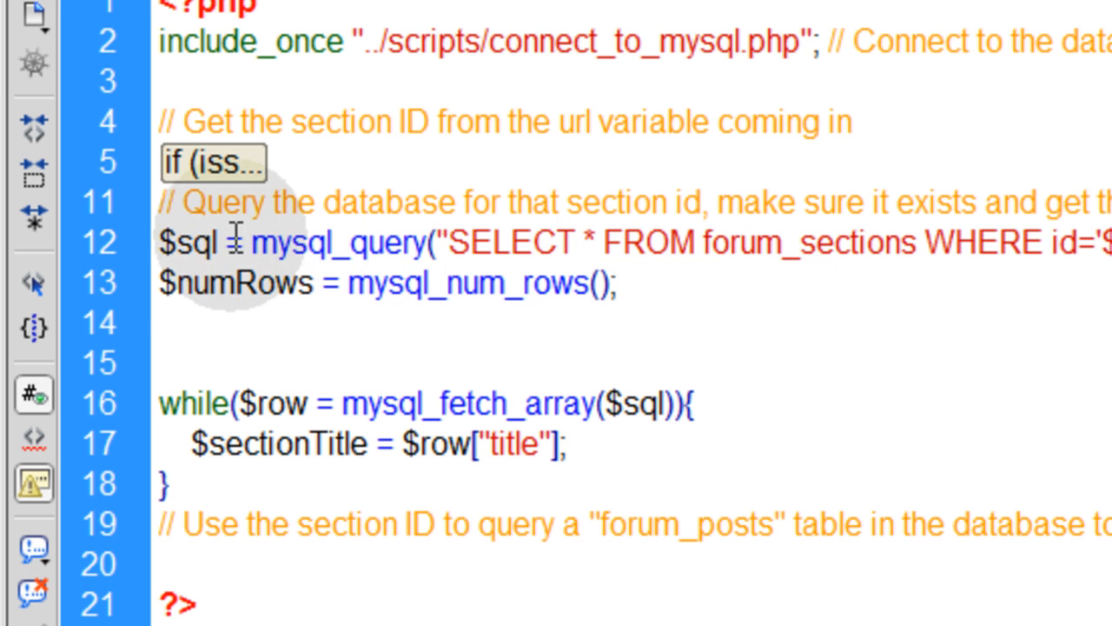
{"action": "double_click", "coordinate": [187, 242]}
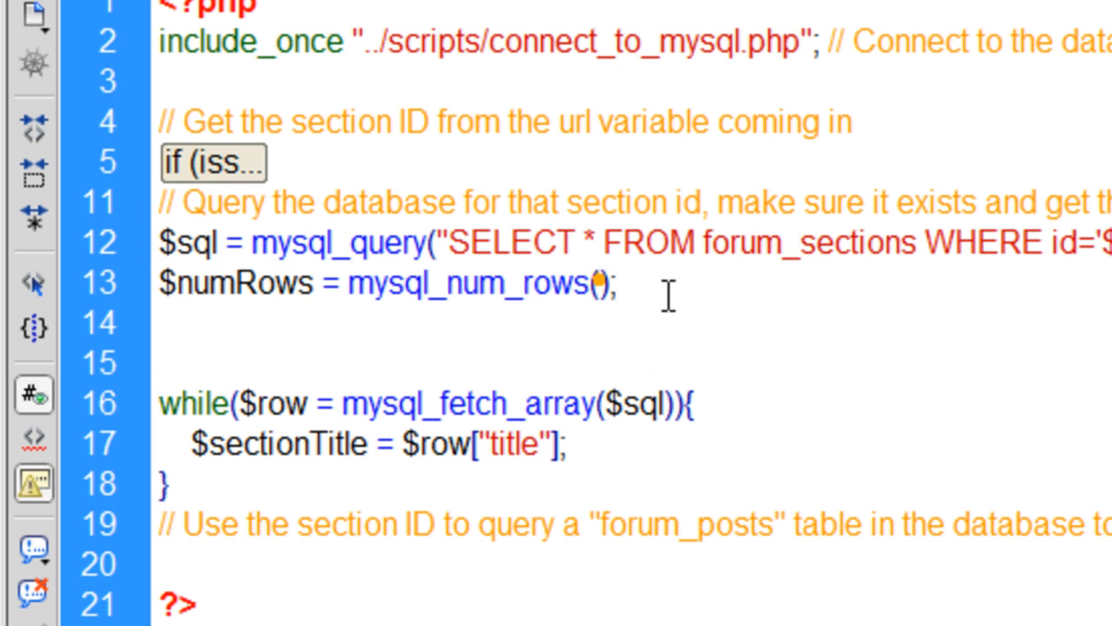
{"action": "type", "text": "$sql"}
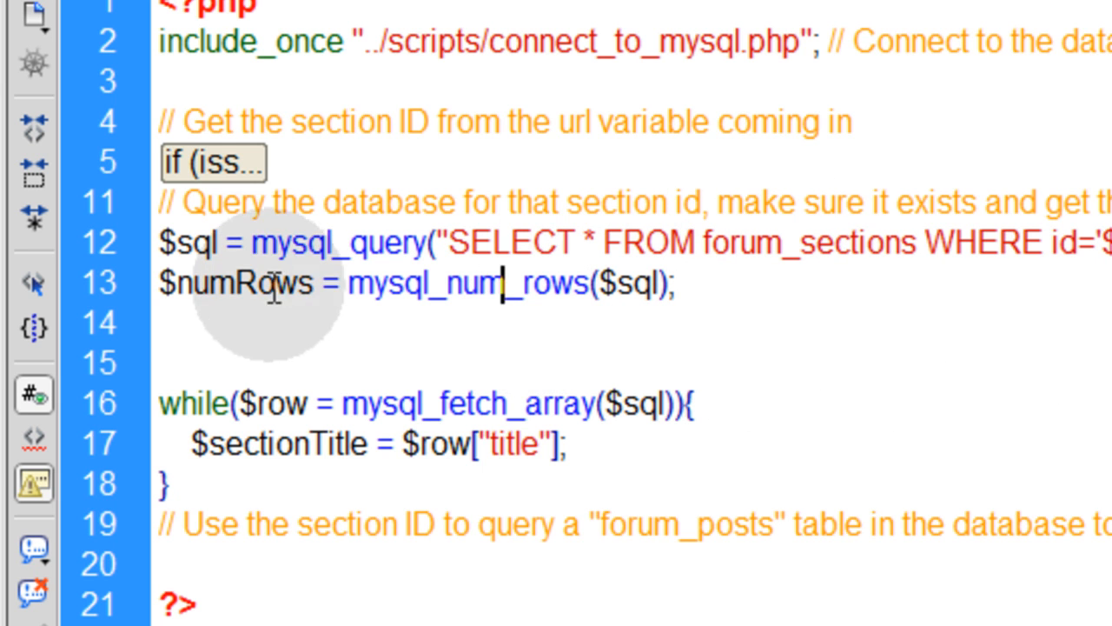
Write an empty if ($numRows < 1) { } block and select the earlier error lines to copy.
{"action": "double_click", "coordinate": [234, 281]}
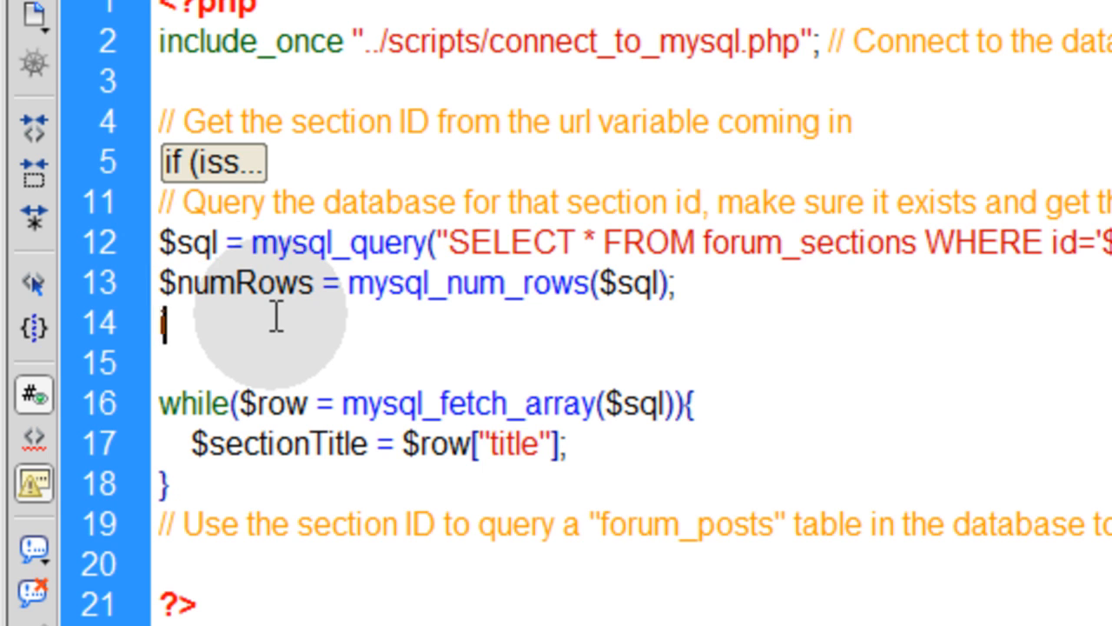
{"action": "type", "text": "if ()"}
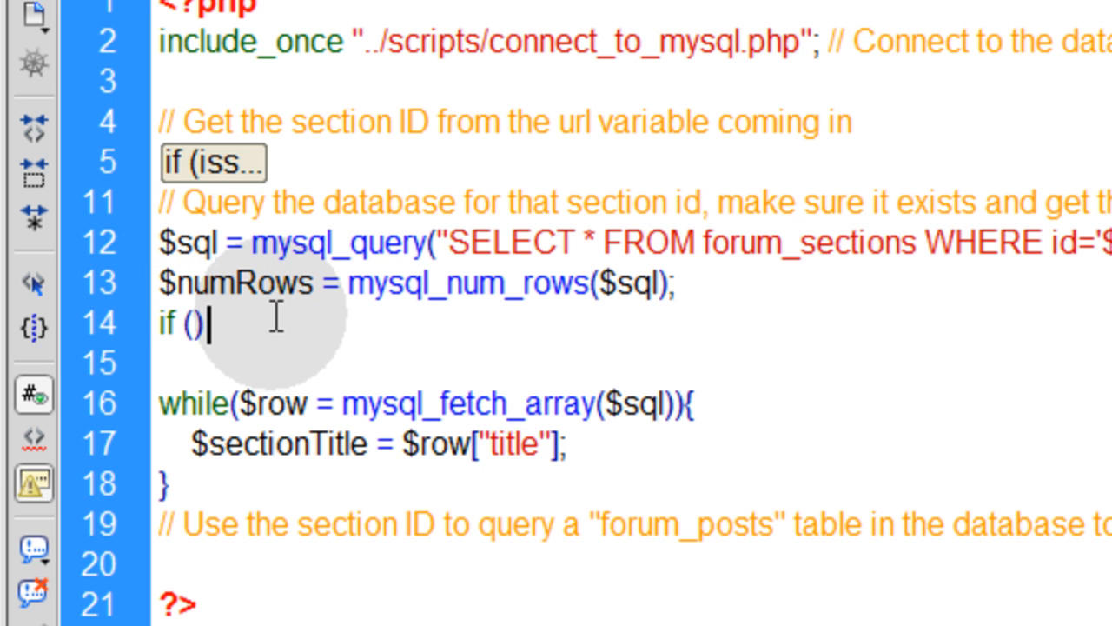
{"action": "type", "text": "{"}
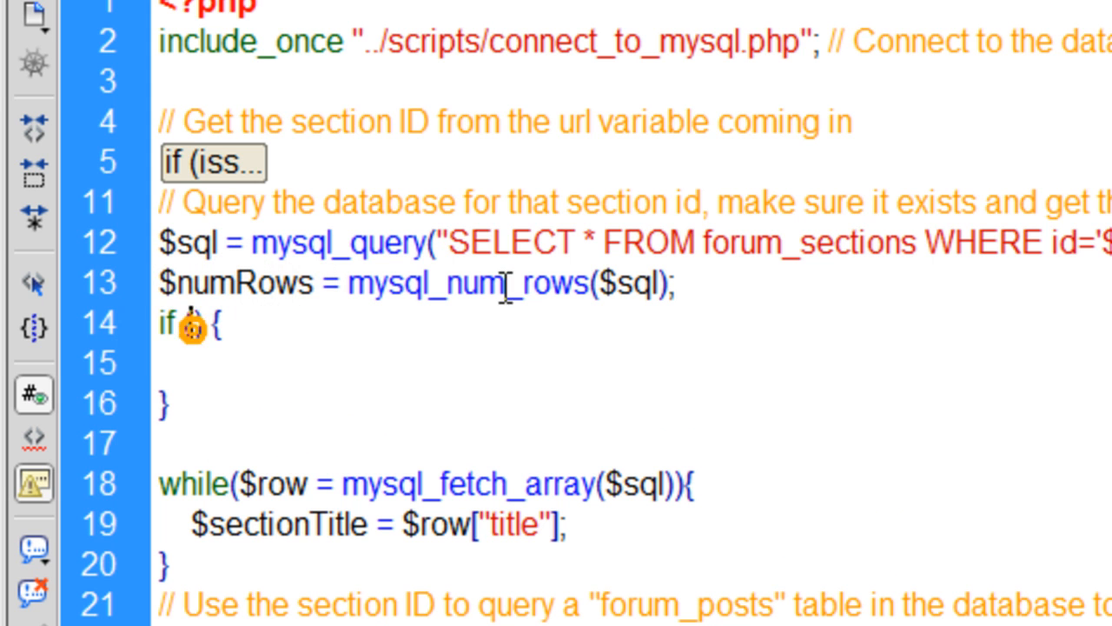
{"action": "type", "text": "$numRows < 1"}
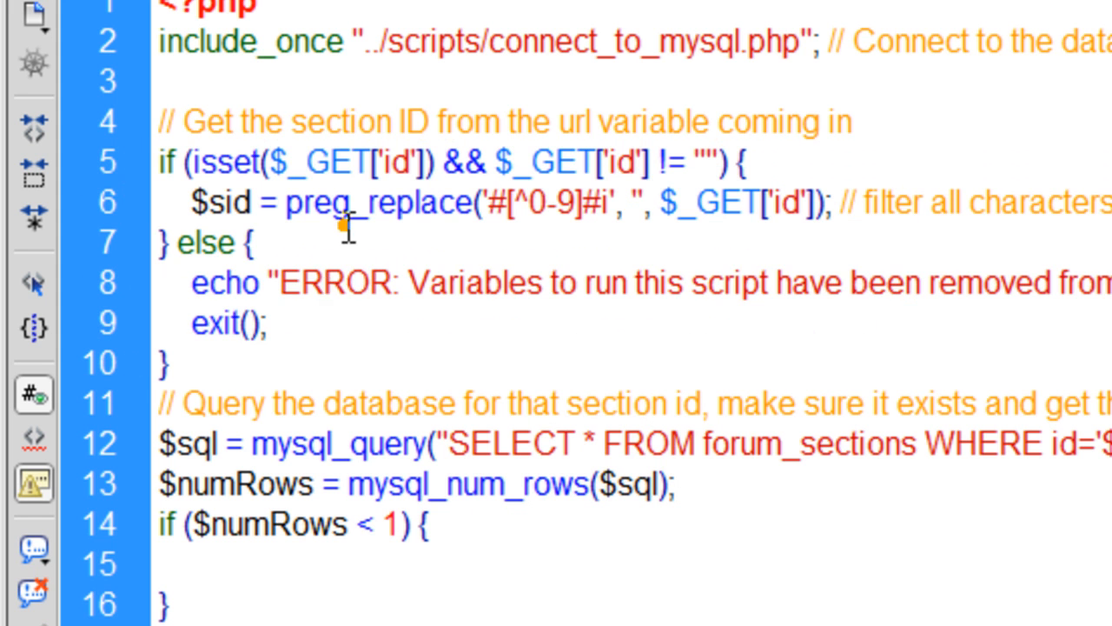
{"action": "left_click_drag", "start_coordinate": [195, 282], "coordinate": [269, 325]}
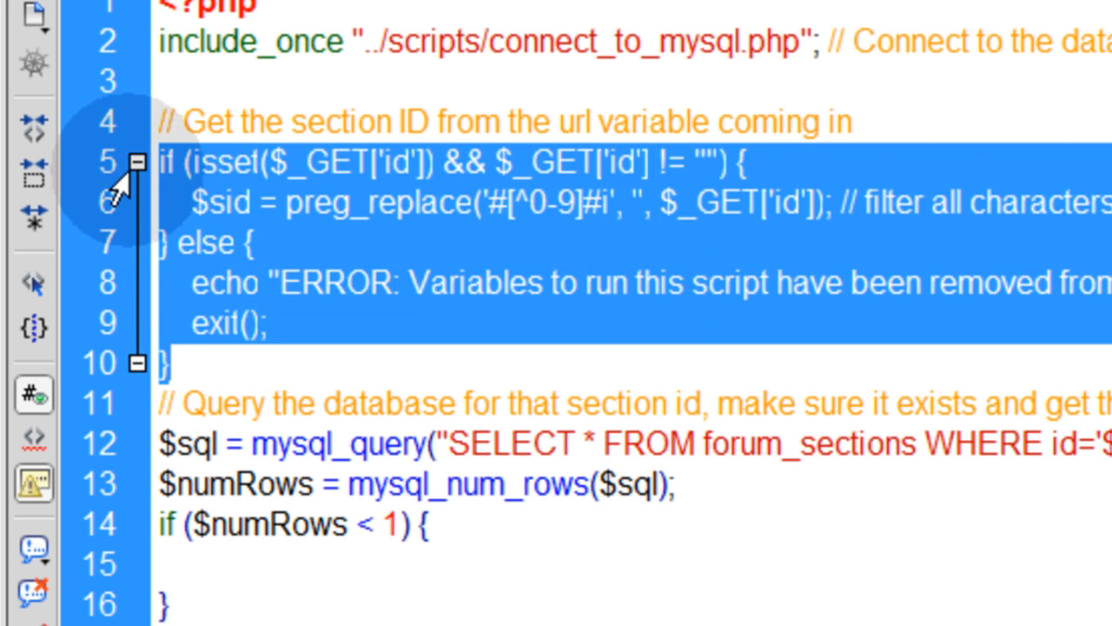
Make the $numRows block echo "ERROR: That section deos not exist you have tampered with our URLs." and exit();.
{"action": "left_click", "coordinate": [135, 162]}
{"action": "type", "text": "echo \"ERROR: That s\";"}
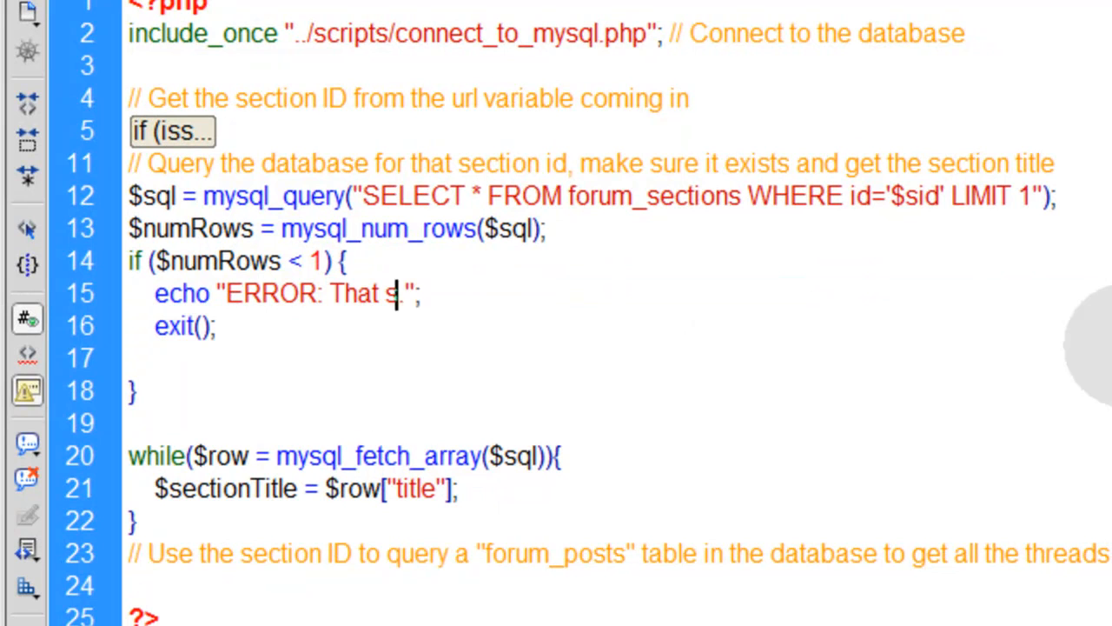
{"action": "type", "text": "ection deos"}
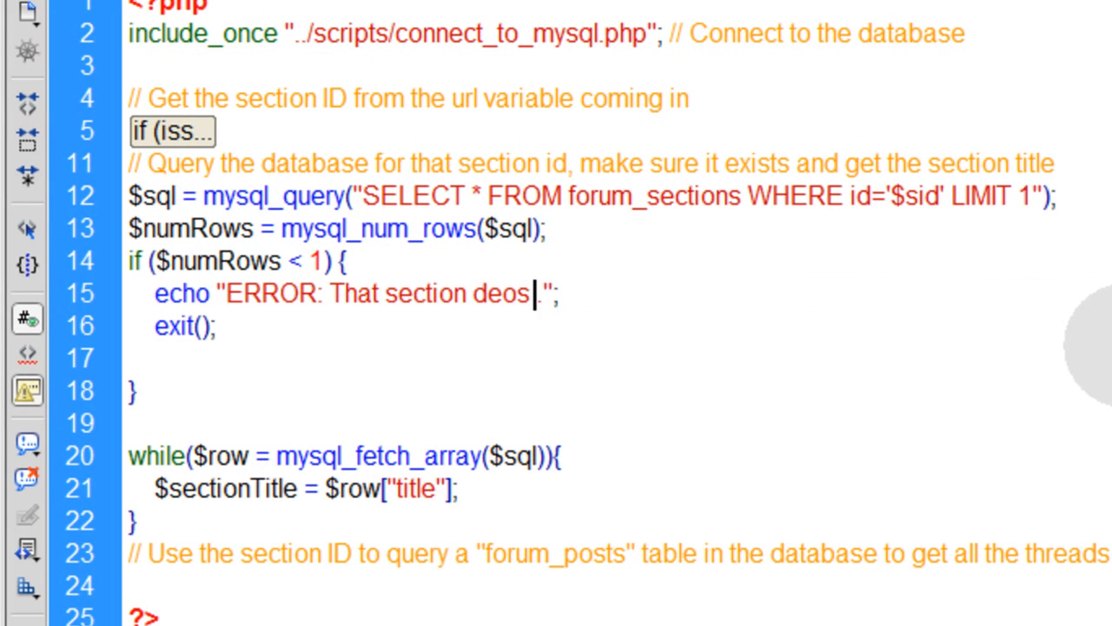
{"action": "type", "text": "not exist"}
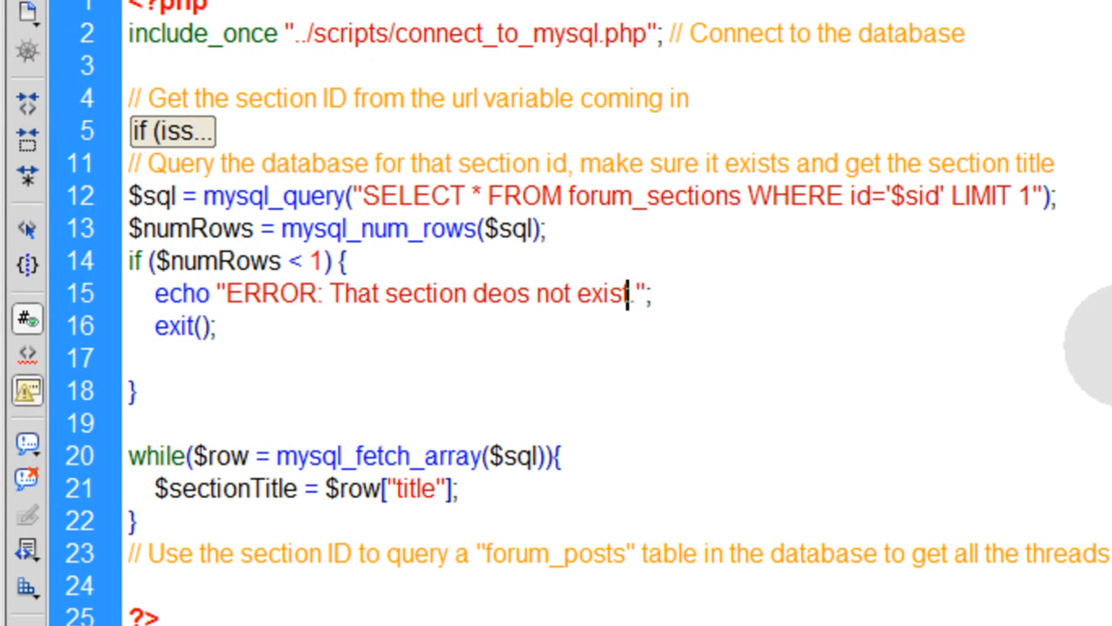
{"action": "type", "text": "you have tam"}
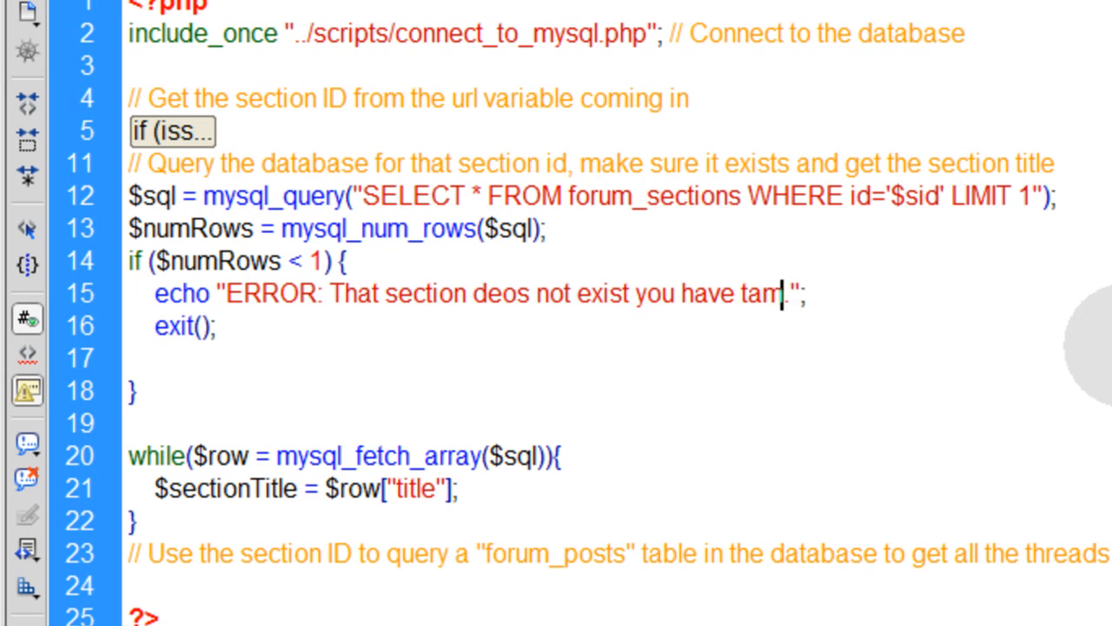
{"action": "type", "text": "pered with"}
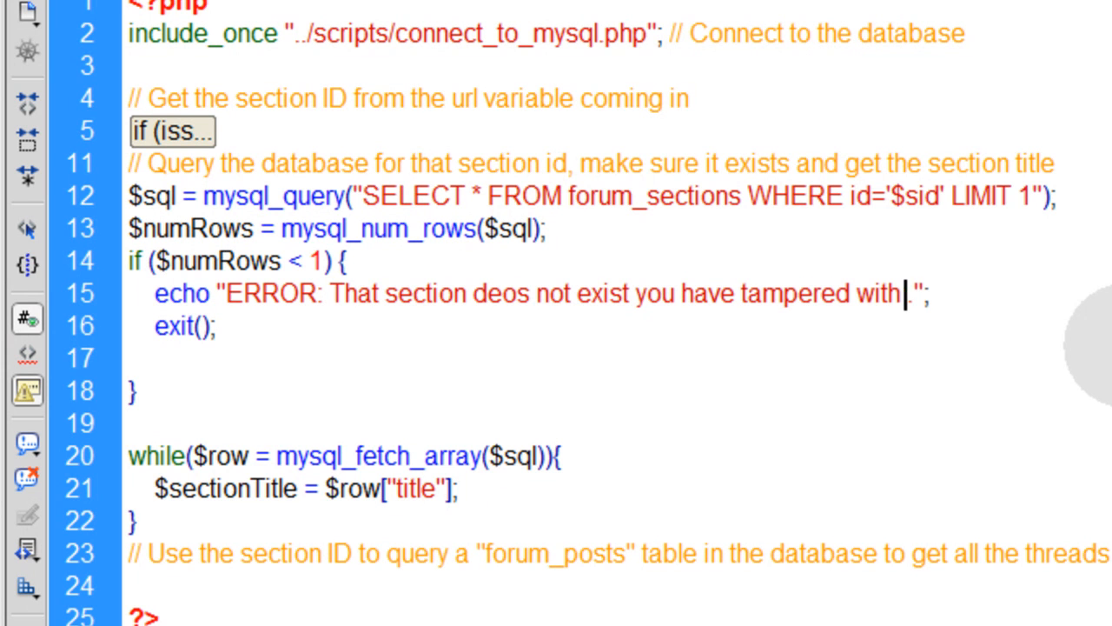
{"action": "type", "text": "our URLs"}
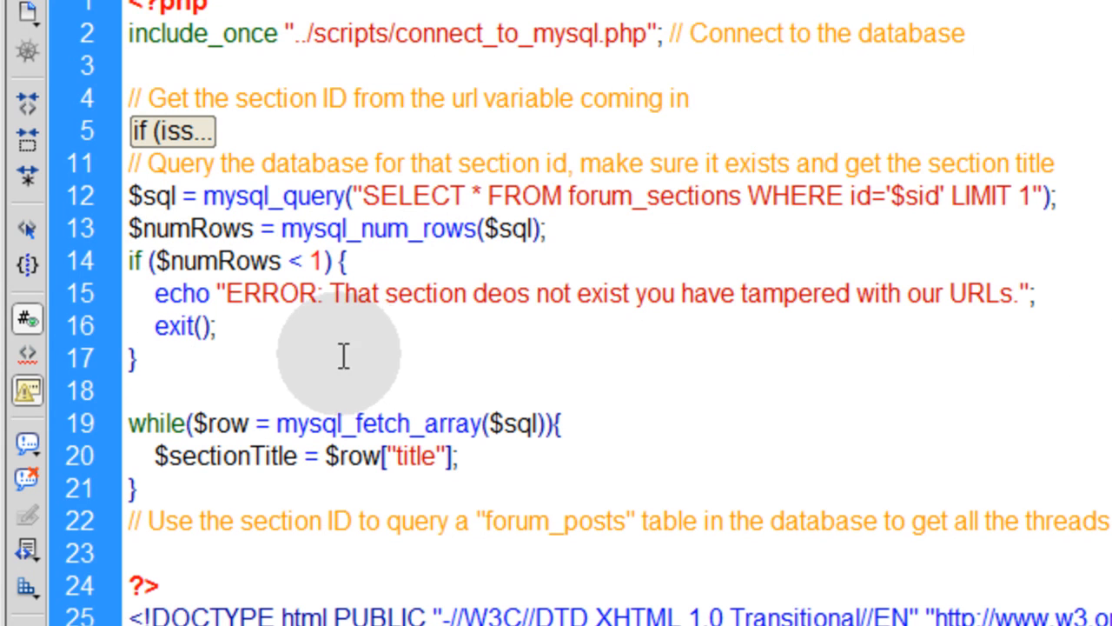
{"action": "left_click", "coordinate": [212, 326]}
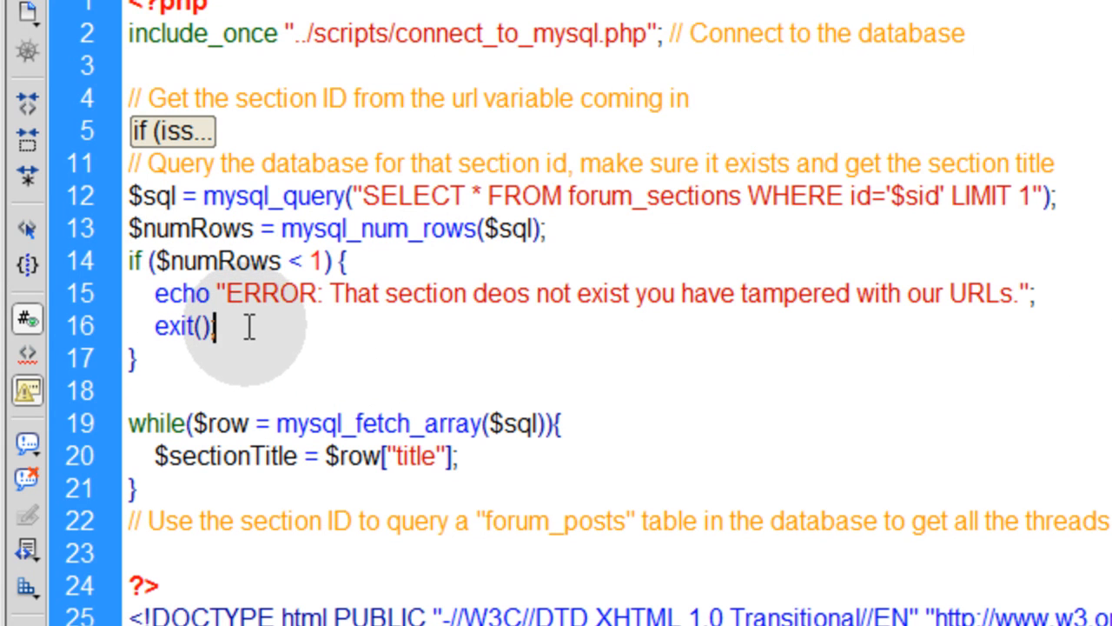
{"action": "type", "text": ";"}
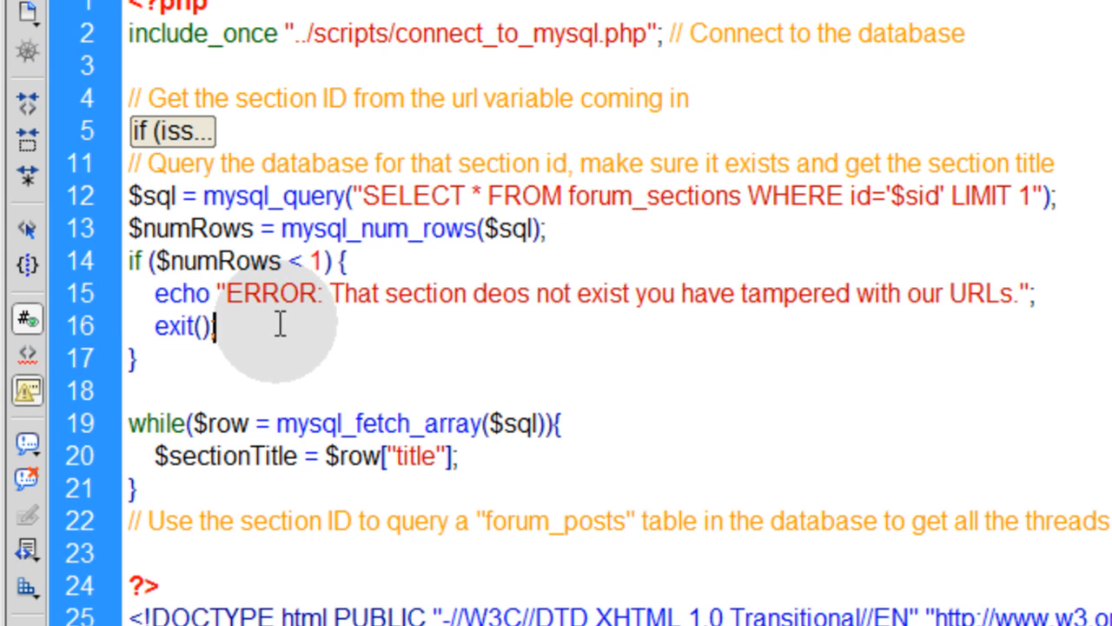
{"action": "left_click", "coordinate": [130, 391]}
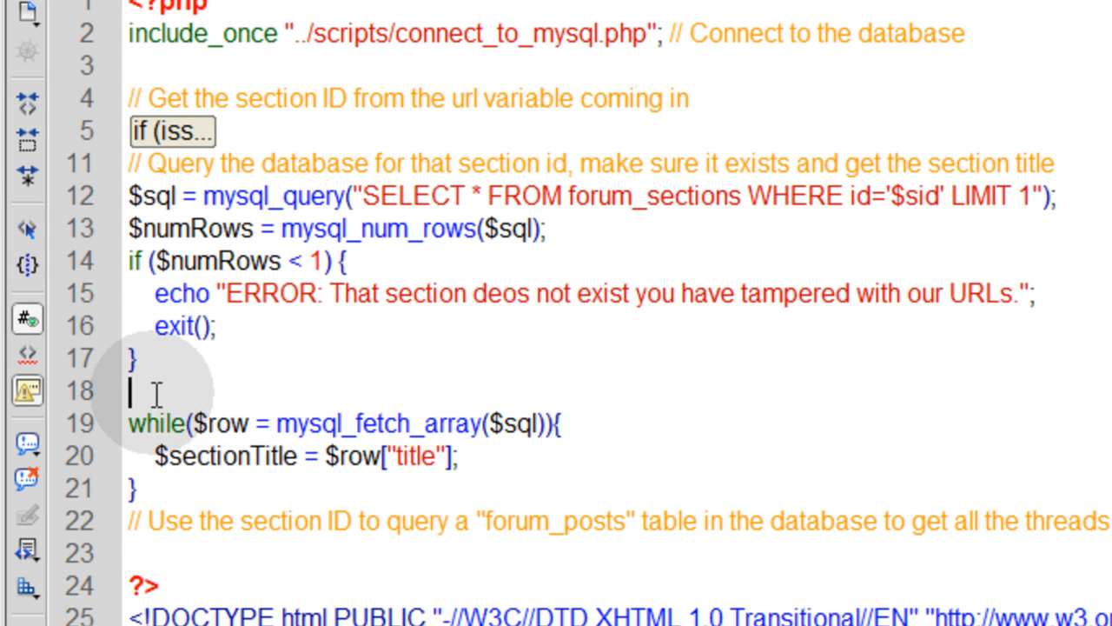
Make the <title> tag echo $sectionTitle instead of the placeholder "title".
{"action": "key", "text": "Delete"}
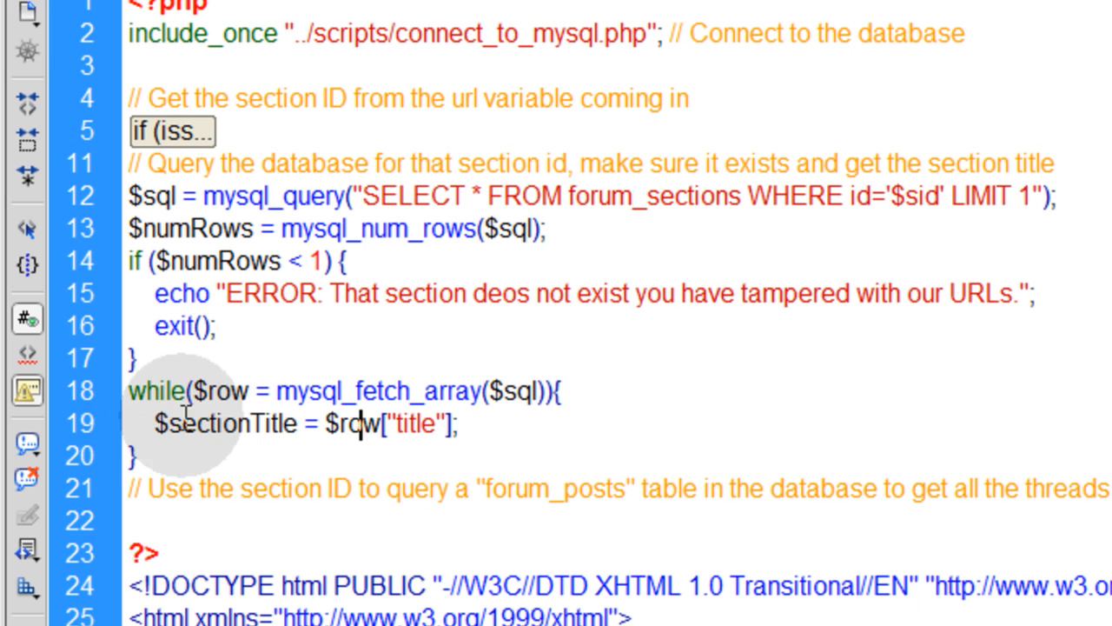
{"action": "triple_click", "coordinate": [304, 424]}
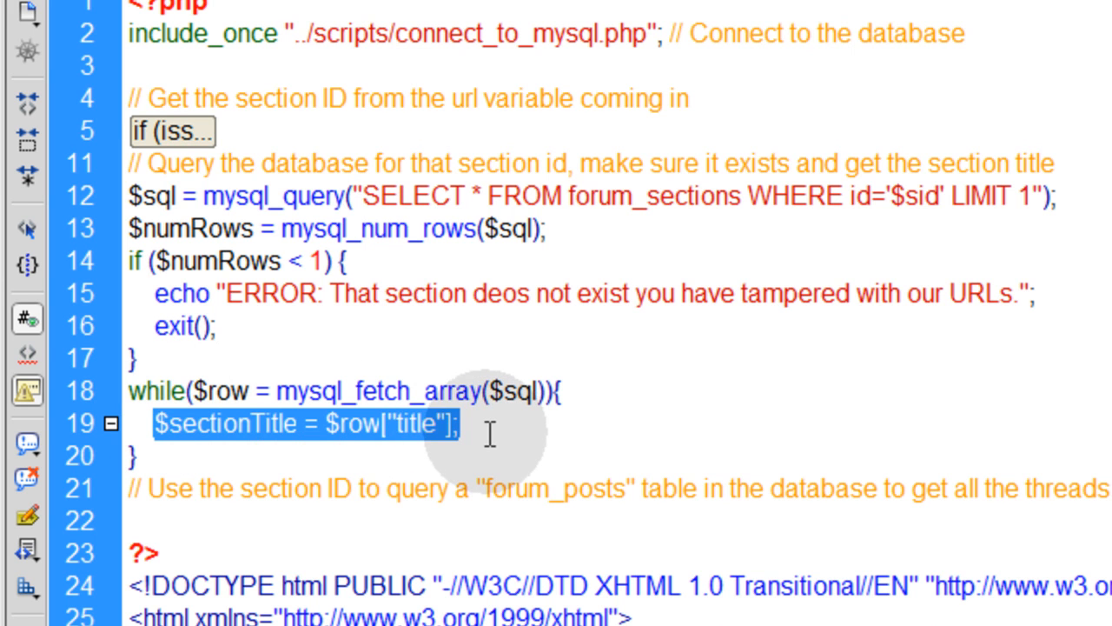
{"action": "scroll", "scroll_direction": "down", "scroll_amount": 3}
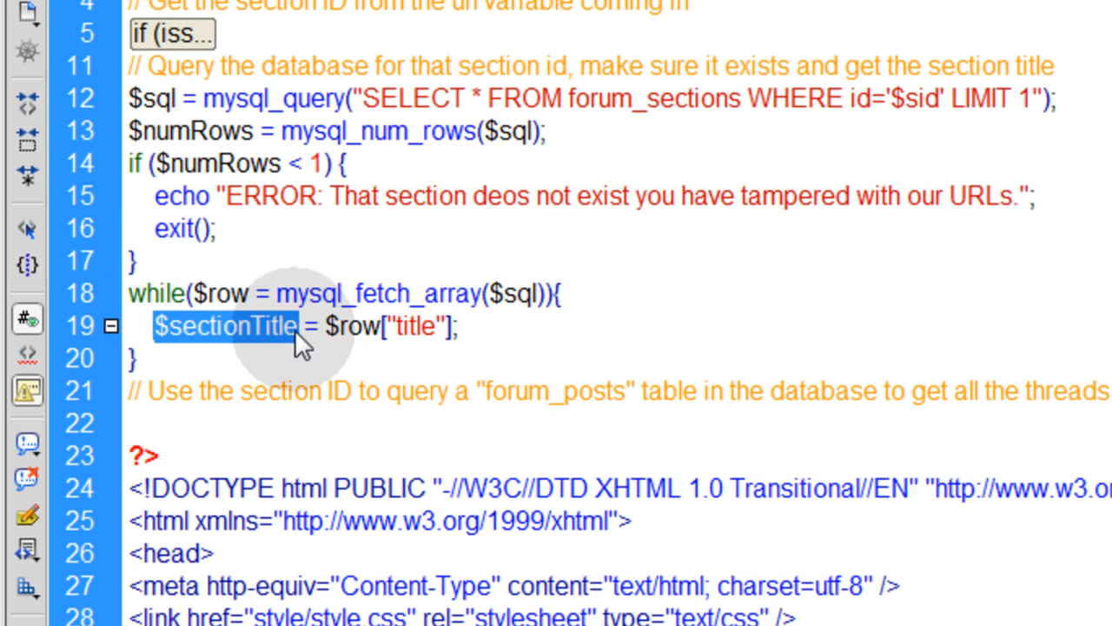
{"action": "scroll", "scroll_direction": "down", "scroll_amount": 3}
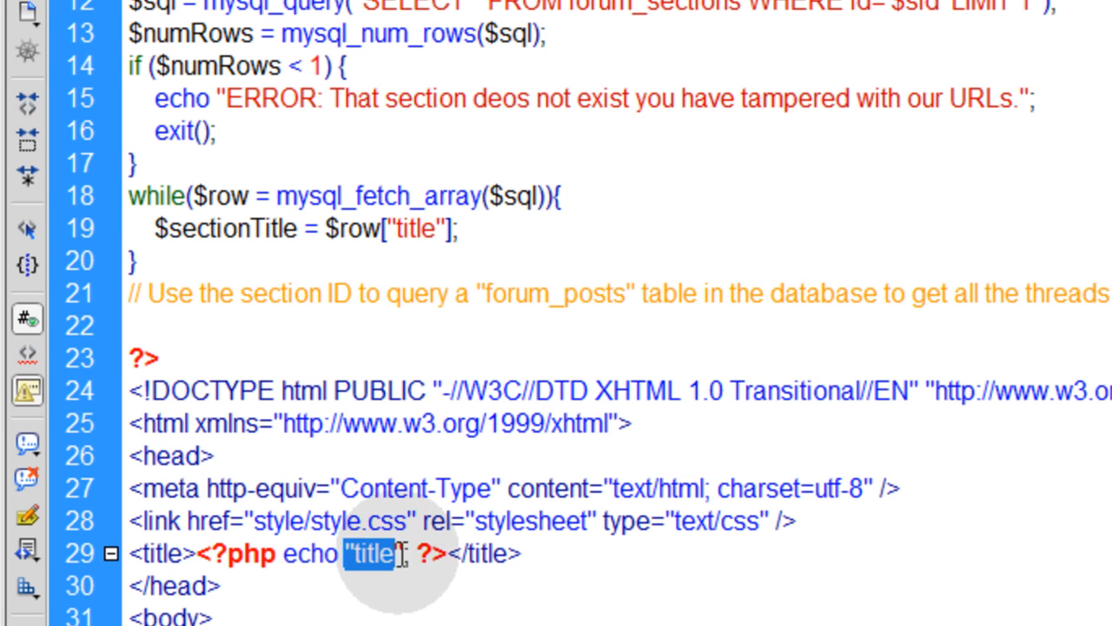
{"action": "type", "text": "$sectionTitle"}
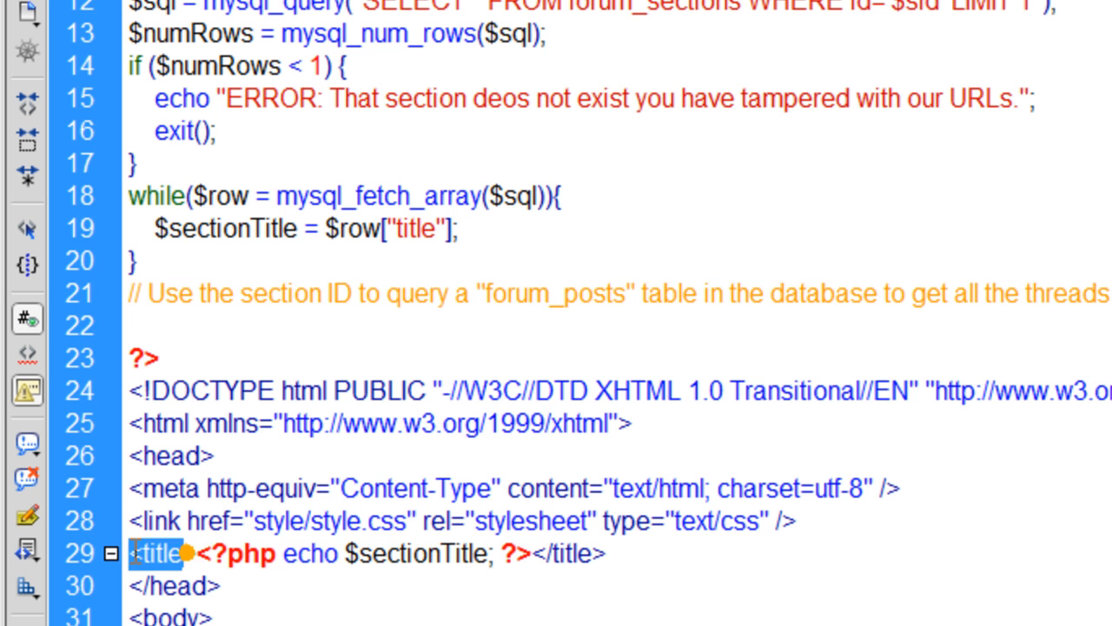
{"action": "scroll", "scroll_direction": "up", "scroll_amount": 3}
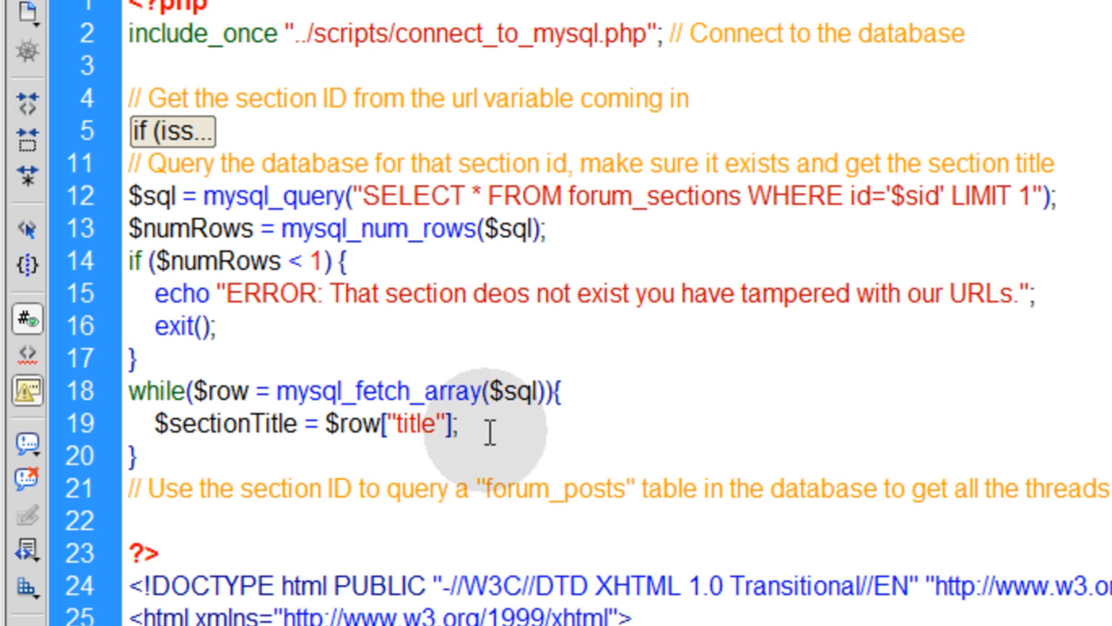
{"action": "mouse_move", "coordinate": [316, 443]}
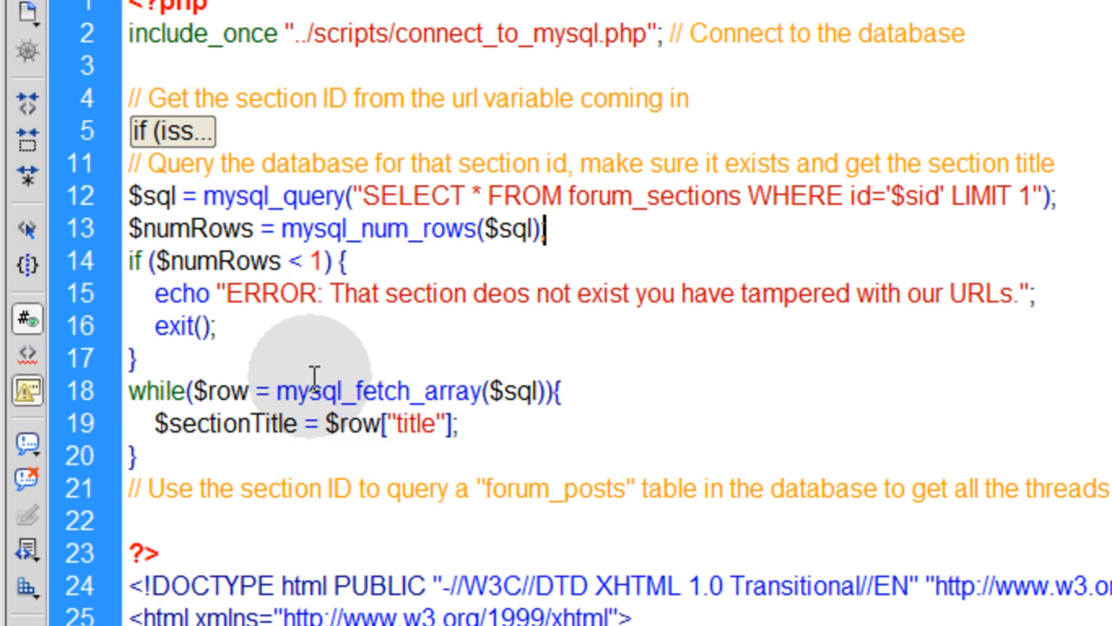
{"action": "double_click", "coordinate": [233, 424]}
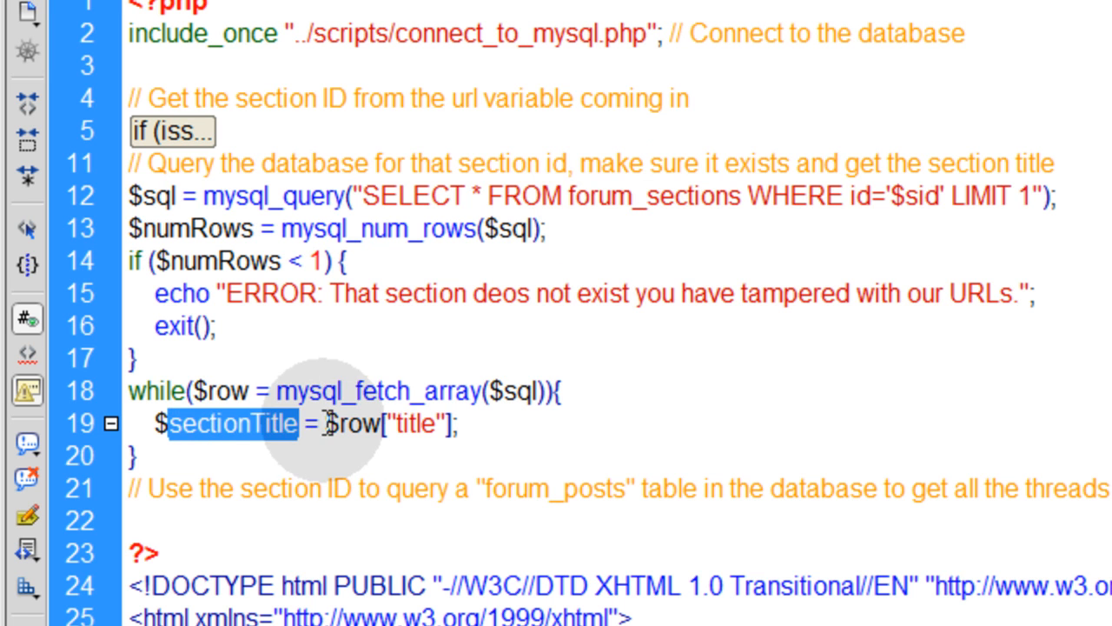
{"action": "left_click", "coordinate": [563, 229]}
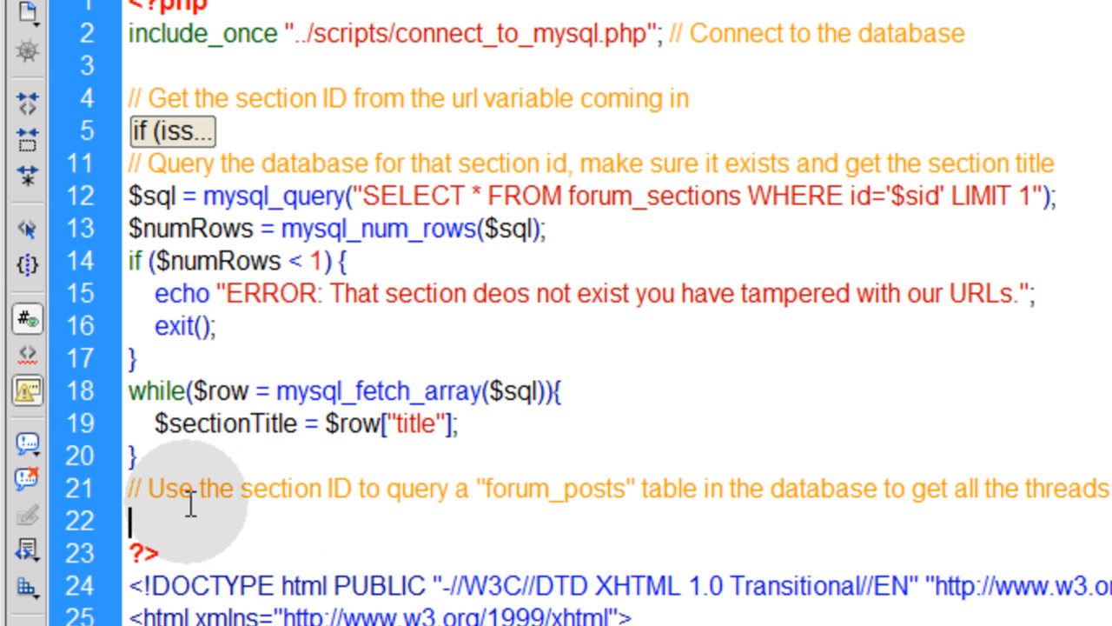
{"action": "mouse_move", "coordinate": [358, 488]}
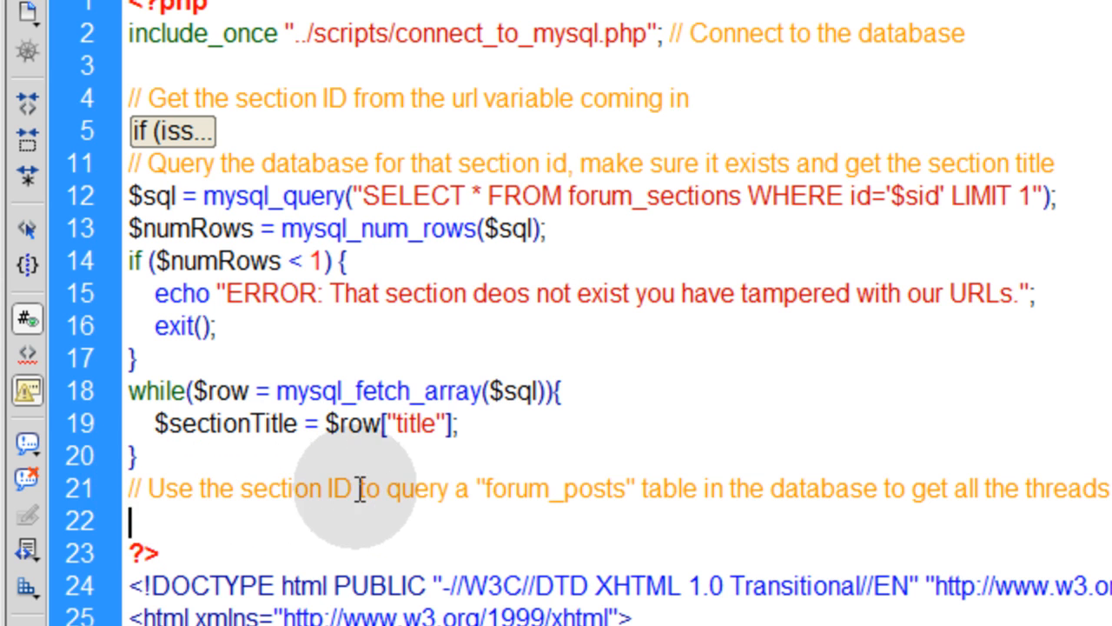
{"action": "mouse_move", "coordinate": [250, 511]}
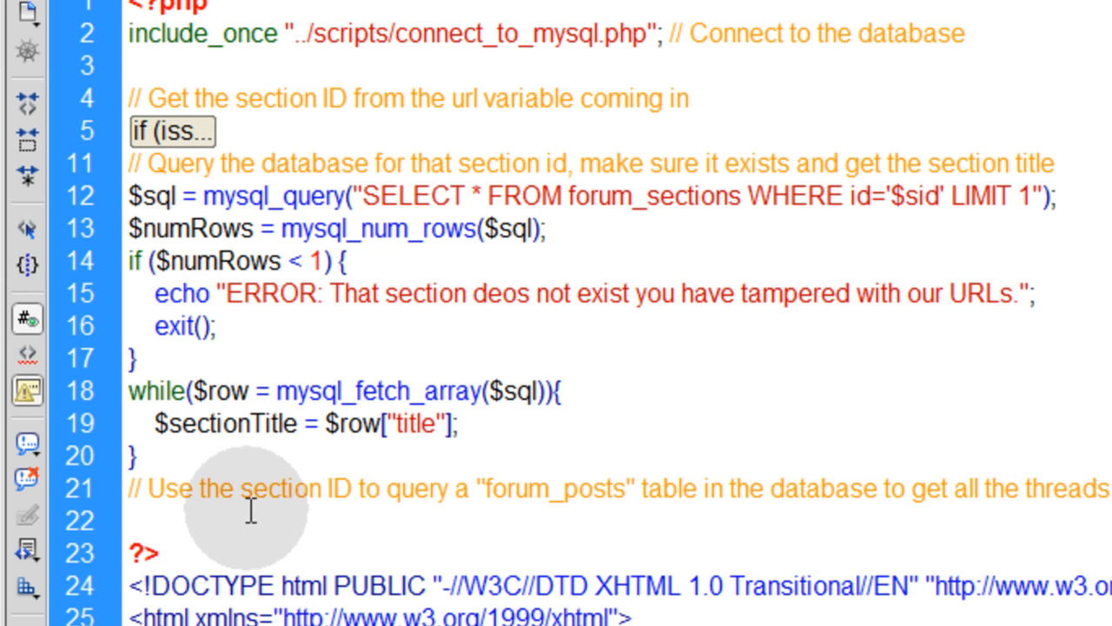
Add a forum_posts query for '$sid' LIMIT 1 on line 22 with a 'for this section' comment.
{"action": "double_click", "coordinate": [914, 195]}
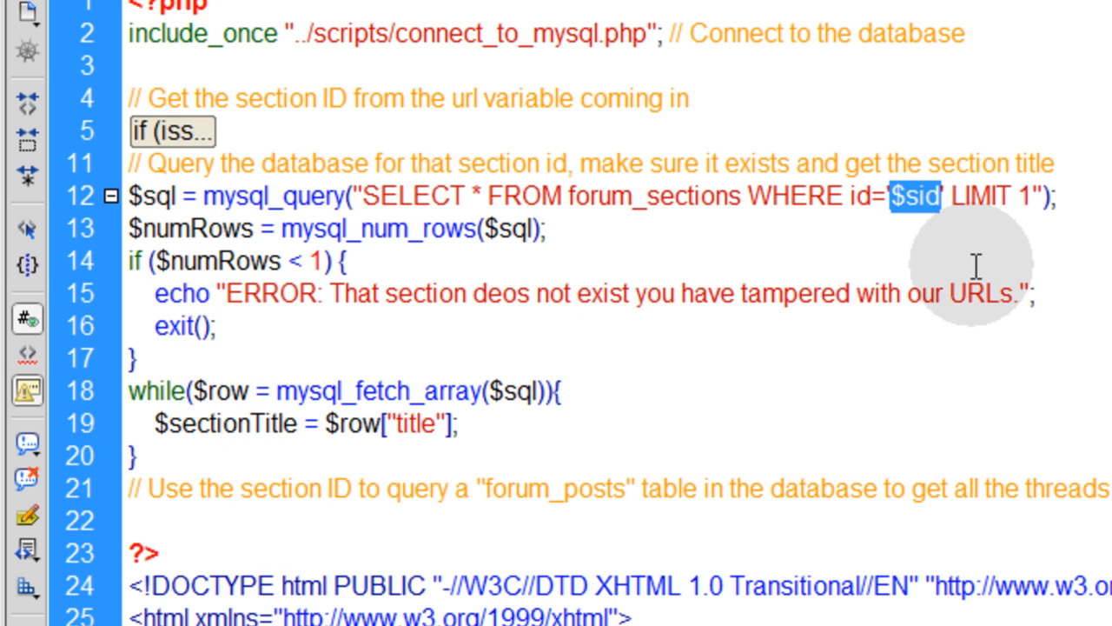
{"action": "mouse_move", "coordinate": [535, 503]}
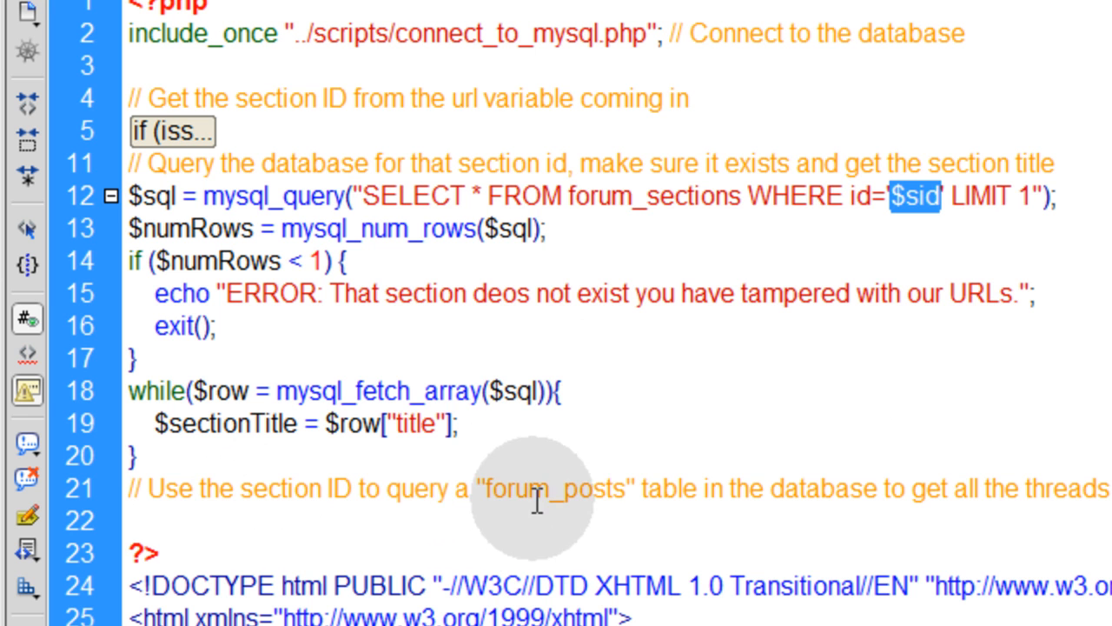
{"action": "left_click", "coordinate": [460, 486]}
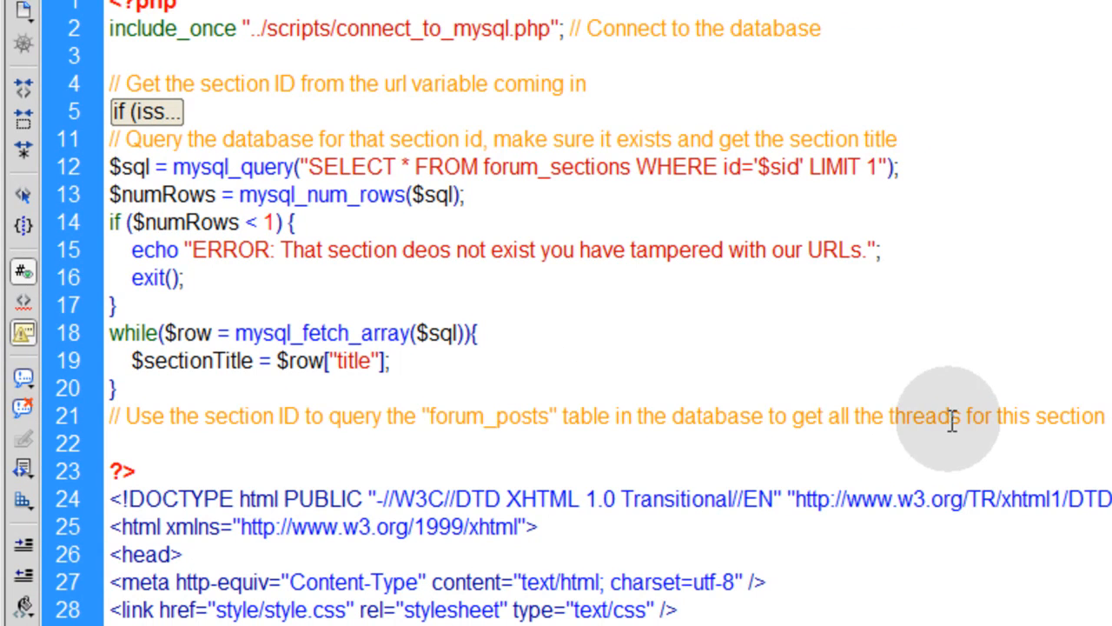
{"action": "mouse_move", "coordinate": [472, 360]}
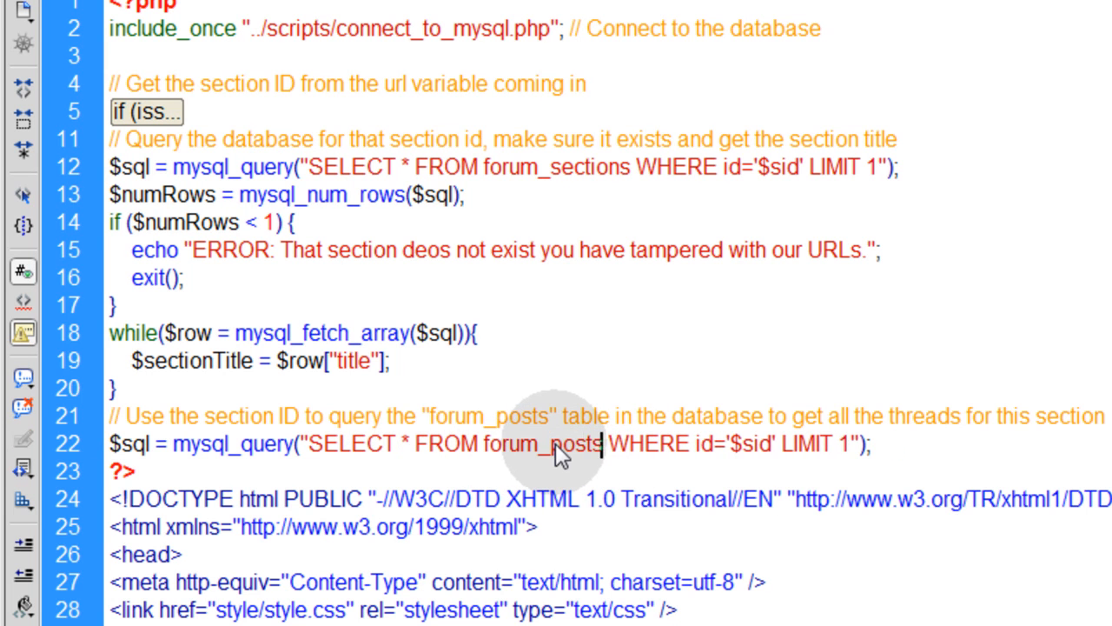
{"action": "mouse_move", "coordinate": [643, 460]}
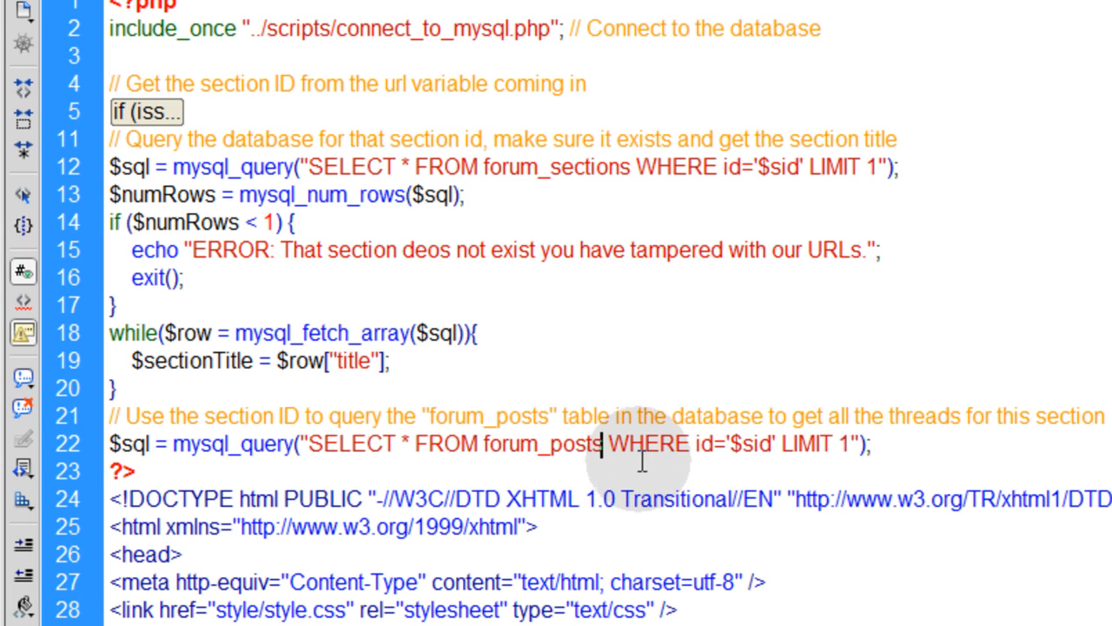
Change the forum_posts query to filter WHERE type='a' AND section_id='$sid'.
{"action": "type", "text": "type"}
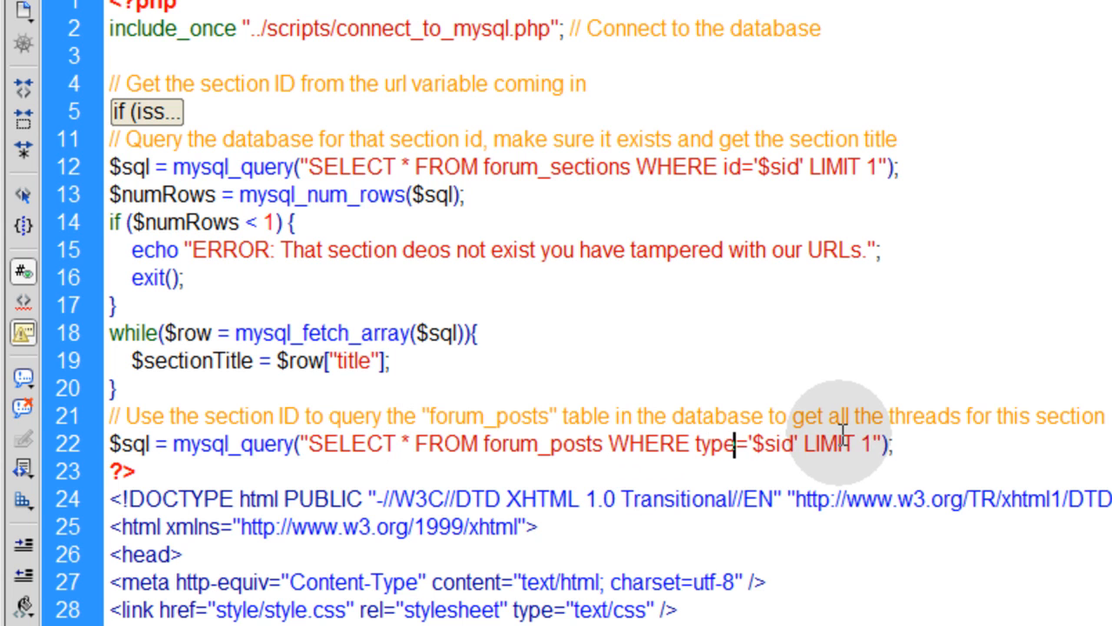
{"action": "double_click", "coordinate": [773, 443]}
{"action": "type", "text": "a"}
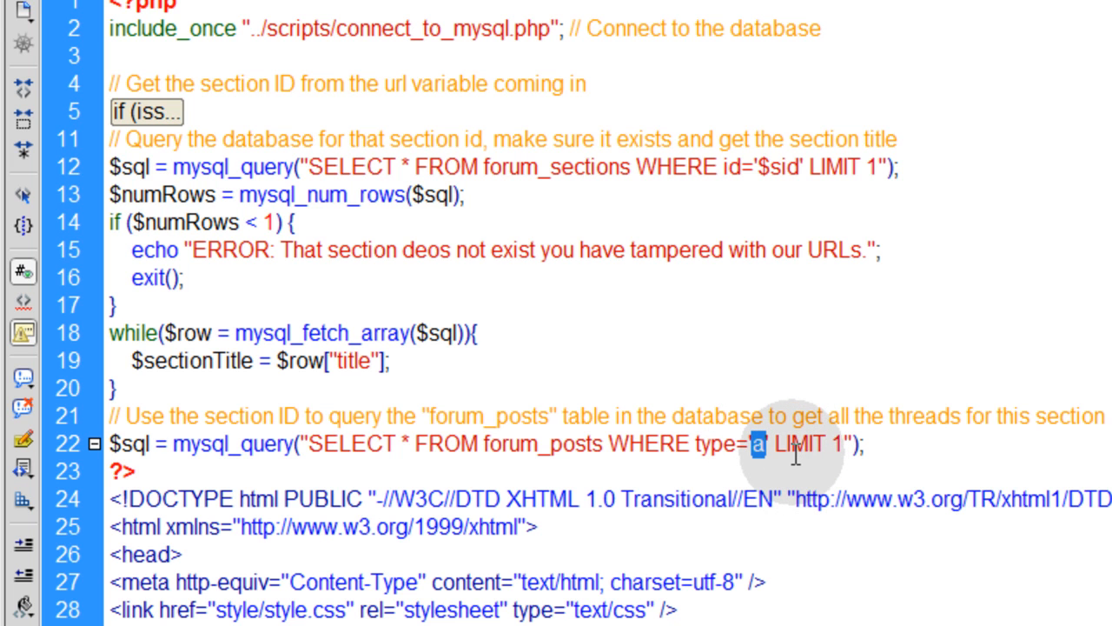
{"action": "mouse_move", "coordinate": [785, 455]}
{"action": "type", "text": "AND section_id= "}
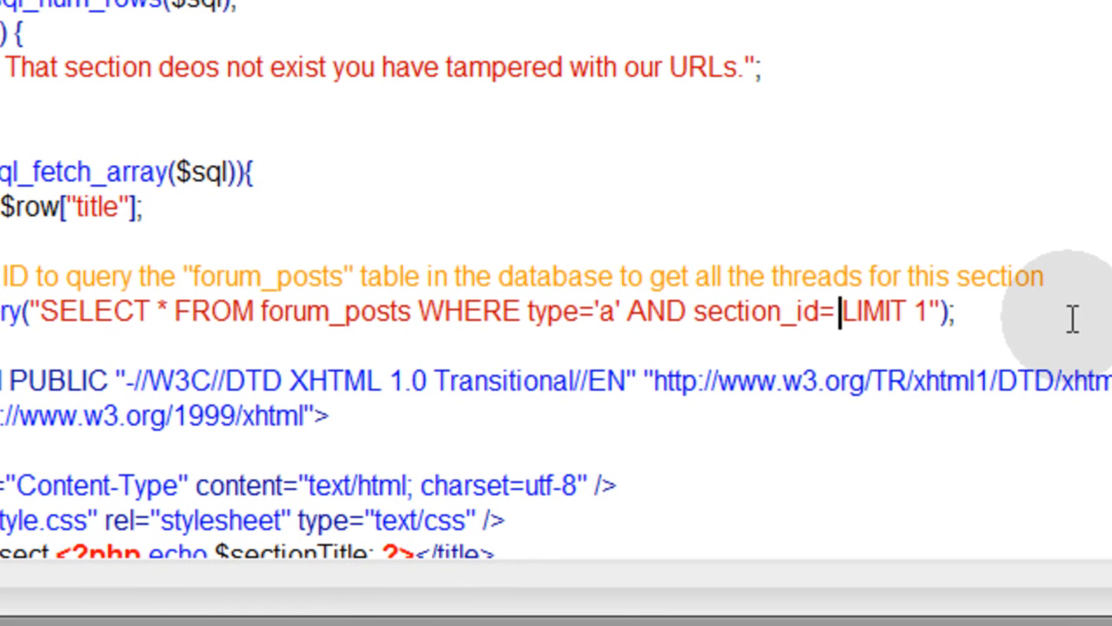
{"action": "type", "text": "'$'"}
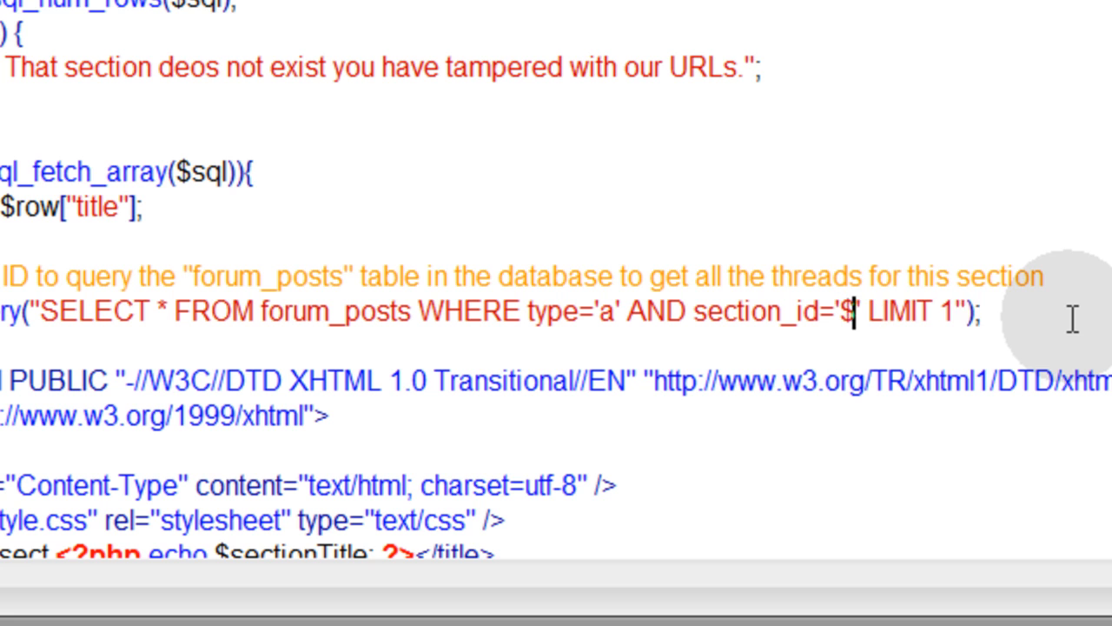
{"action": "type", "text": "id"}
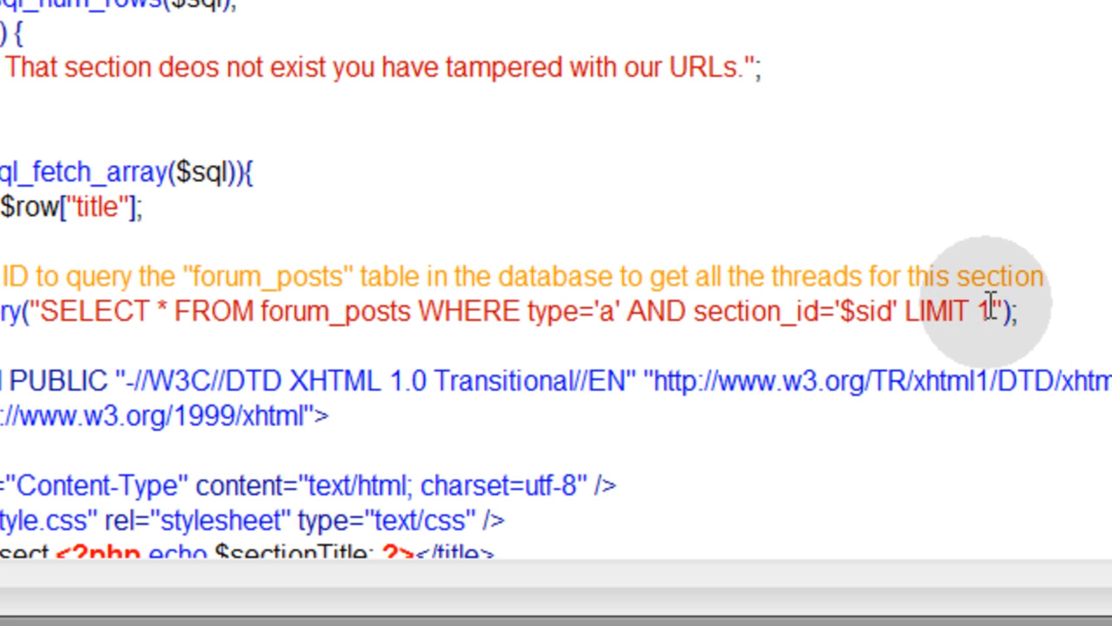
Raise the query's row limit from LIMIT 1 to LIMIT 25.
{"action": "double_click", "coordinate": [980, 311]}
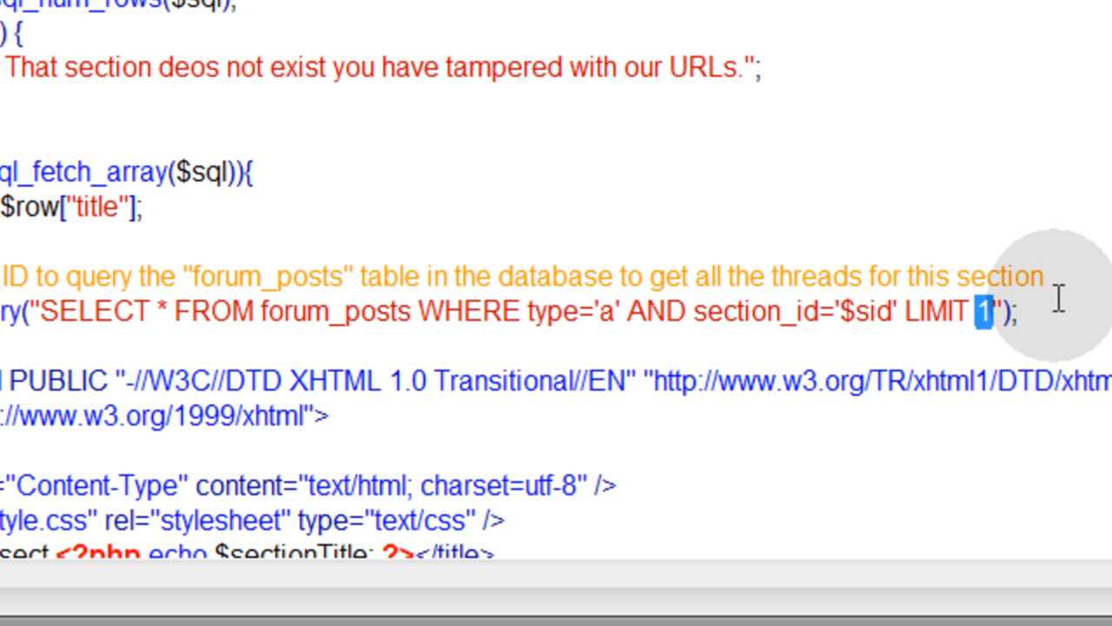
{"action": "type", "text": "25"}
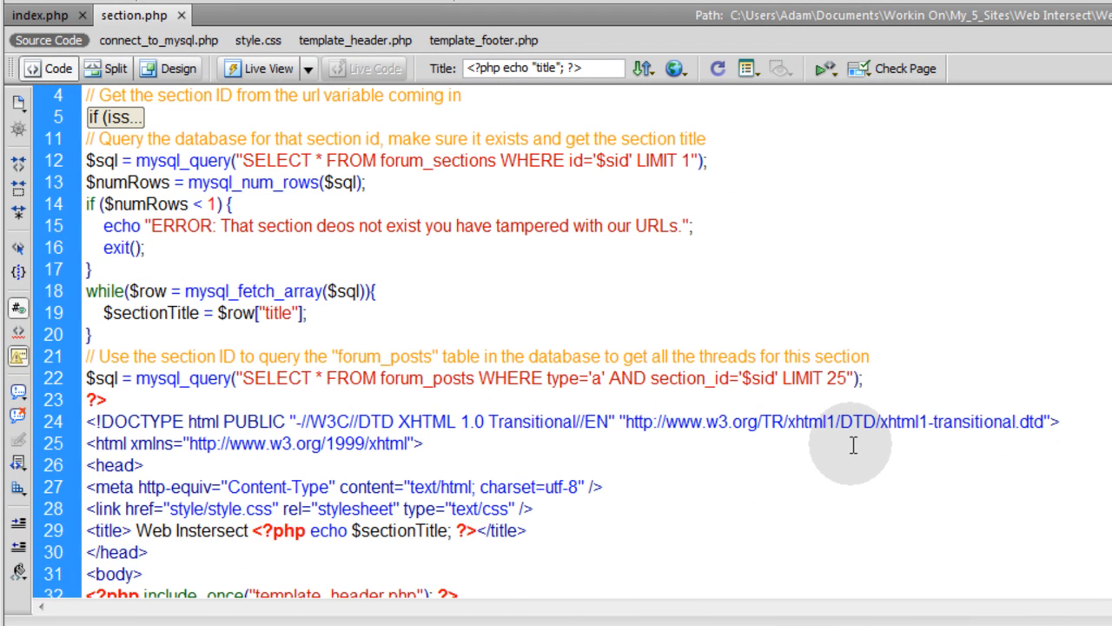
{"action": "left_click", "coordinate": [860, 377]}
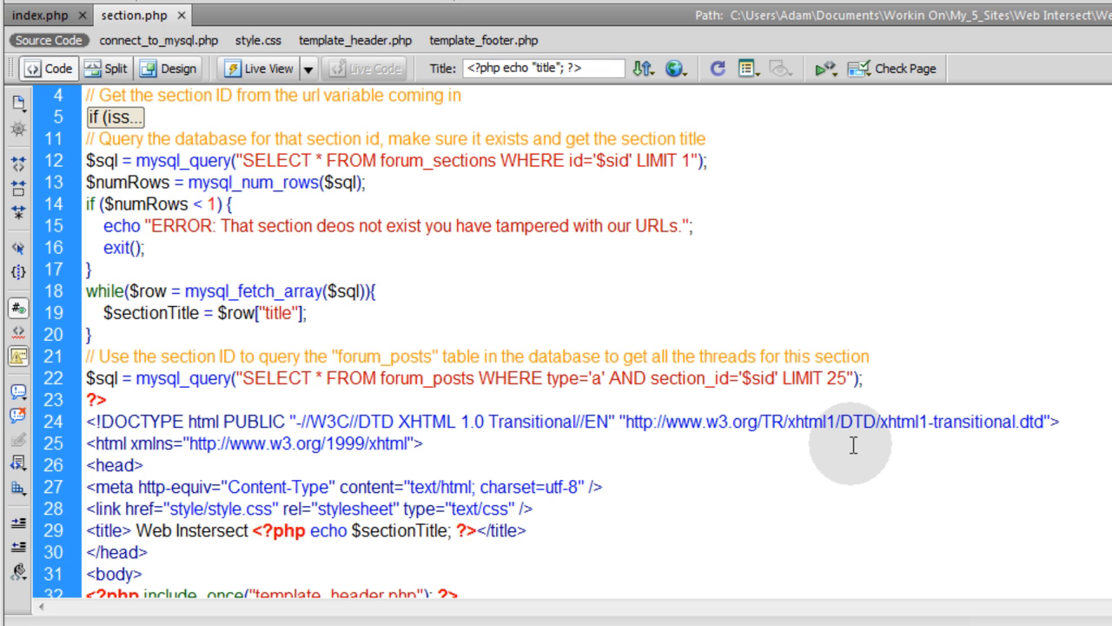
{"action": "left_click", "coordinate": [862, 377]}
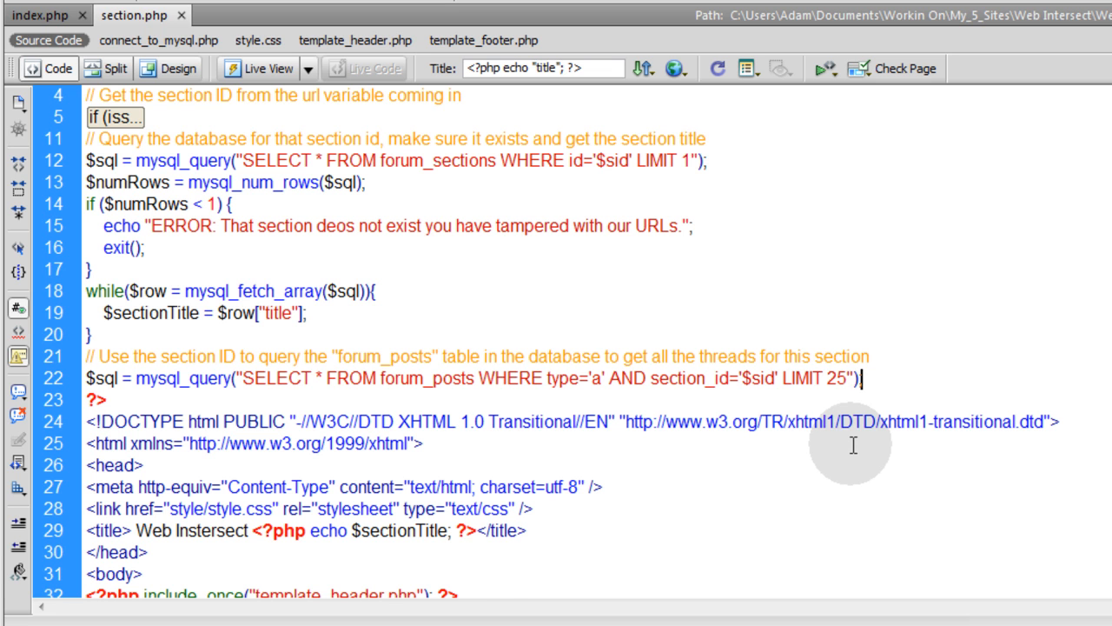
{"action": "scroll", "scroll_direction": "up", "scroll_amount": 3}
{"action": "type", "text": ";"}
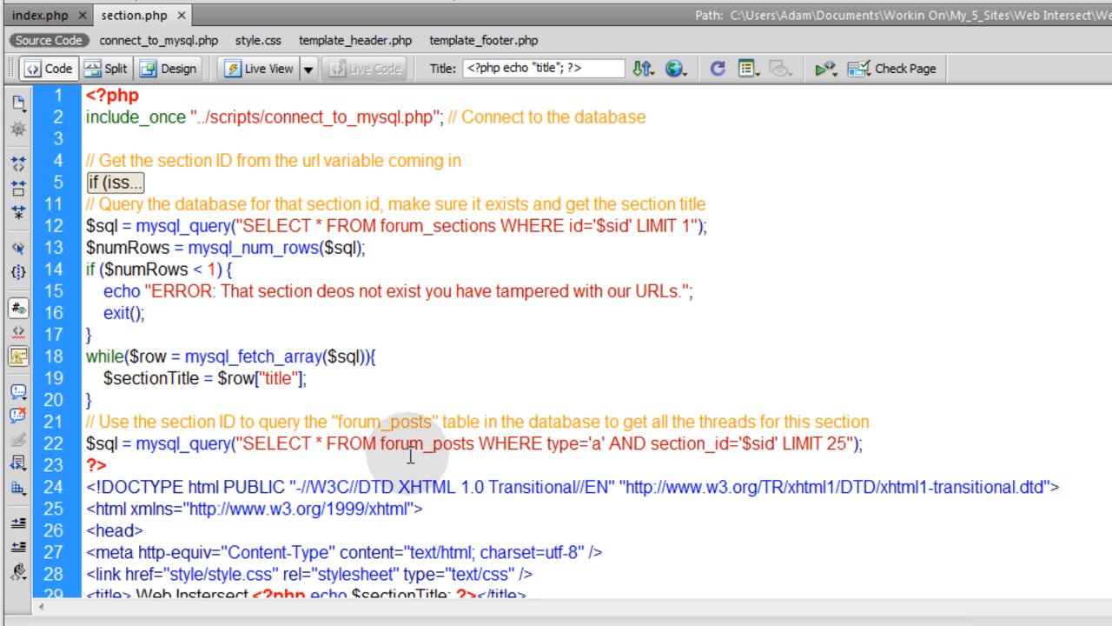
{"action": "left_click", "coordinate": [860, 443]}
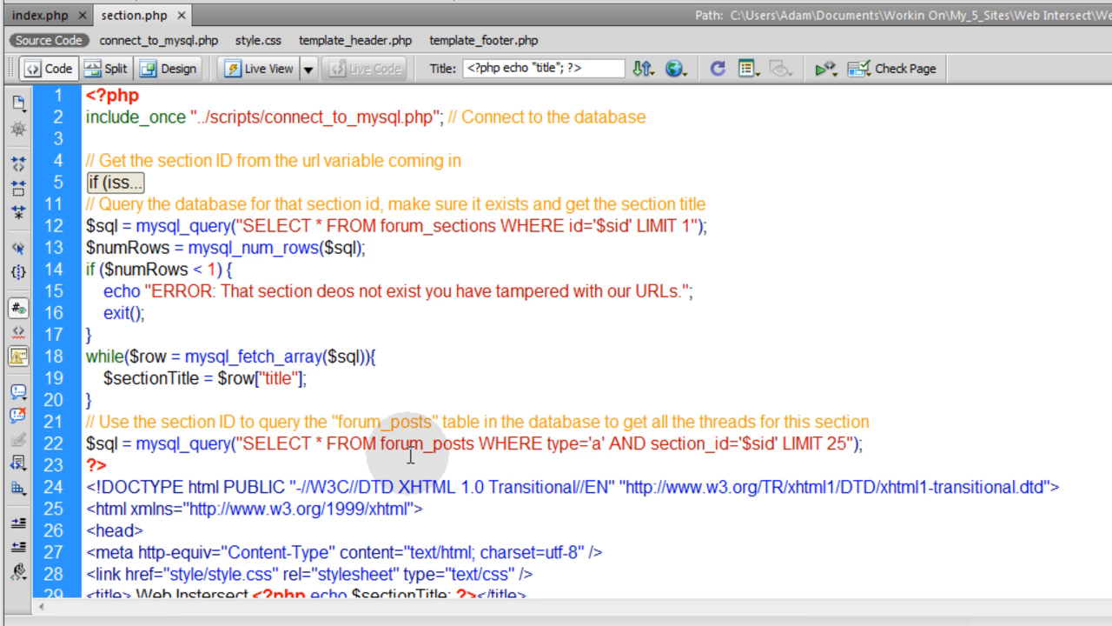
{"action": "left_click", "coordinate": [860, 443]}
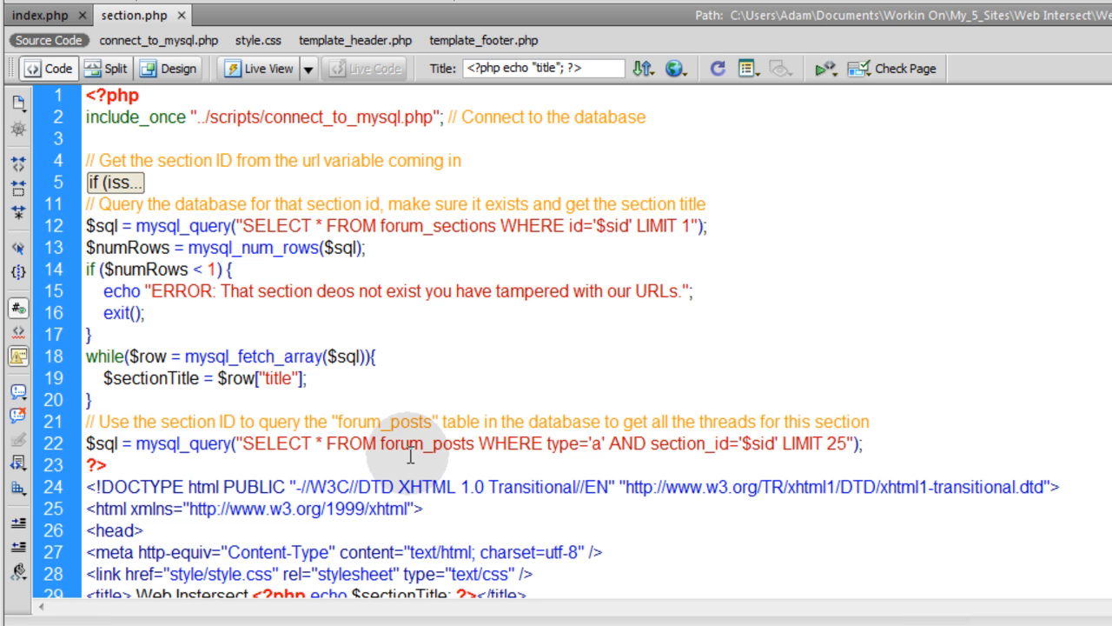
{"action": "left_click", "coordinate": [859, 443]}
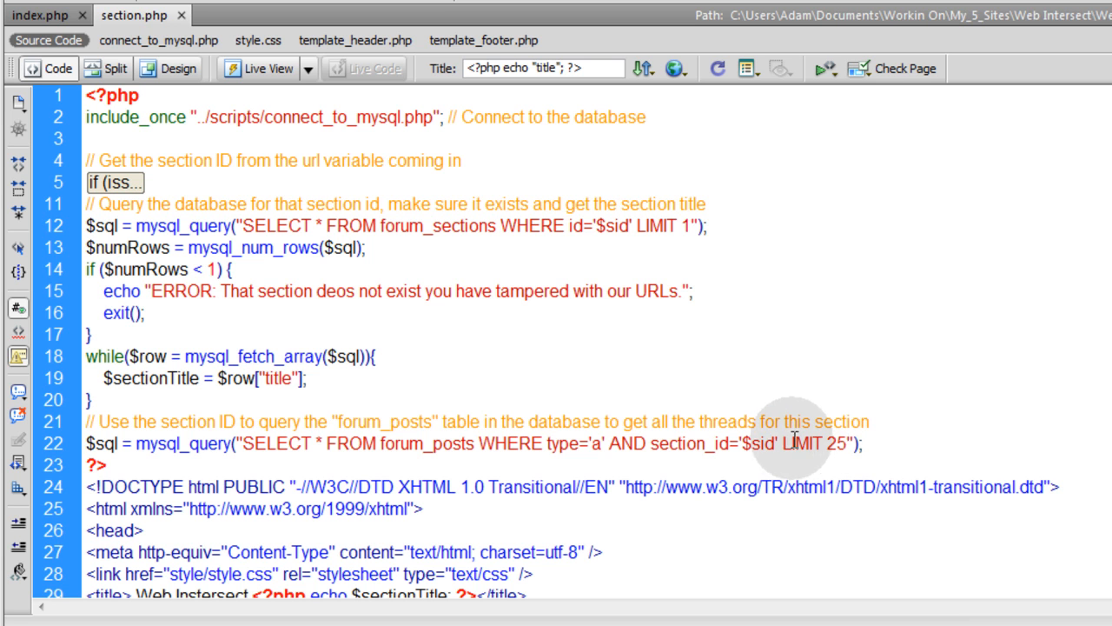
{"action": "mouse_move", "coordinate": [895, 424]}
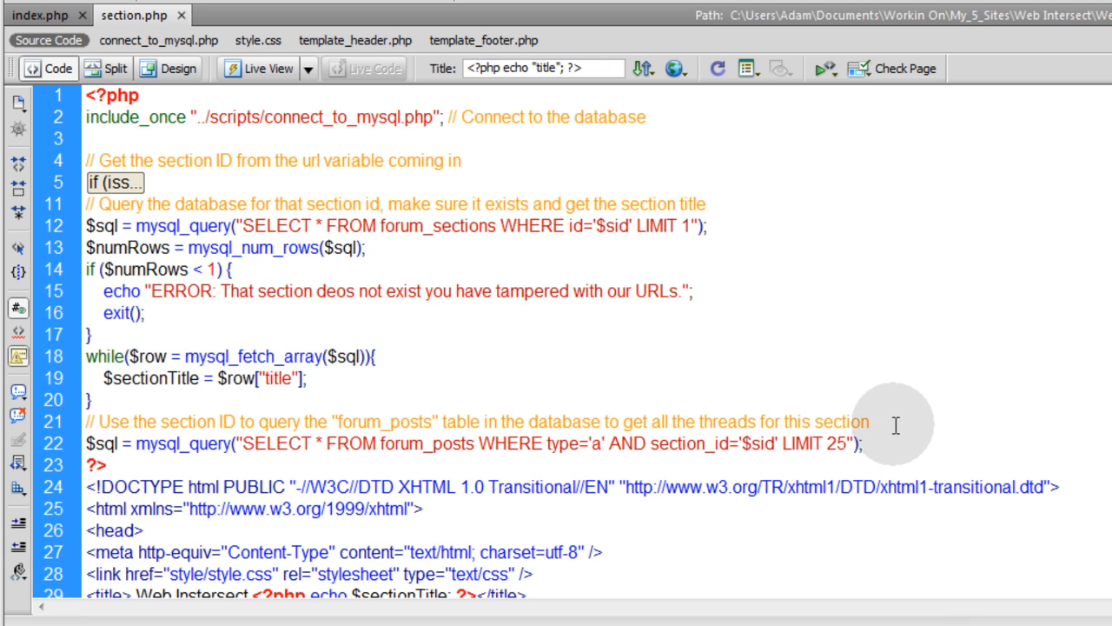
Add ORDER BY date_time DESC before LIMIT 25 in the forum_posts query.
{"action": "type", "text": "ORDER BY"}
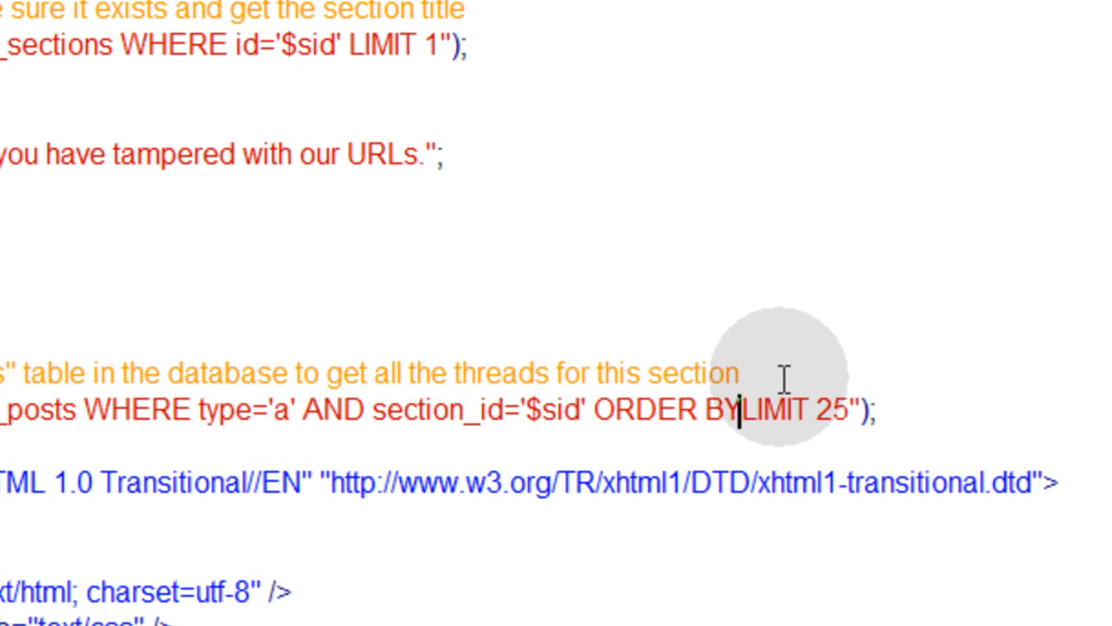
{"action": "type", "text": "date_time"}
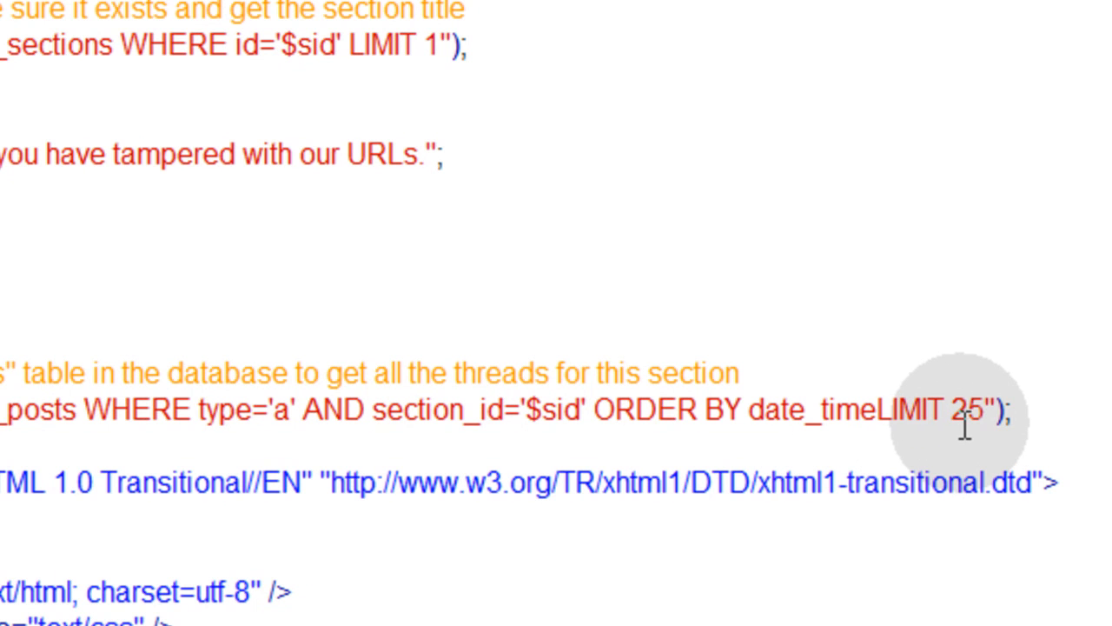
{"action": "type", "text": "DESC"}
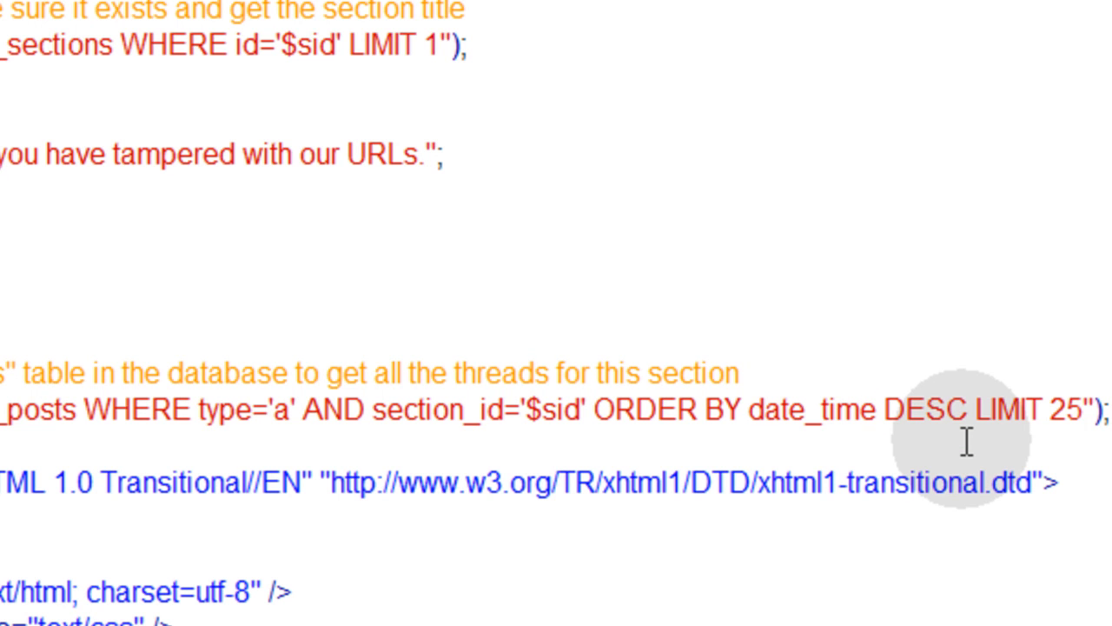
{"action": "mouse_move", "coordinate": [825, 434]}
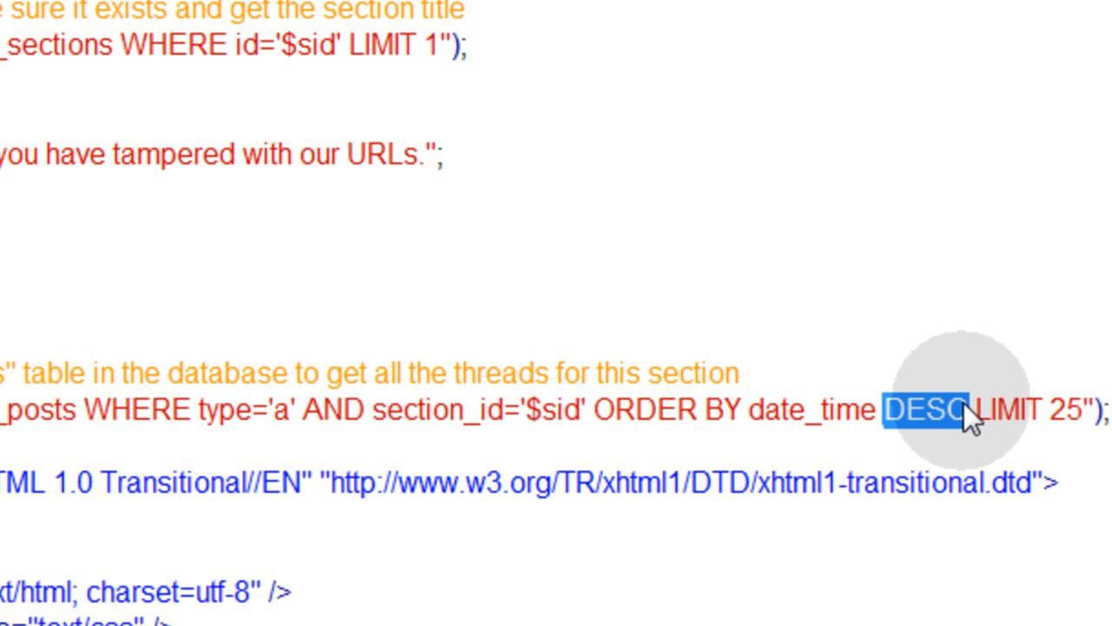
{"action": "double_click", "coordinate": [1058, 410]}
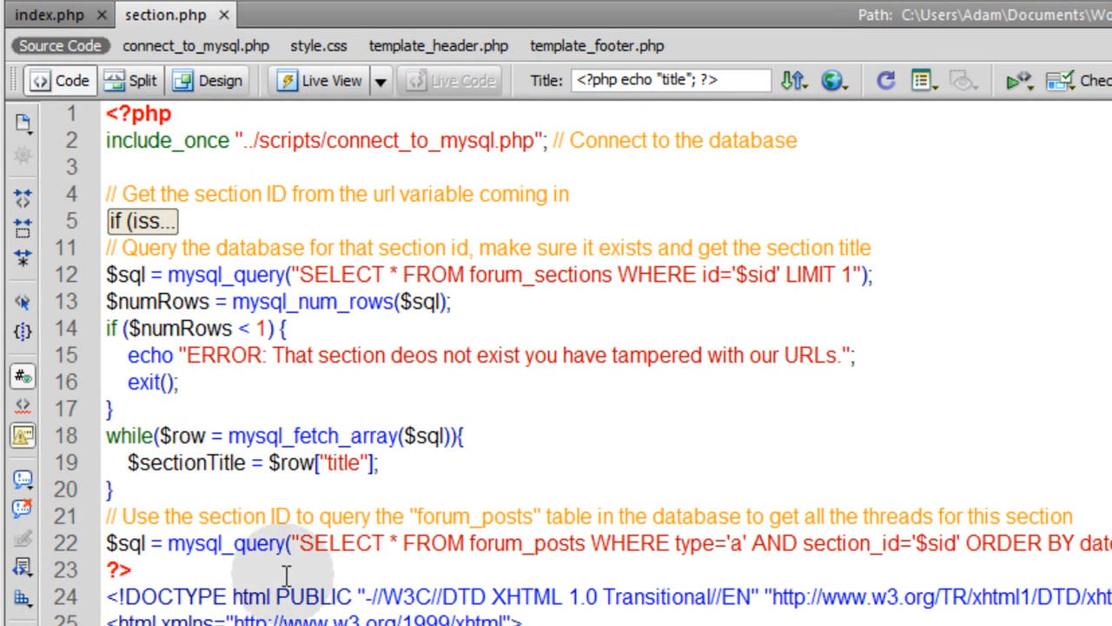
Copy the $numRows check and while loop beneath the forum_posts query and fold the title query block.
{"action": "left_click_drag", "start_coordinate": [106, 328], "coordinate": [113, 501]}
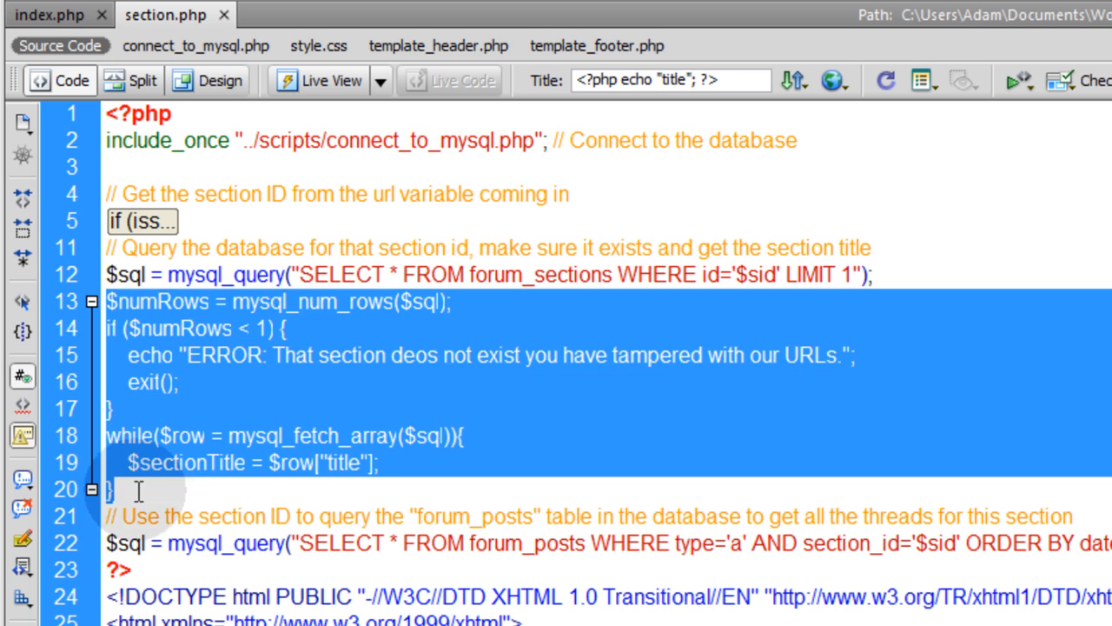
{"action": "left_click", "coordinate": [138, 490]}
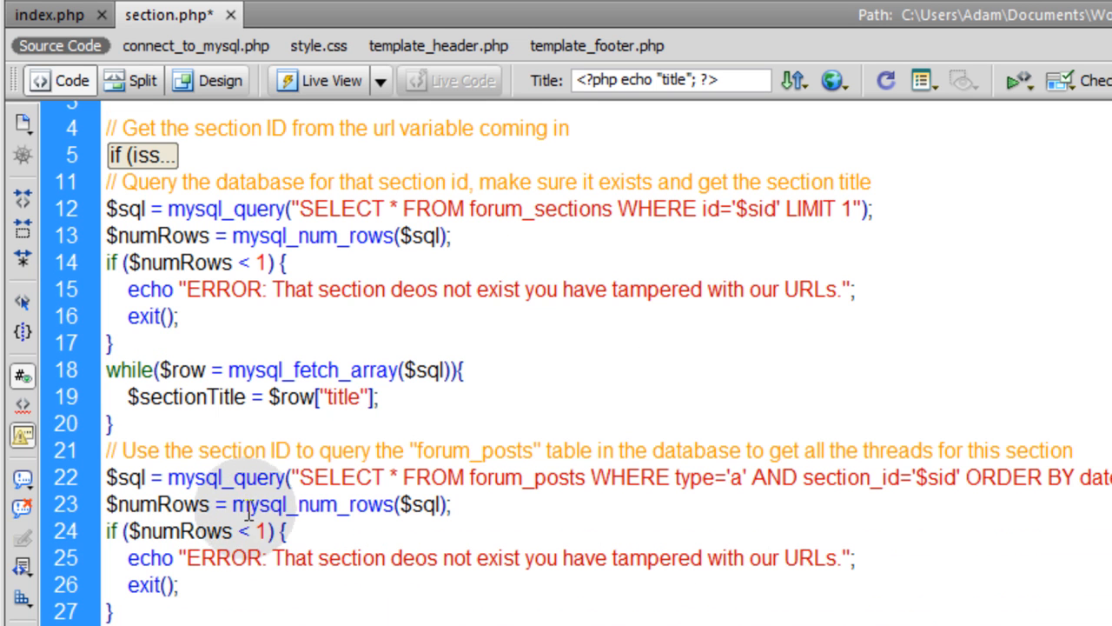
{"action": "left_click_drag", "start_coordinate": [108, 263], "coordinate": [112, 424]}
{"action": "type", "text": "$"}
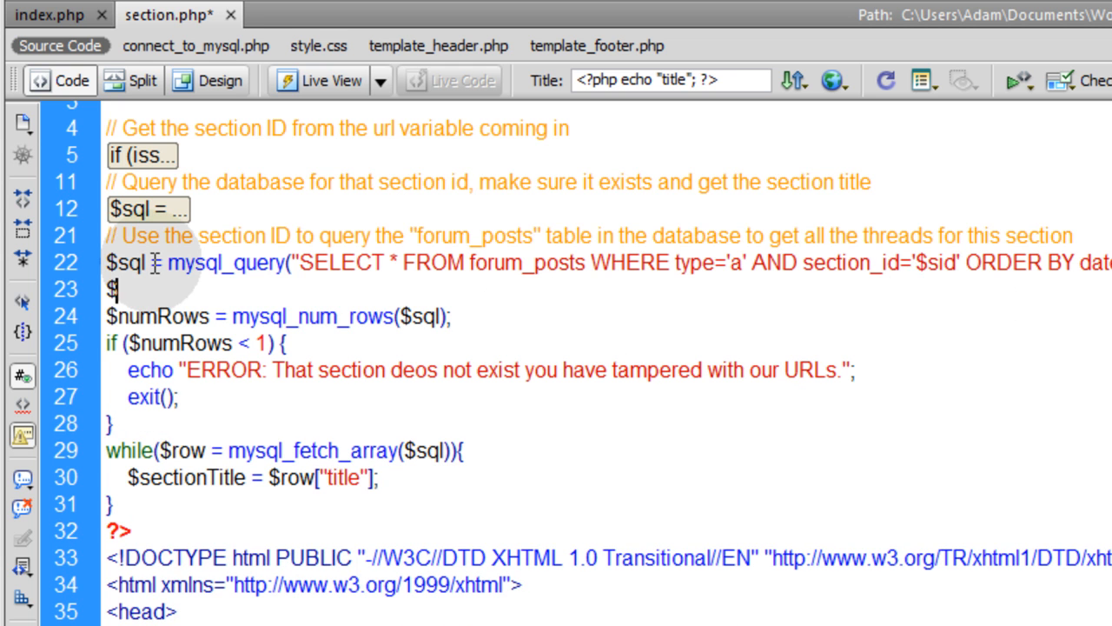
Initialise $dynamicList = "" after the forum_posts query.
{"action": "type", "text": "dynamicList"}
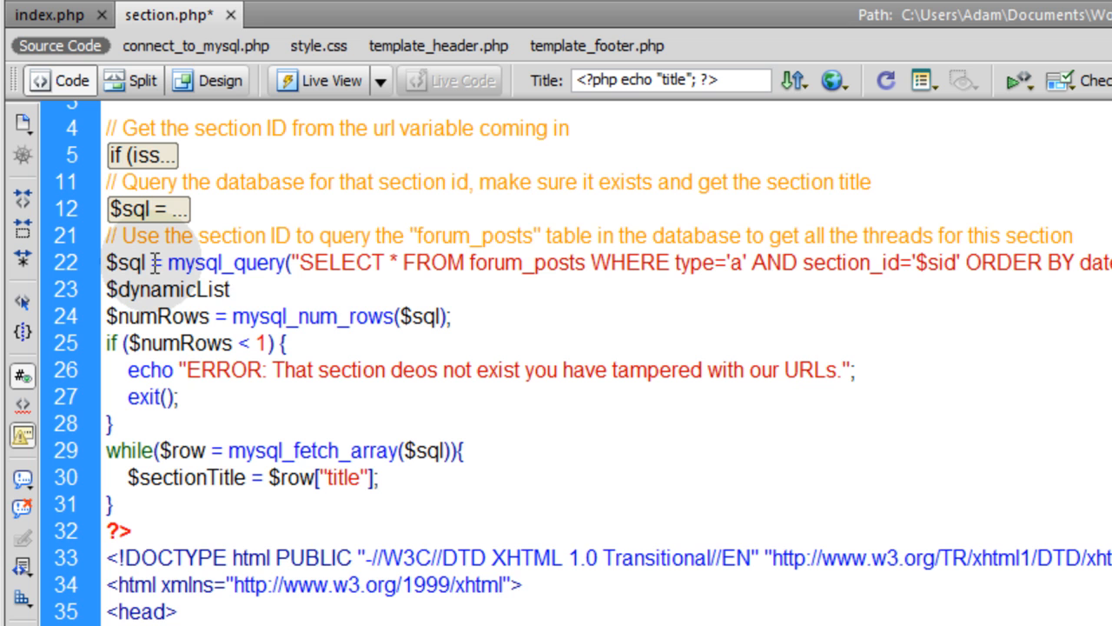
{"action": "type", "text": "= \"\";"}
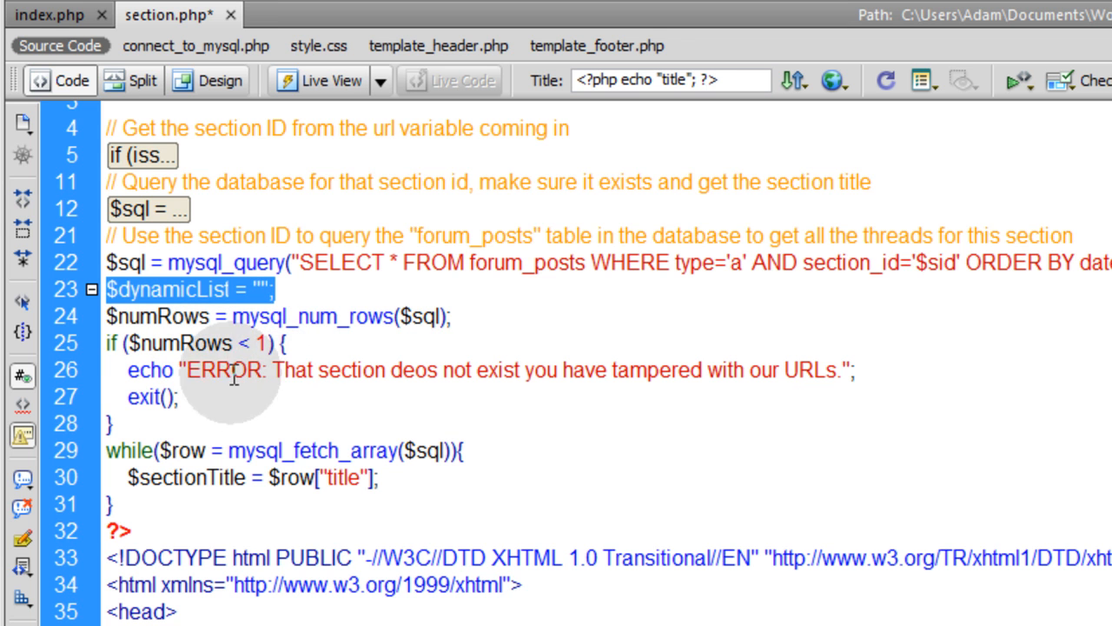
{"action": "mouse_move", "coordinate": [980, 261]}
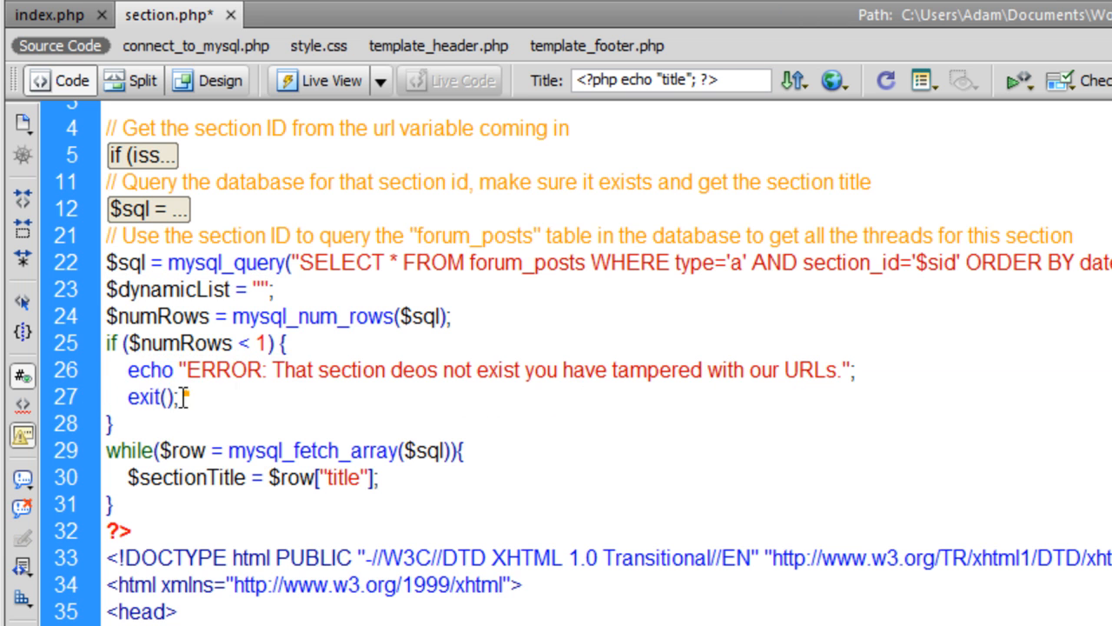
Replace the echo/exit with $dynamicList = "There are no threads in this section yet. You can be the first to post.";.
{"action": "left_click_drag", "start_coordinate": [129, 369], "coordinate": [177, 398]}
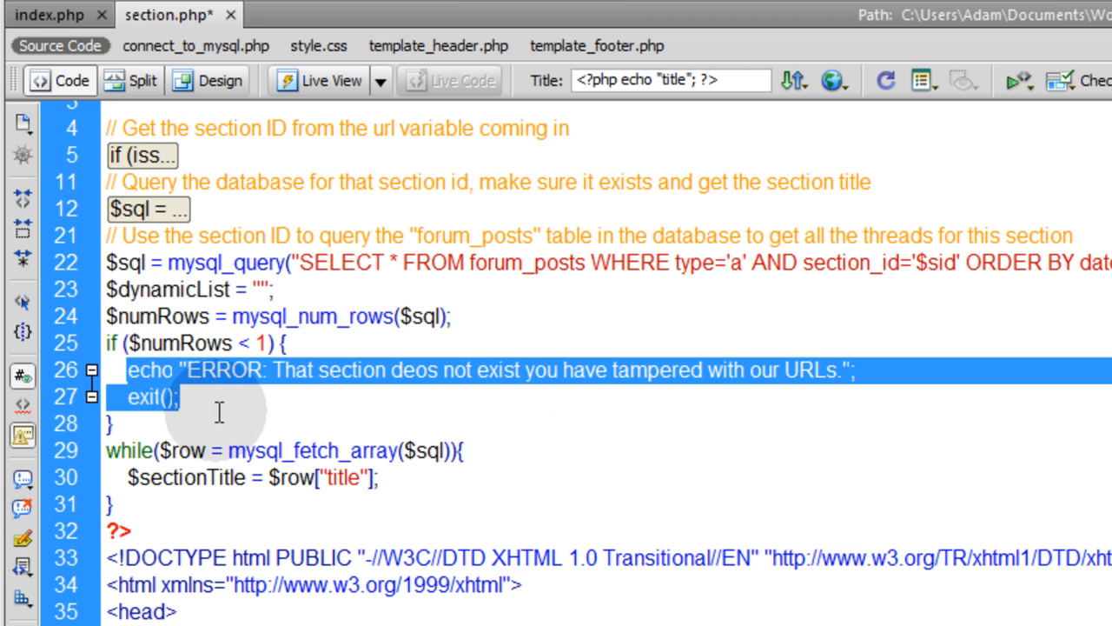
{"action": "type", "text": "$dynamicList = \"\";"}
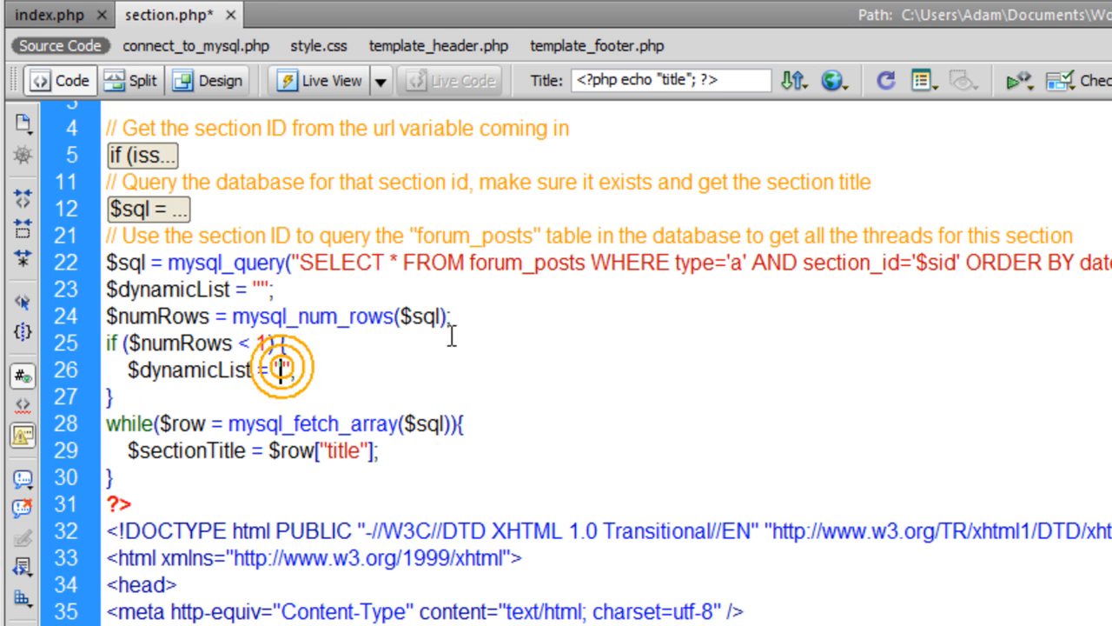
{"action": "type", "text": "There are"}
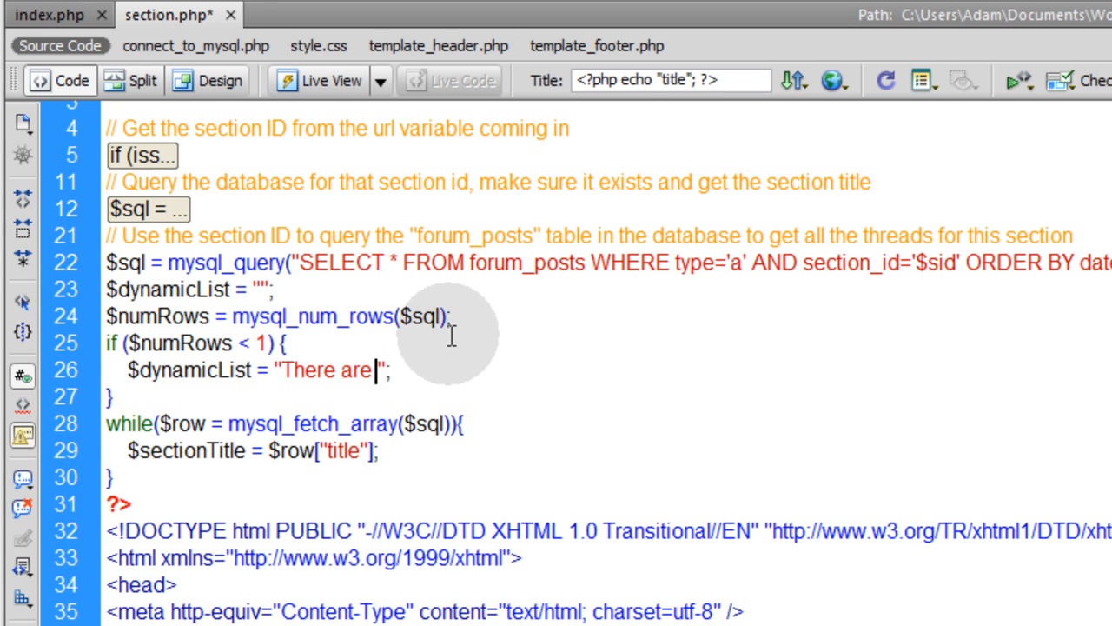
{"action": "type", "text": "no thr"}
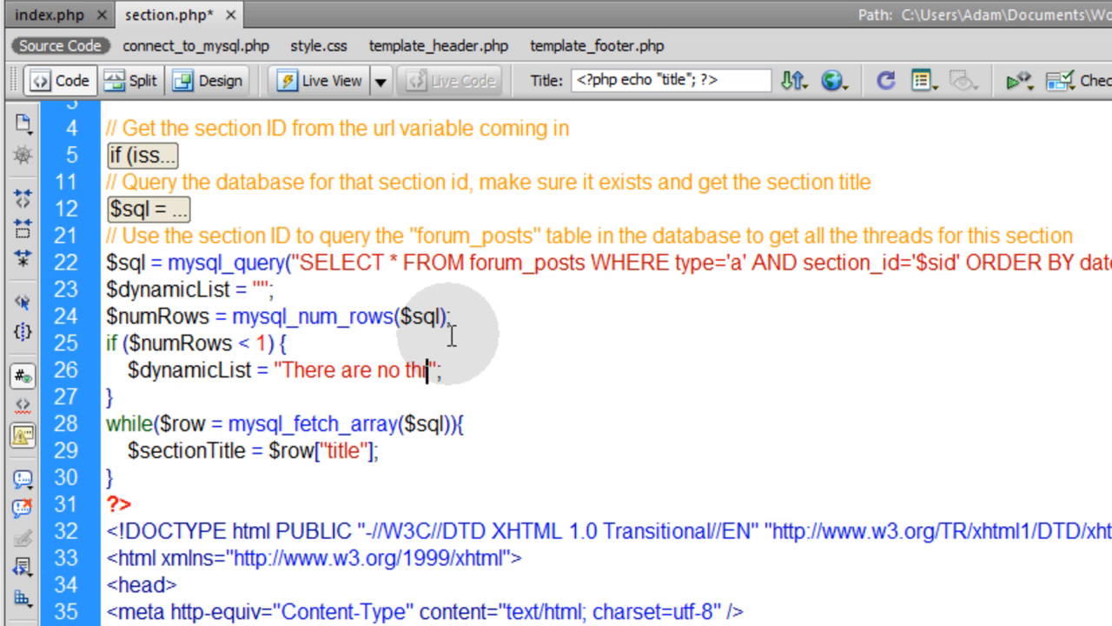
{"action": "type", "text": "eads in this section yet. You can be the"}
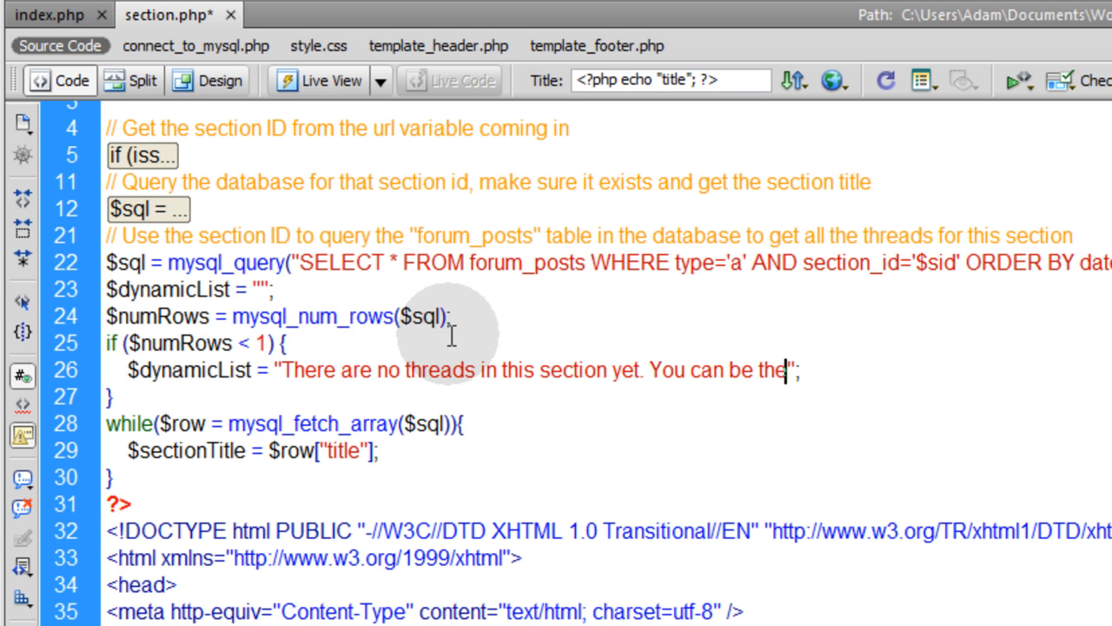
{"action": "type", "text": "first to"}
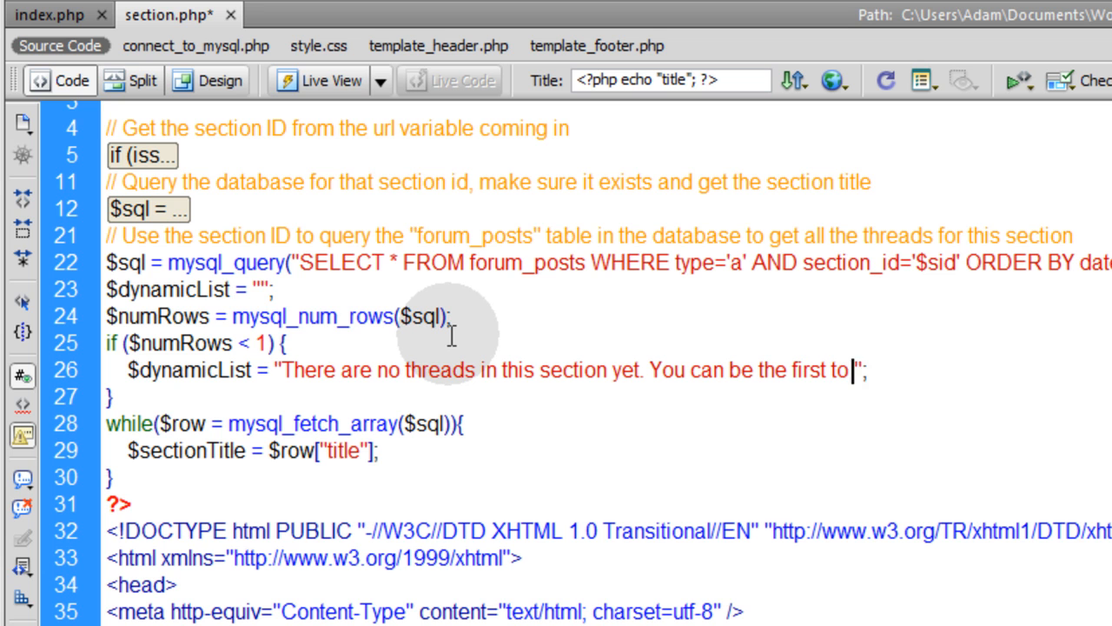
{"action": "type", "text": "post."}
{"action": "left_click", "coordinate": [181, 396]}
{"action": "type", "text": " else {"}
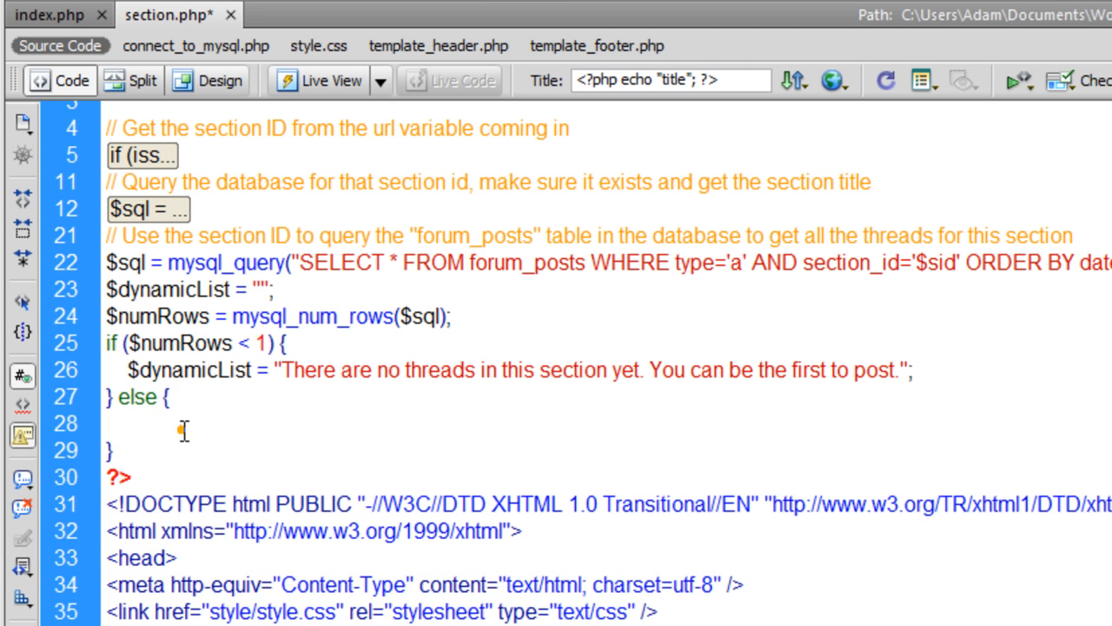
Wrap the while loop in an else branch and paste the no-threads message line inside it as a $dynamicList assignment.
{"action": "type", "text": "while($row = mysql_fetch_array($sql)){"}
{"action": "type", "text": "$sectionTitle = $row[\"title\"];"}
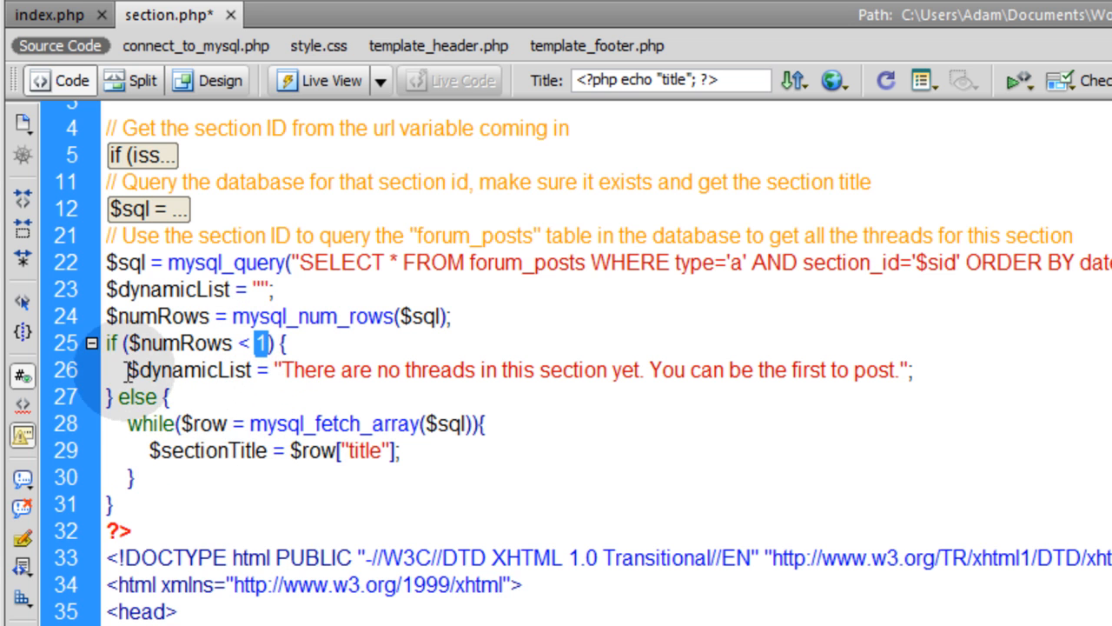
{"action": "triple_click", "coordinate": [521, 369]}
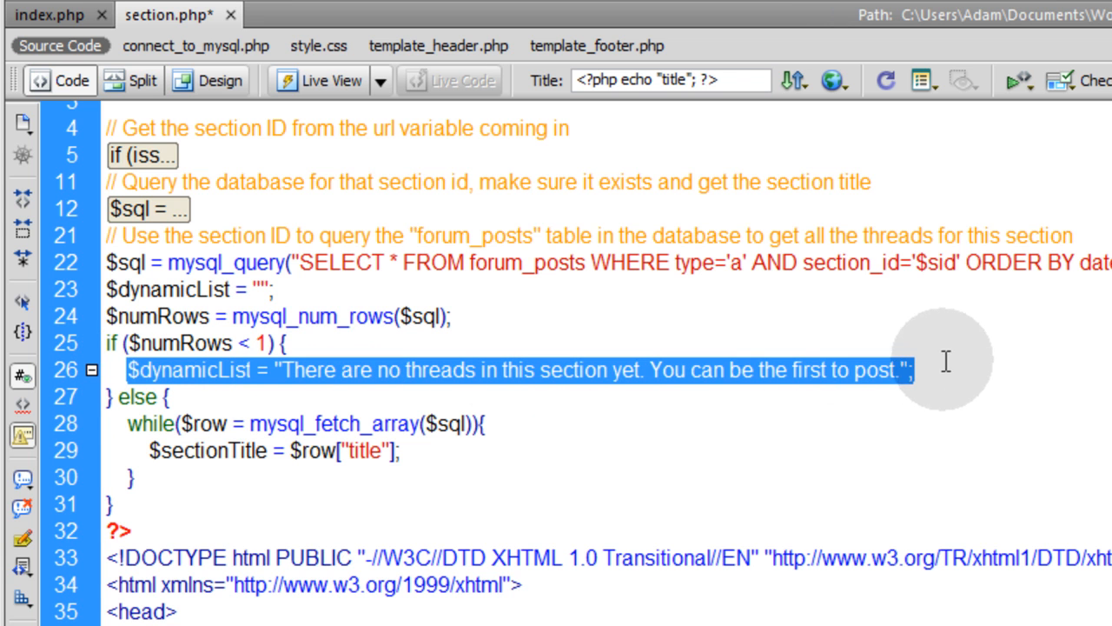
{"action": "mouse_move", "coordinate": [475, 472]}
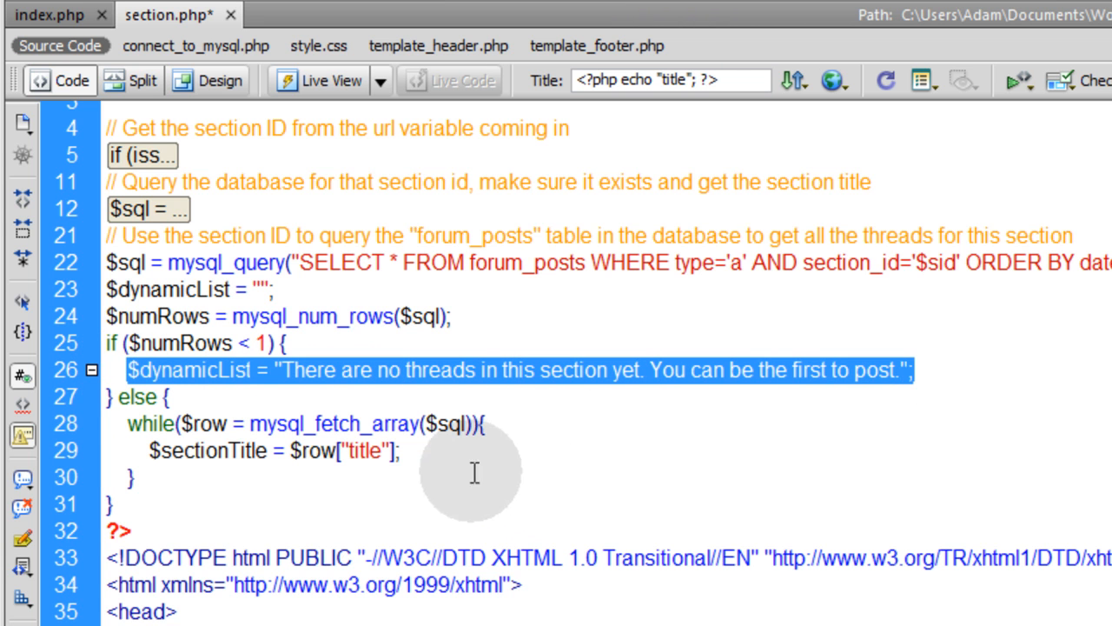
{"action": "left_click", "coordinate": [408, 450]}
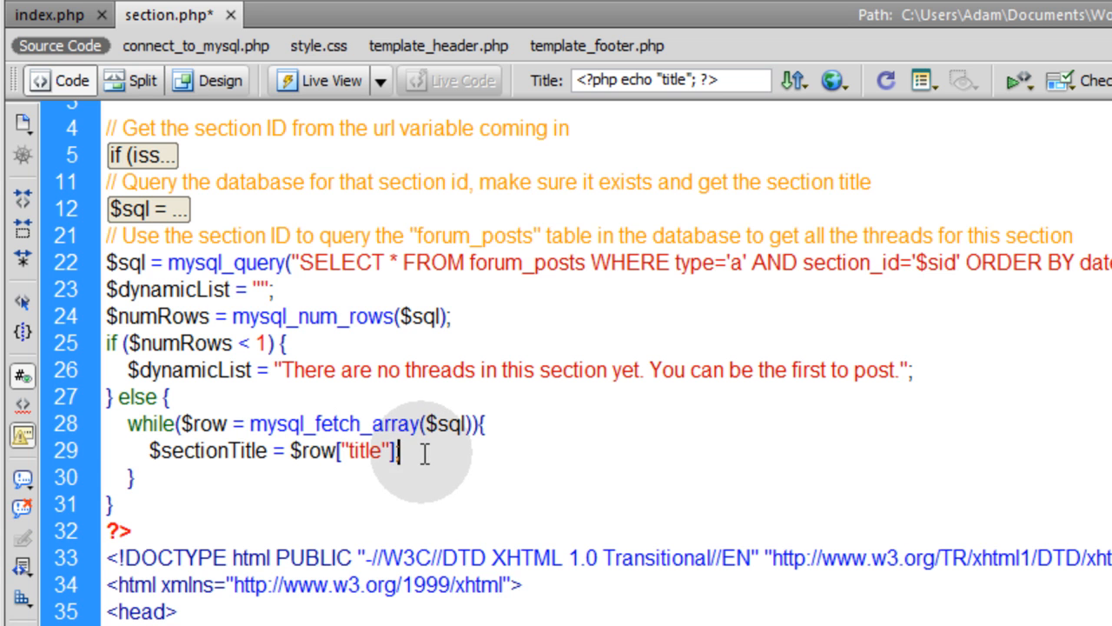
{"action": "type", "text": "$dynamicList = \"There are no threads in this section yet. You can be the first to post.\";"}
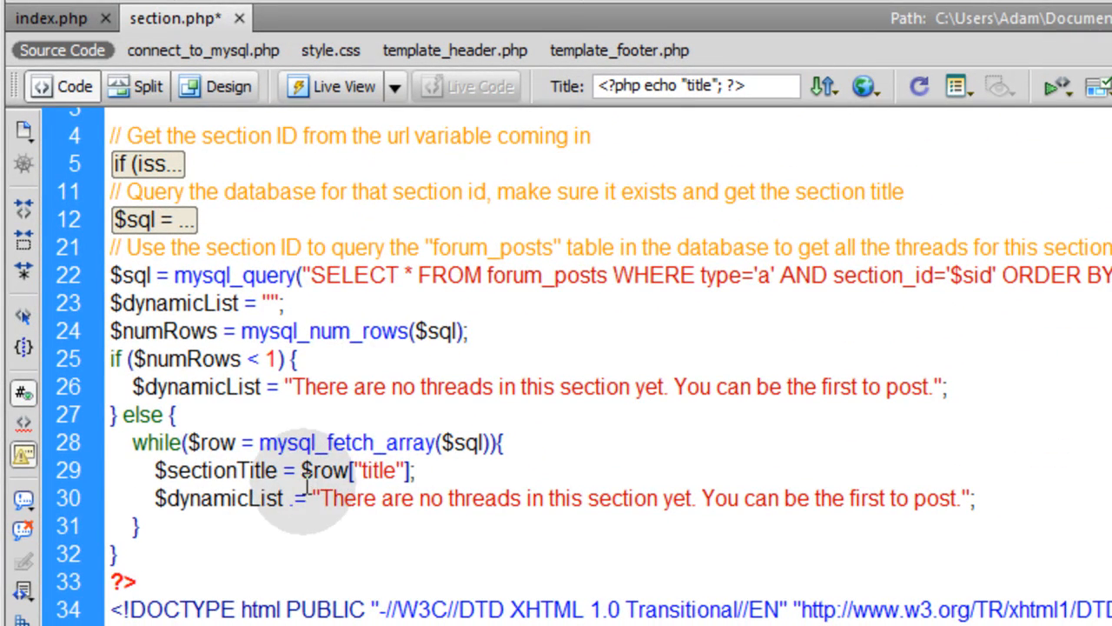
{"action": "left_click", "coordinate": [48, 17]}
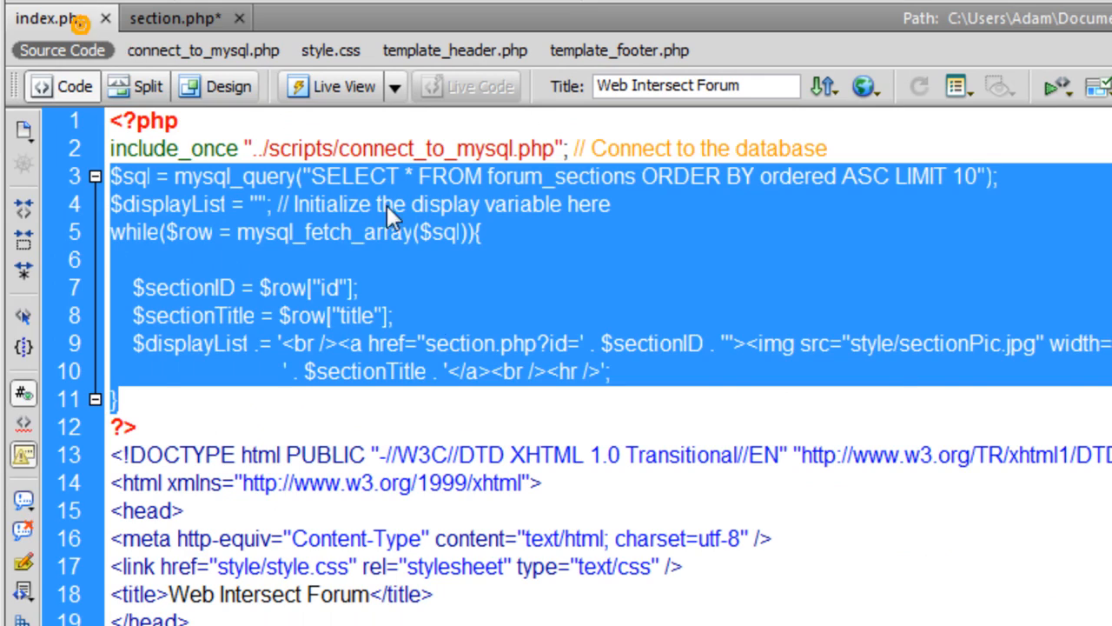
{"action": "left_click", "coordinate": [261, 345]}
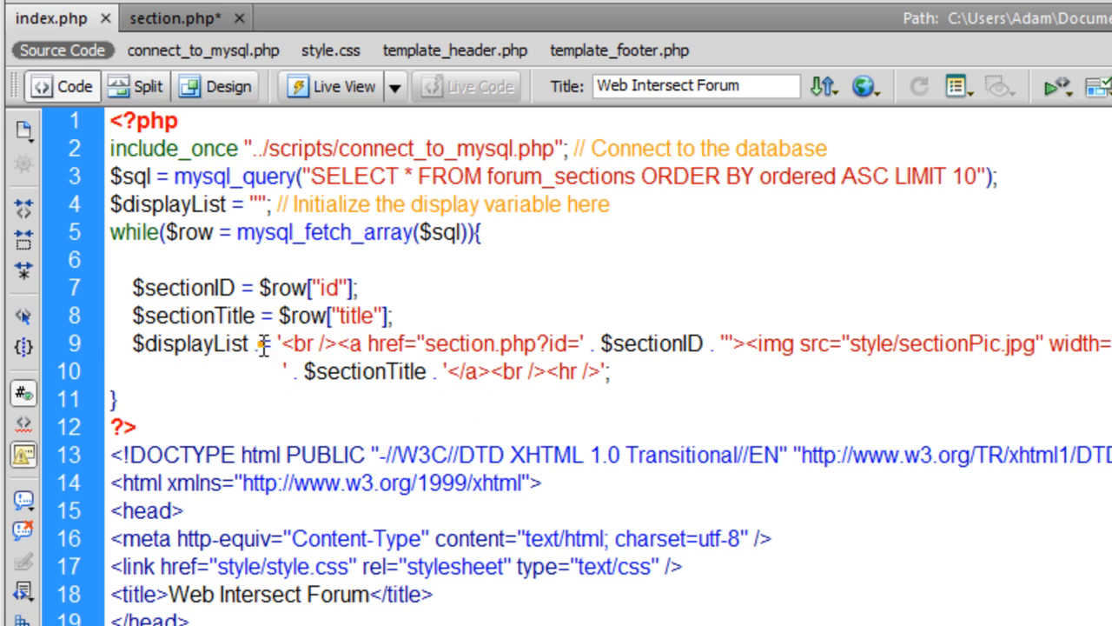
{"action": "right_click", "coordinate": [243, 344]}
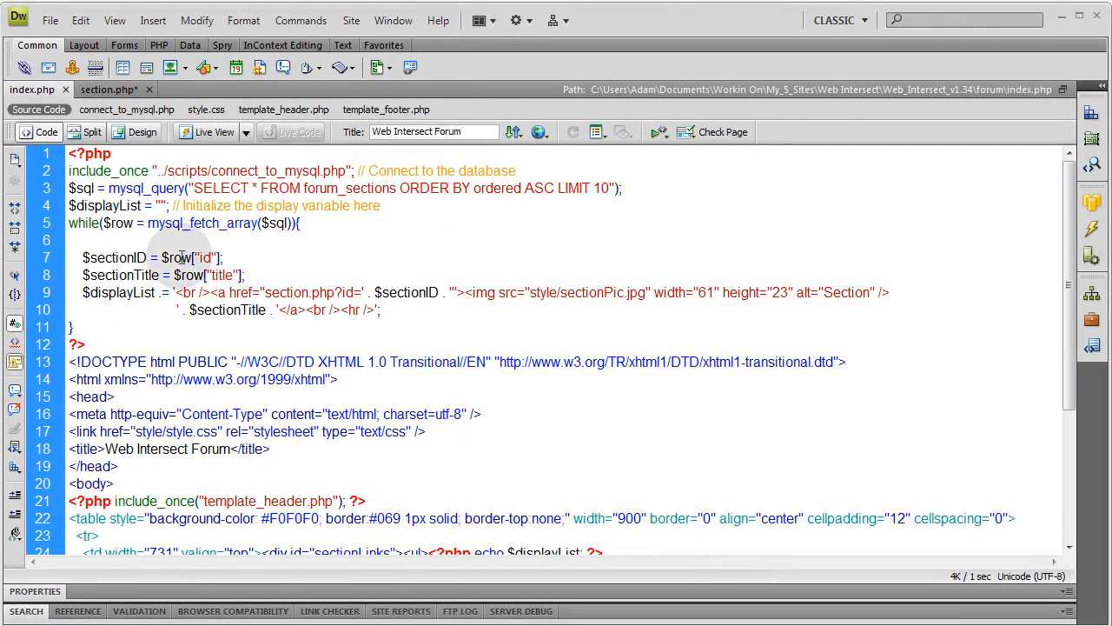
{"action": "left_click", "coordinate": [105, 88]}
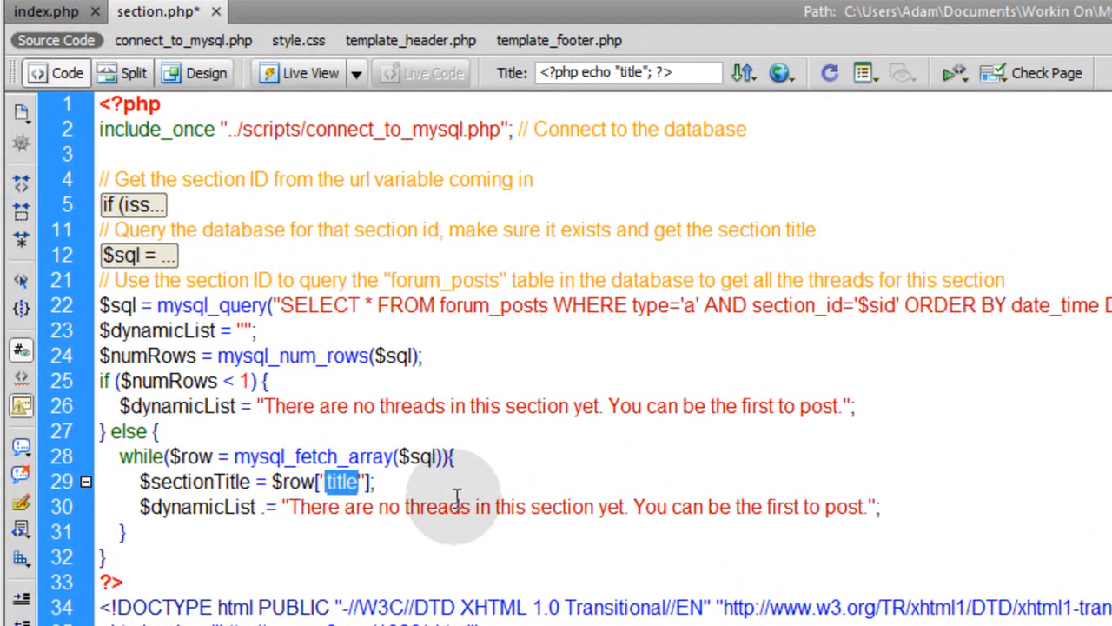
Have the loop read $thread_id and $thread_title, and select the copied message text in $dynamicList .= for replacement.
{"action": "type", "text": "thread_title"}
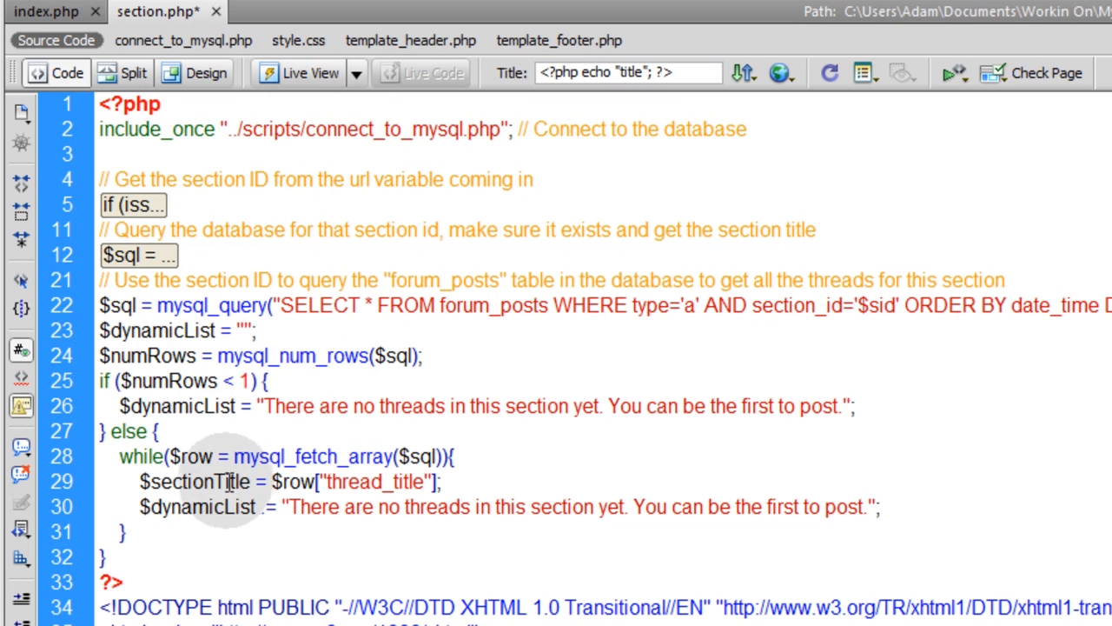
{"action": "type", "text": "$thread_title"}
{"action": "type", "text": "$thread_id = $row[\"id\"];"}
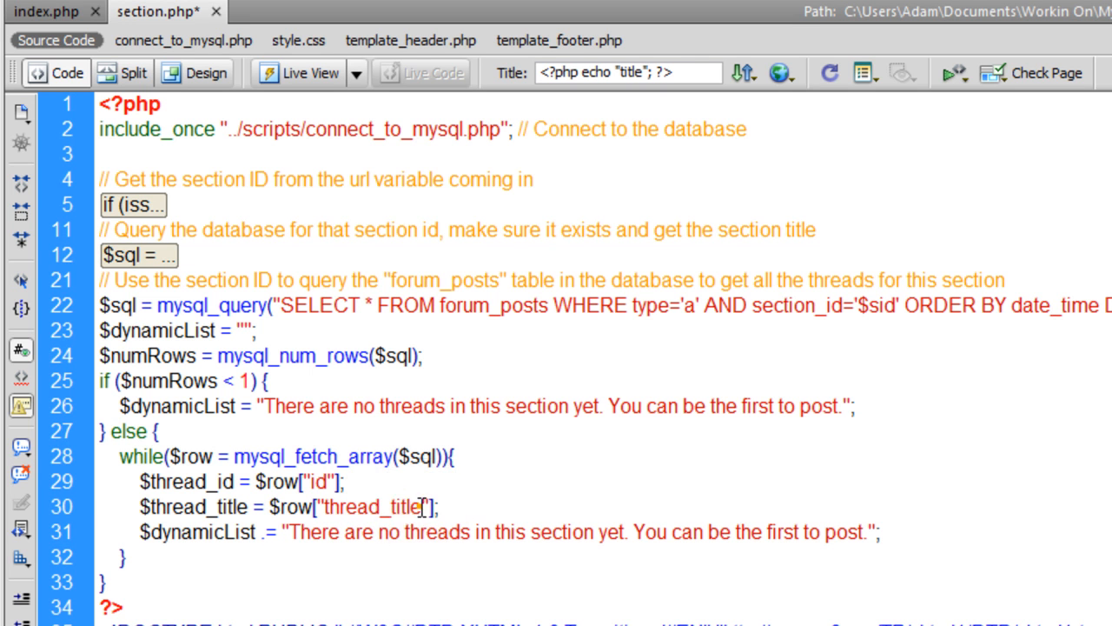
{"action": "double_click", "coordinate": [403, 507]}
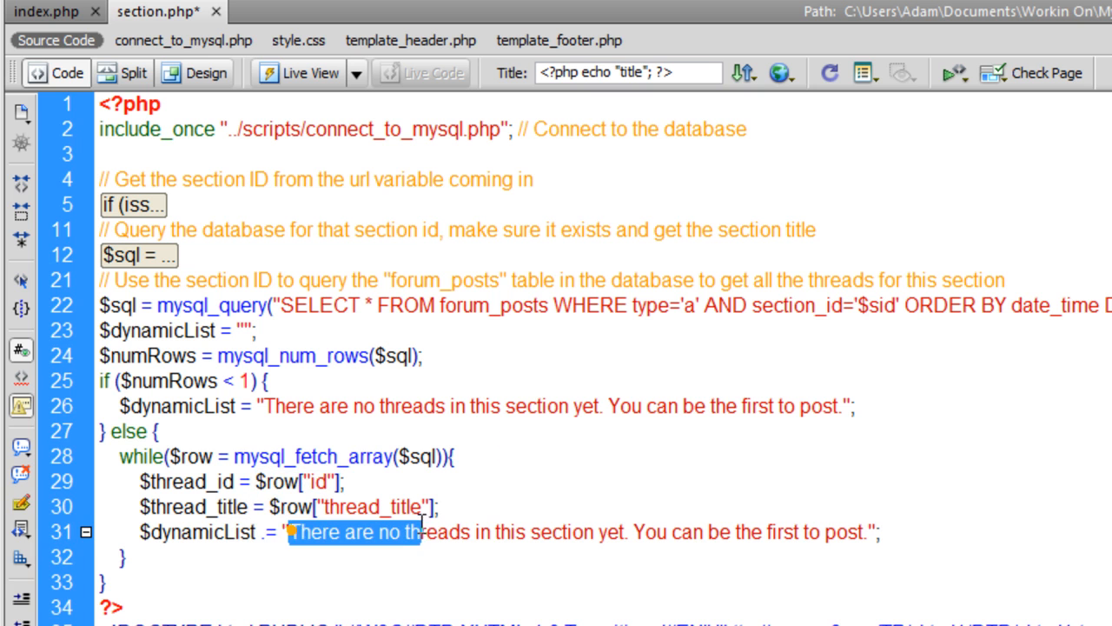
{"action": "left_click_drag", "start_coordinate": [292, 532], "coordinate": [869, 532]}
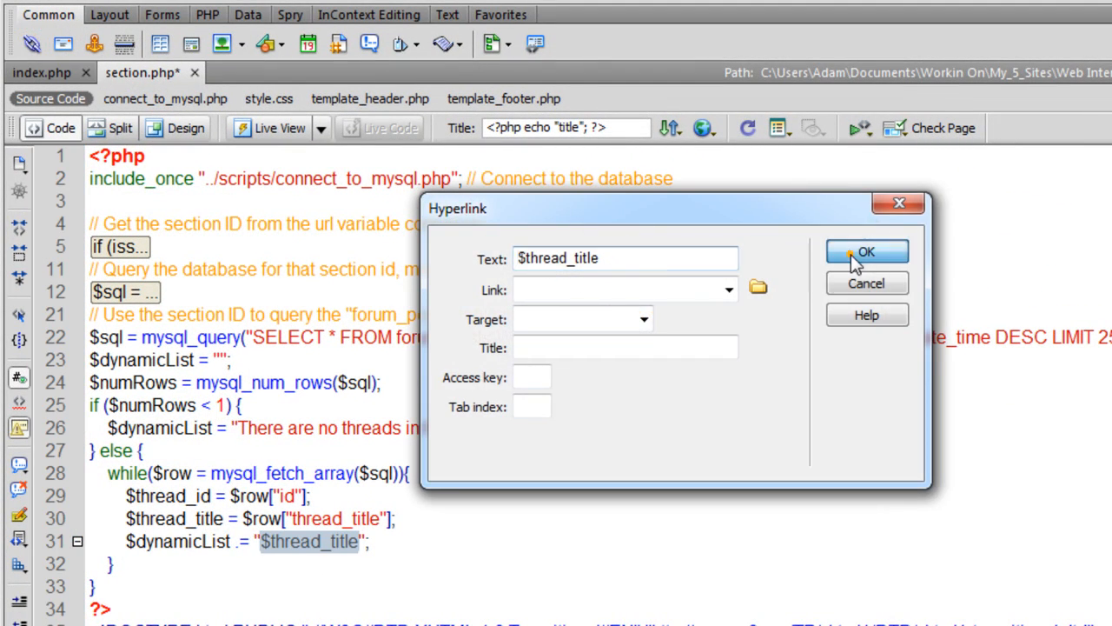
Insert a hyperlink with $thread_title as its text into the $dynamicList append line.
{"action": "left_click", "coordinate": [865, 250]}
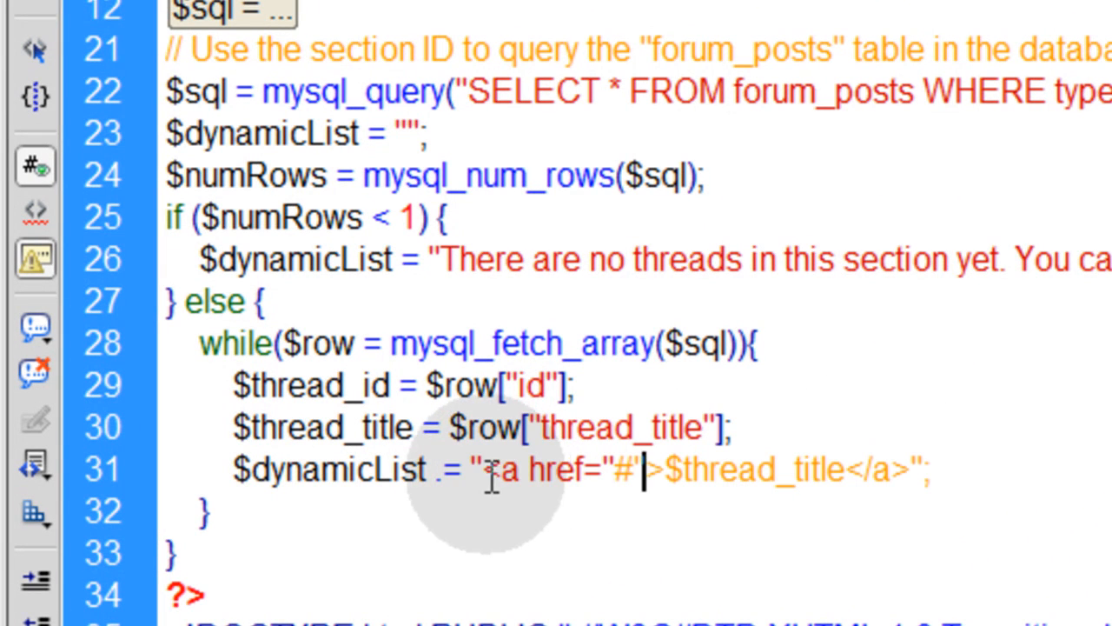
Switch the link string to single quotes and concatenate $thread_title between '<a href="#">' and '</a>' with dots.
{"action": "left_click", "coordinate": [472, 469]}
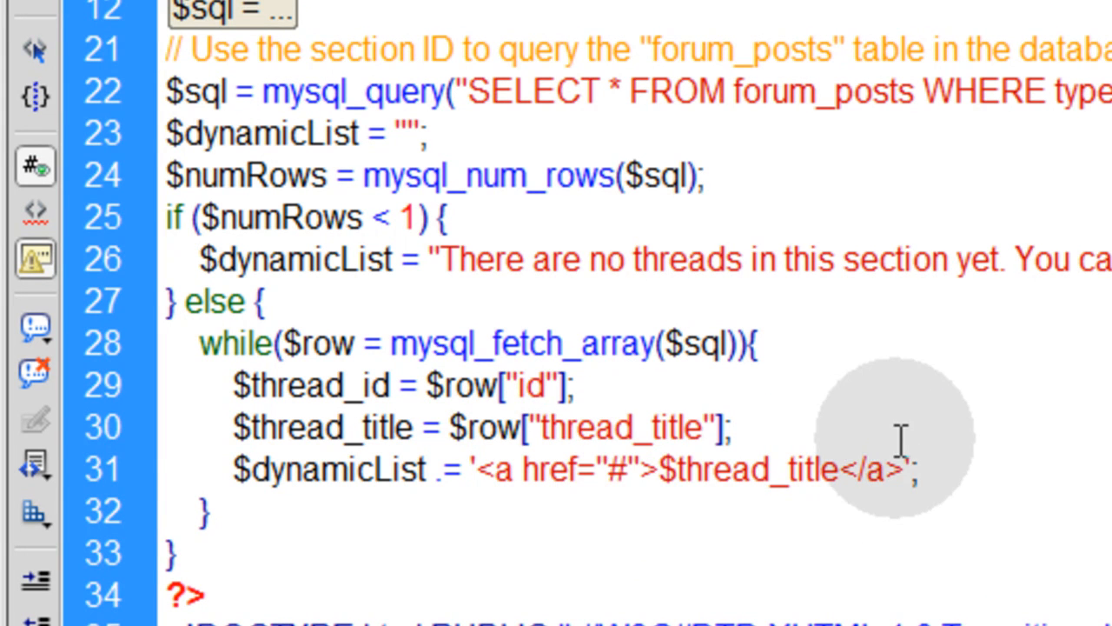
{"action": "left_click", "coordinate": [656, 470]}
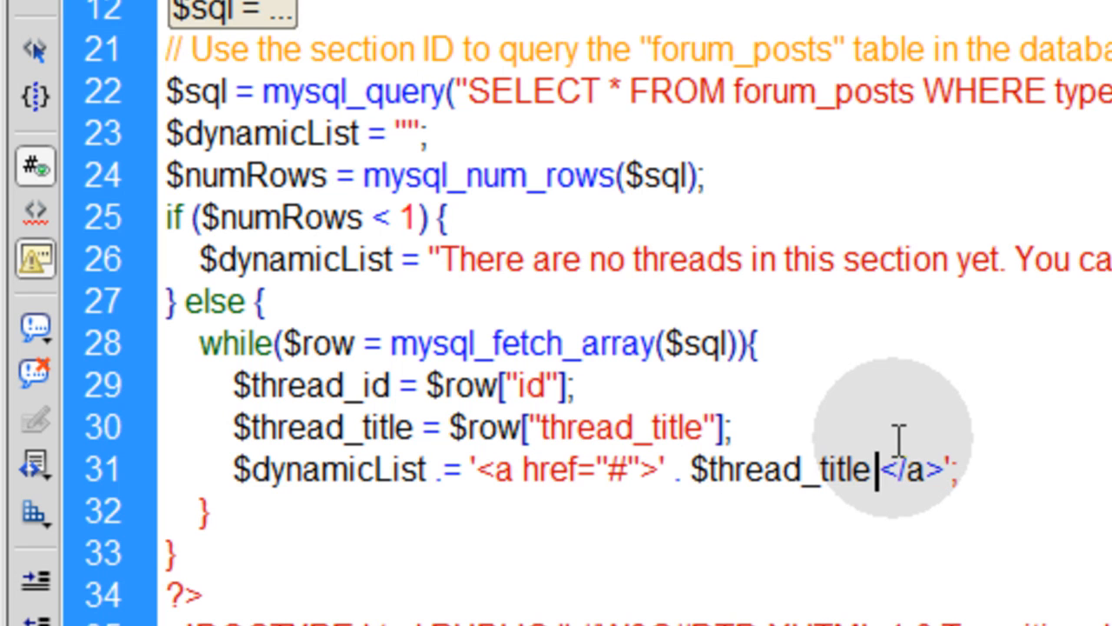
{"action": "type", "text": ". '"}
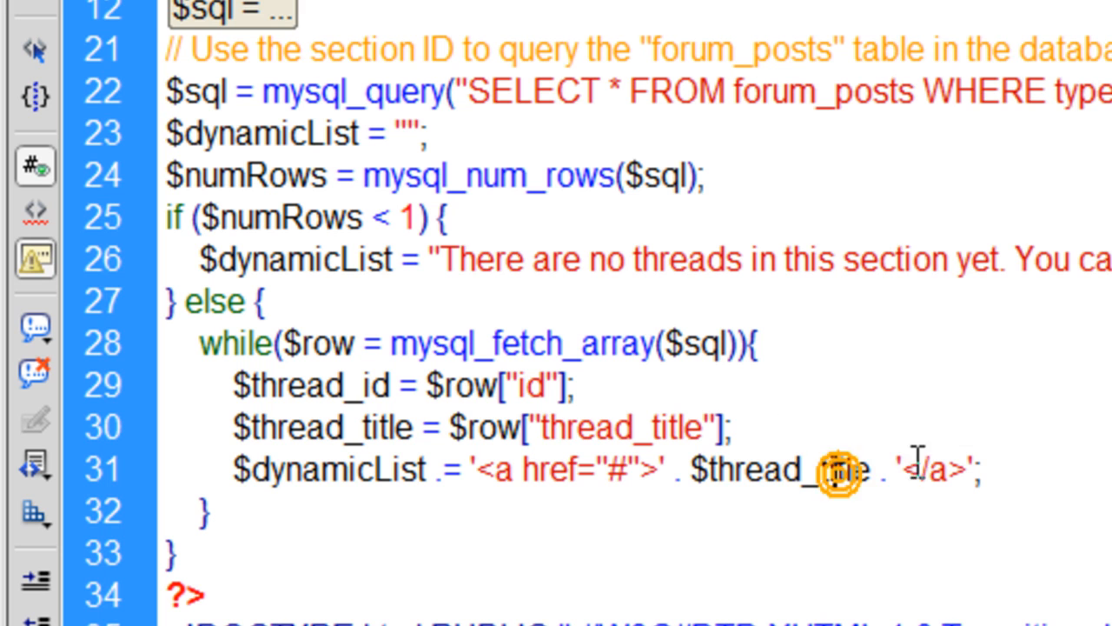
{"action": "double_click", "coordinate": [773, 469]}
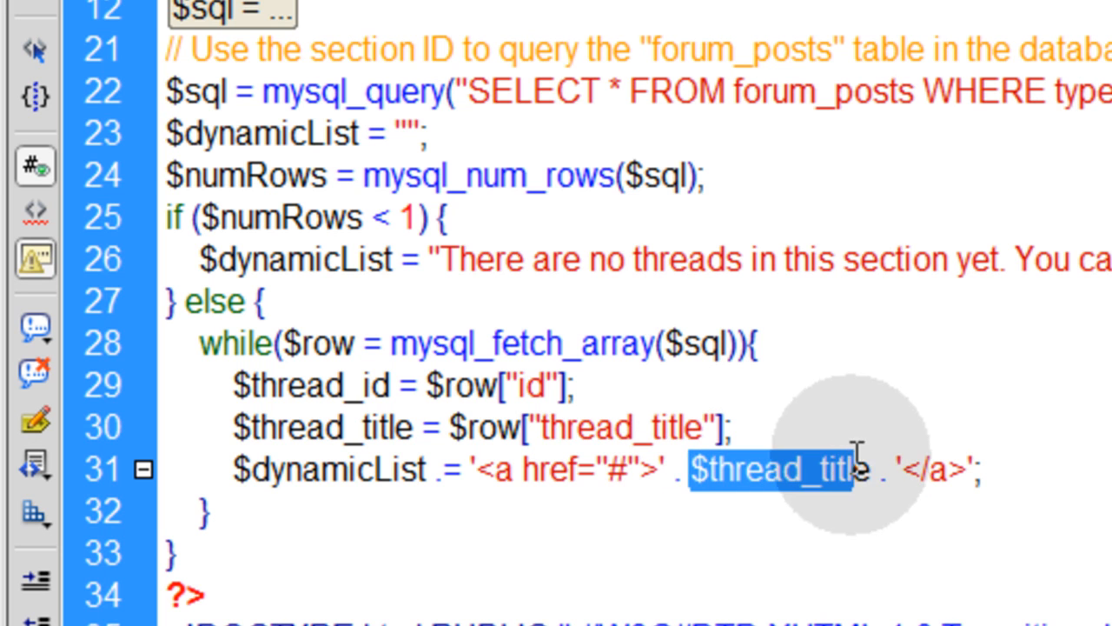
{"action": "mouse_move", "coordinate": [483, 469]}
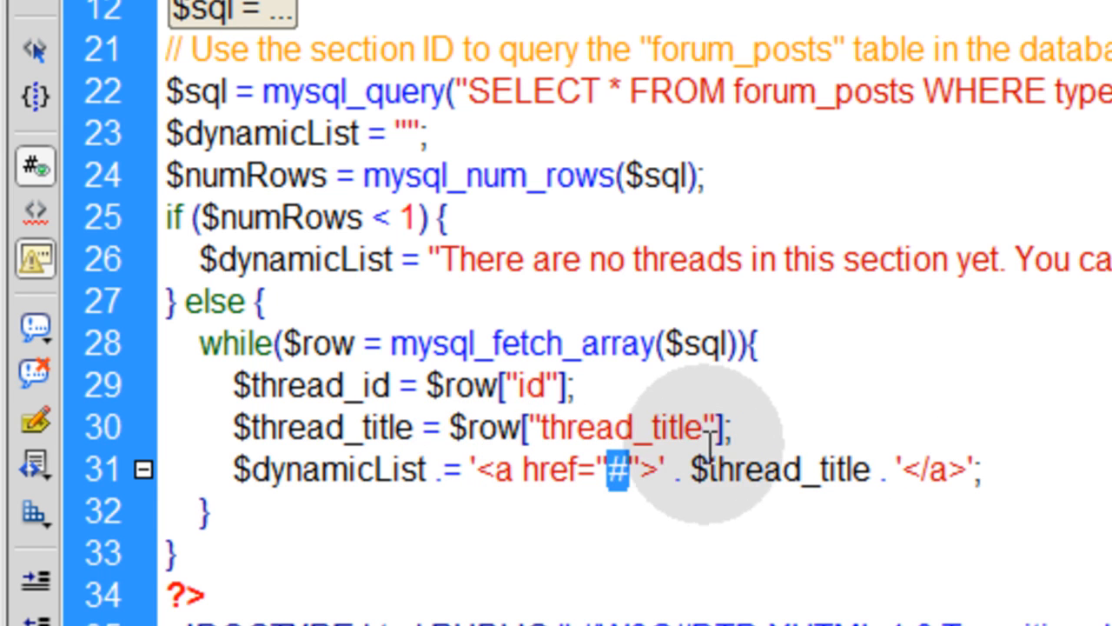
Point the link href to view_thread.php?id=' . $thread_id . ' and add <br /> after the closing </a>.
{"action": "type", "text": "v"}
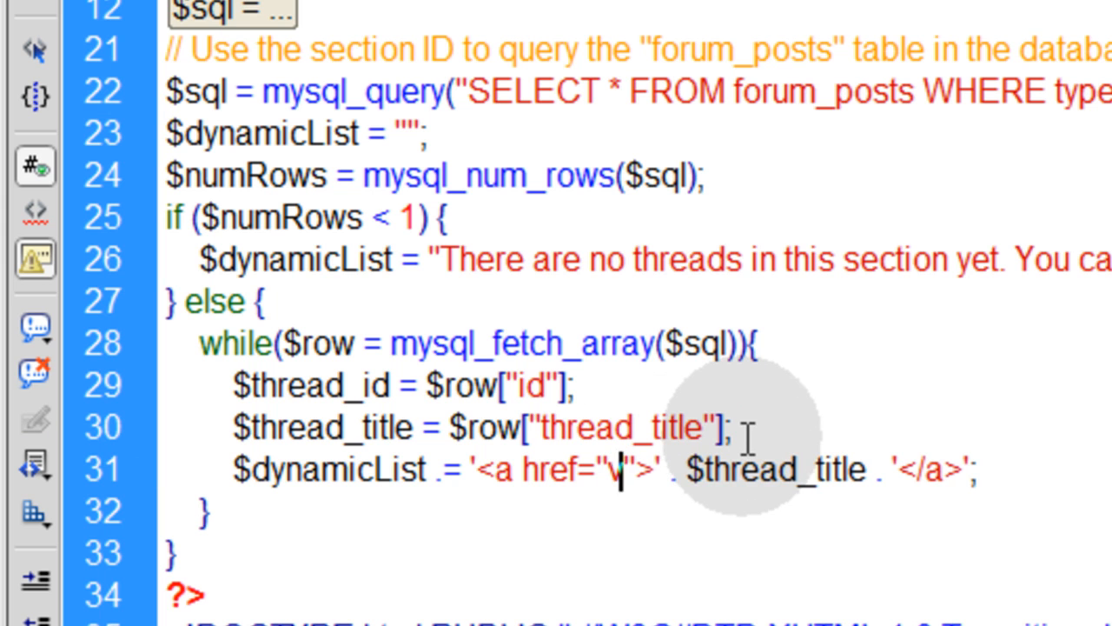
{"action": "type", "text": "iew_thread.php"}
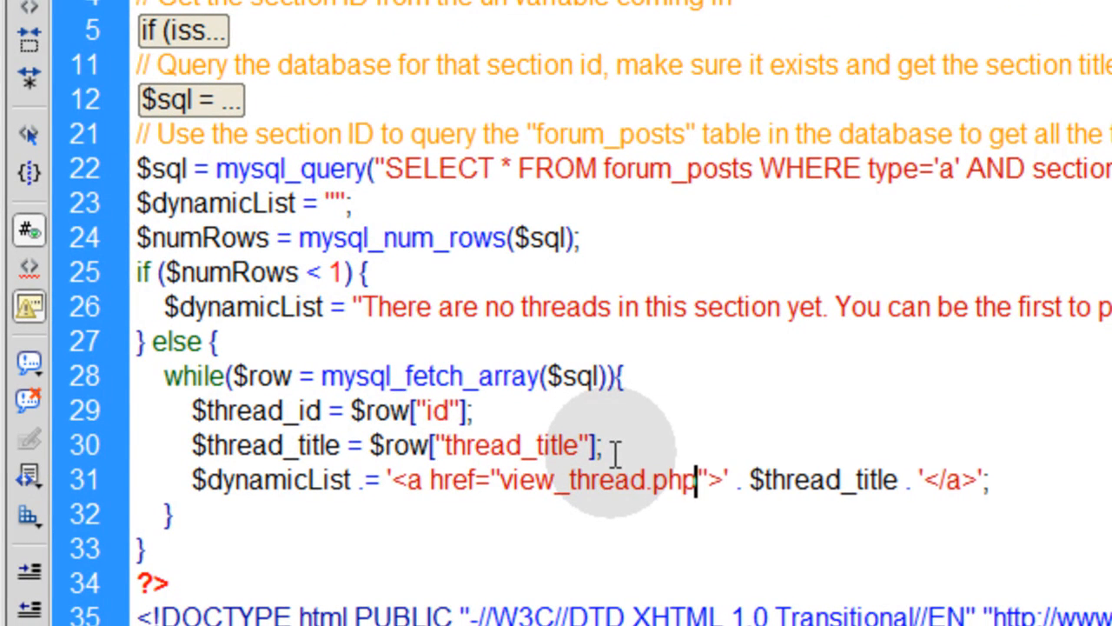
{"action": "type", "text": "?id=' . $thread_id"}
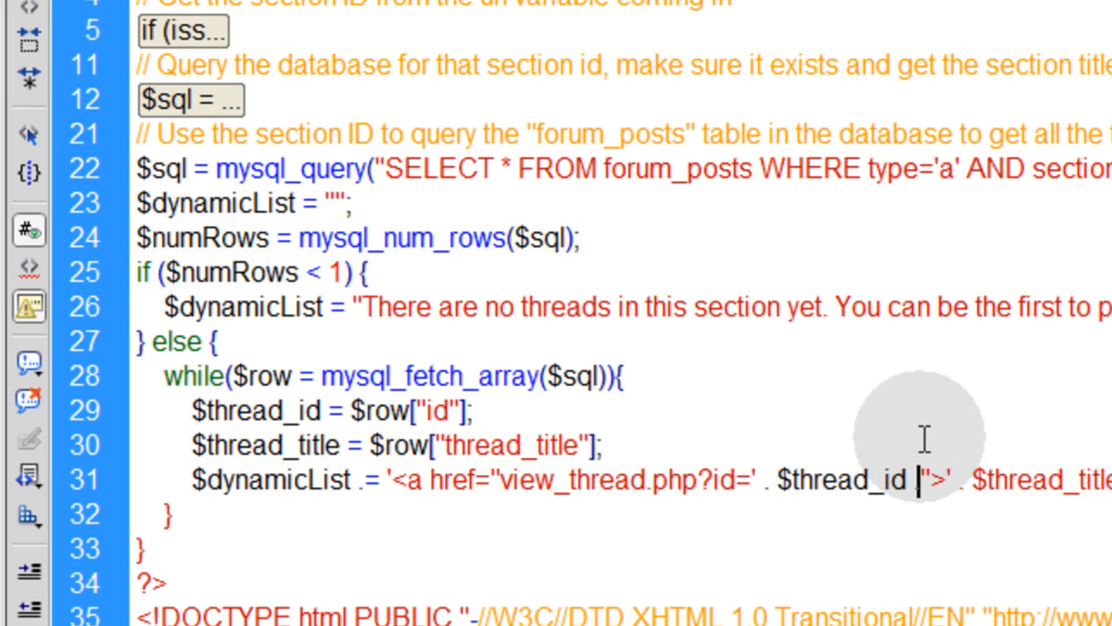
{"action": "scroll", "scroll_direction": "down", "scroll_amount": 3}
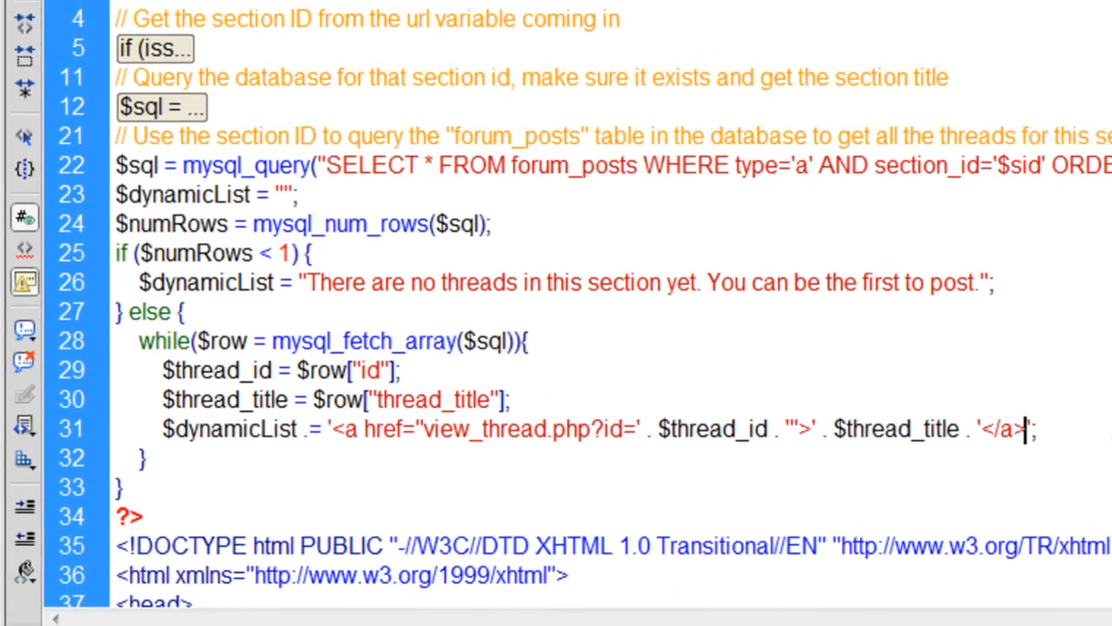
{"action": "type", "text": "<br />"}
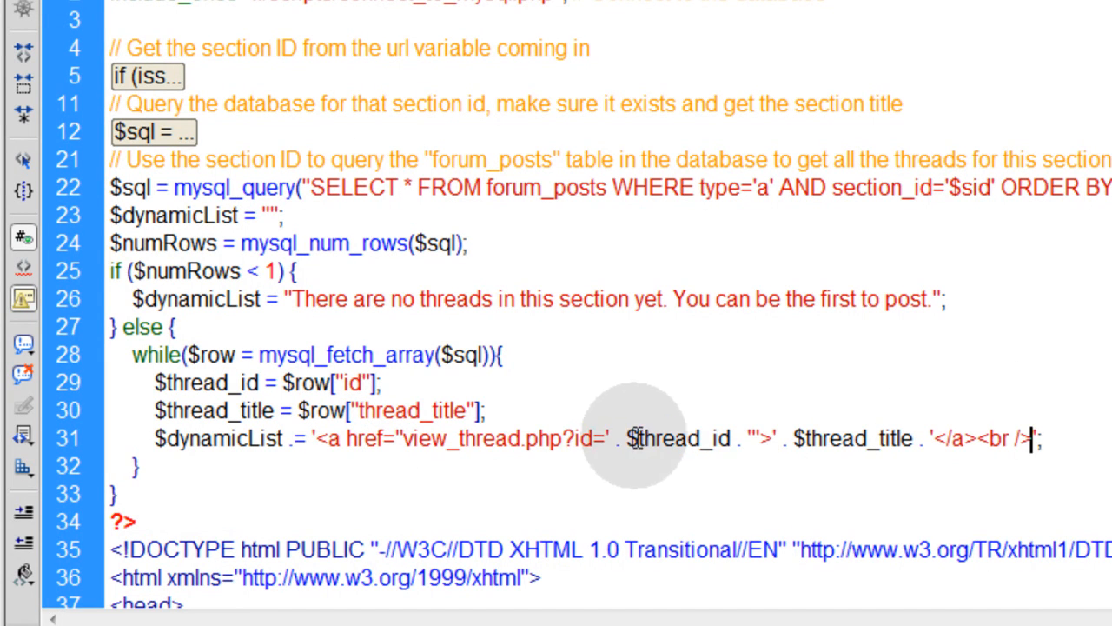
{"action": "double_click", "coordinate": [588, 438]}
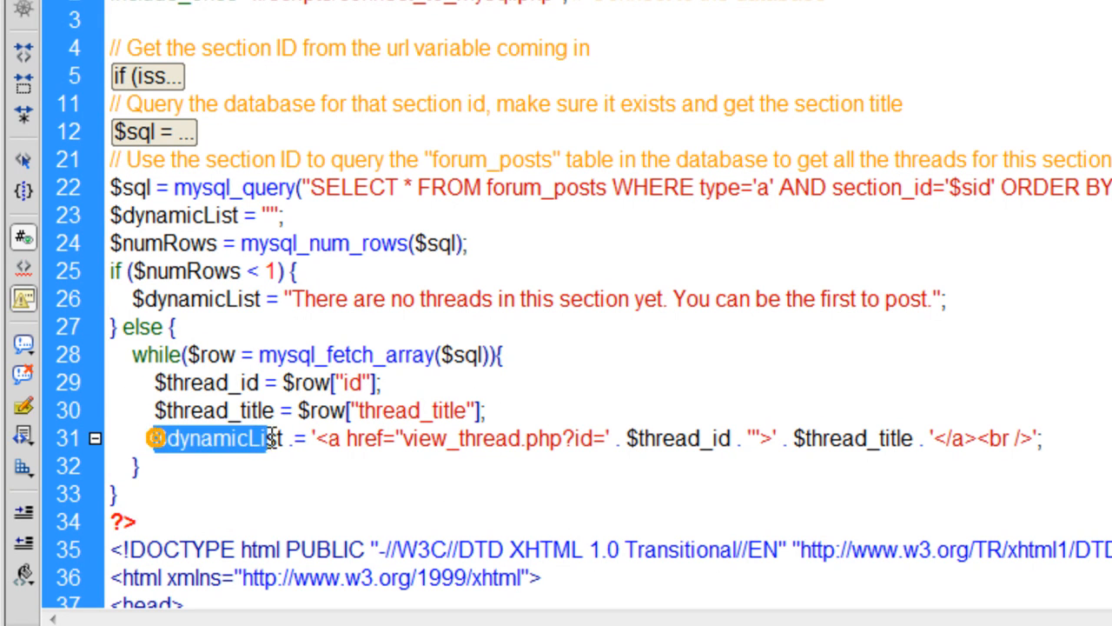
{"action": "scroll", "scroll_direction": "down", "scroll_amount": 3}
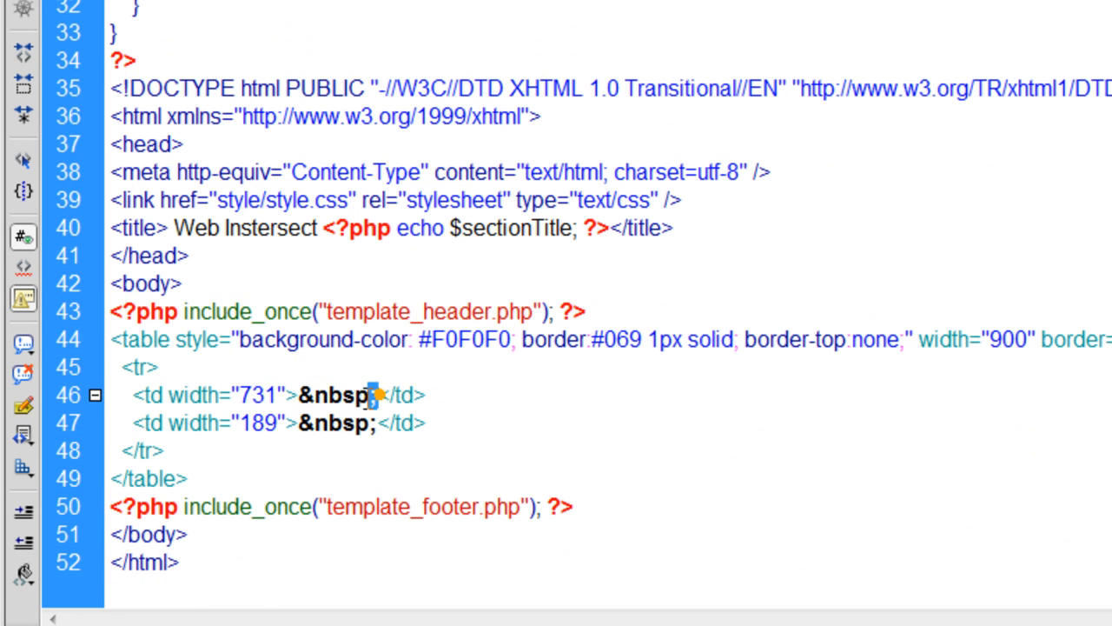
Replace &nbsp; in the 731-wide table cell with <?php echo $dynamicList ?>.
{"action": "double_click", "coordinate": [337, 394]}
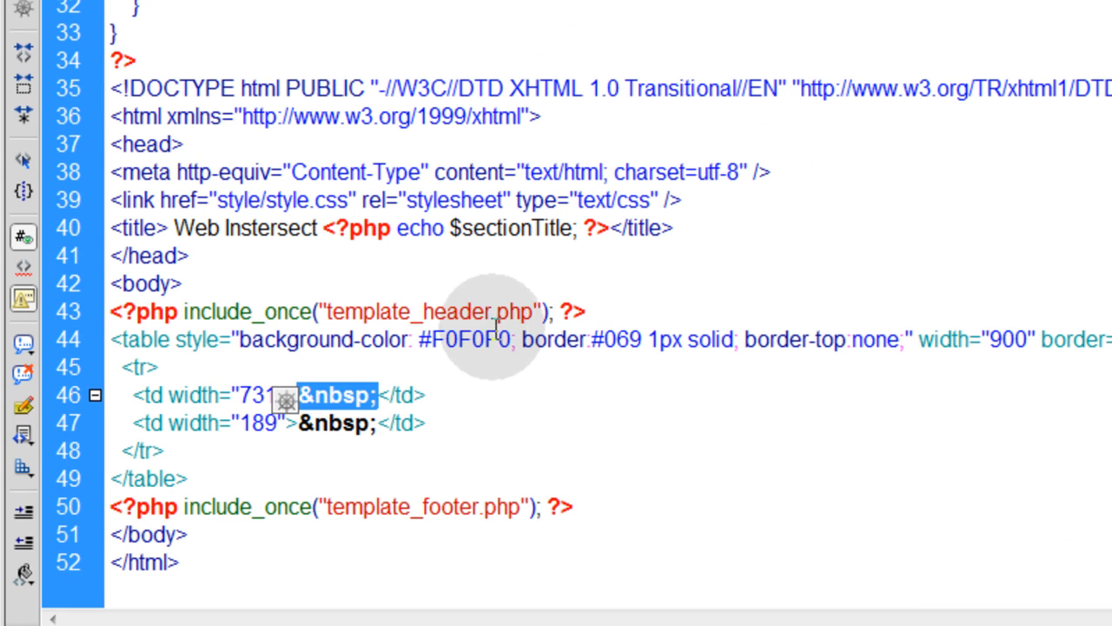
{"action": "key", "text": "Delete"}
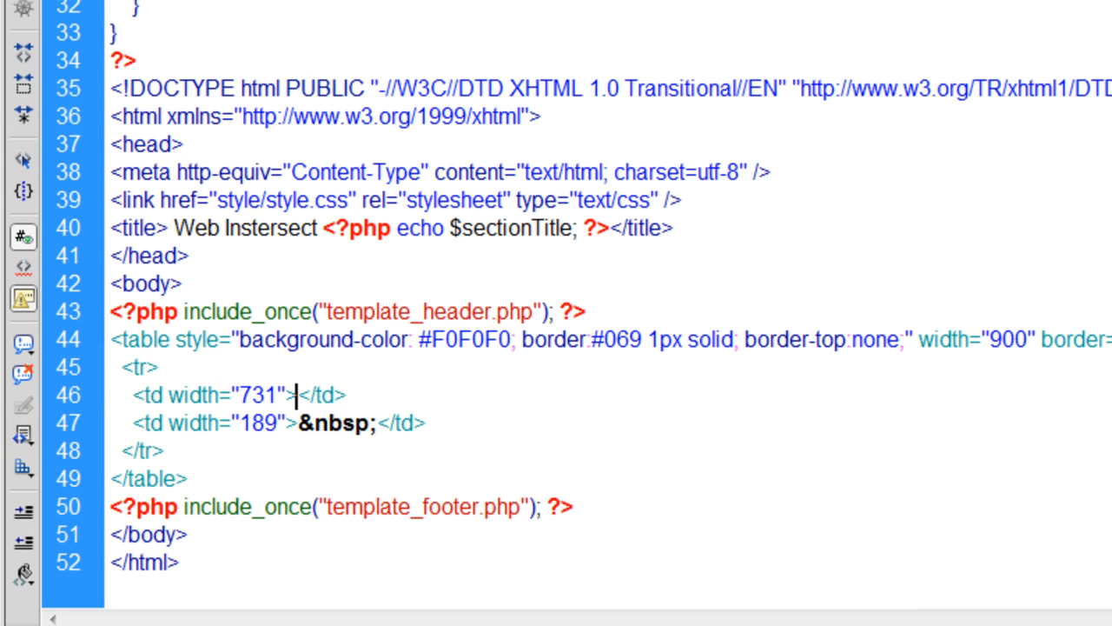
{"action": "type", "text": "<?php echo $dynamicList ?><"}
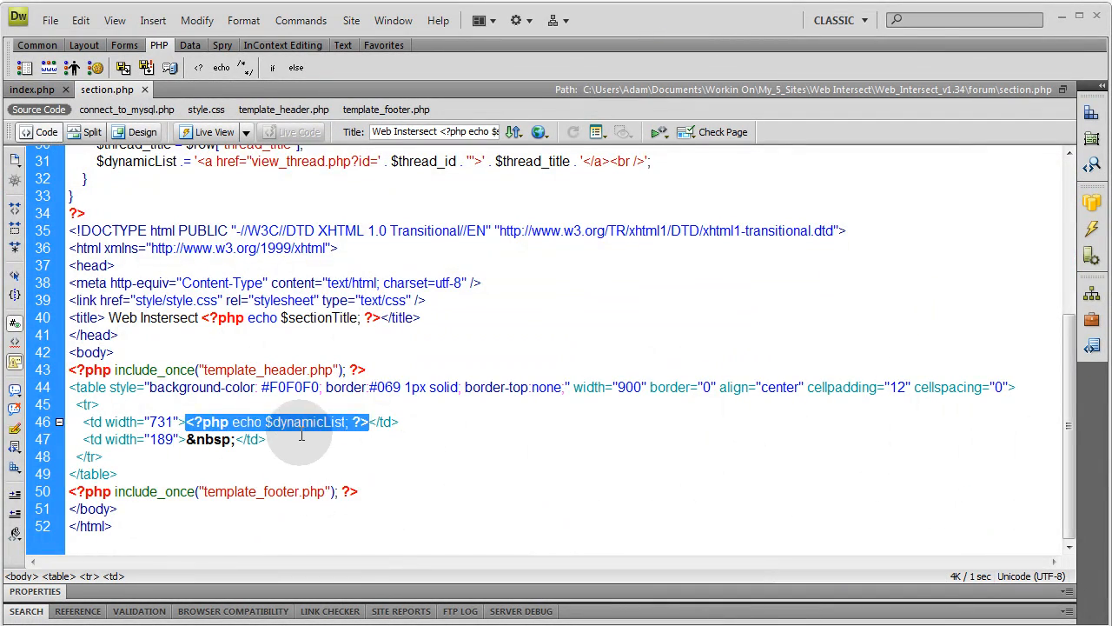
{"action": "scroll", "scroll_direction": "up", "scroll_amount": 3}
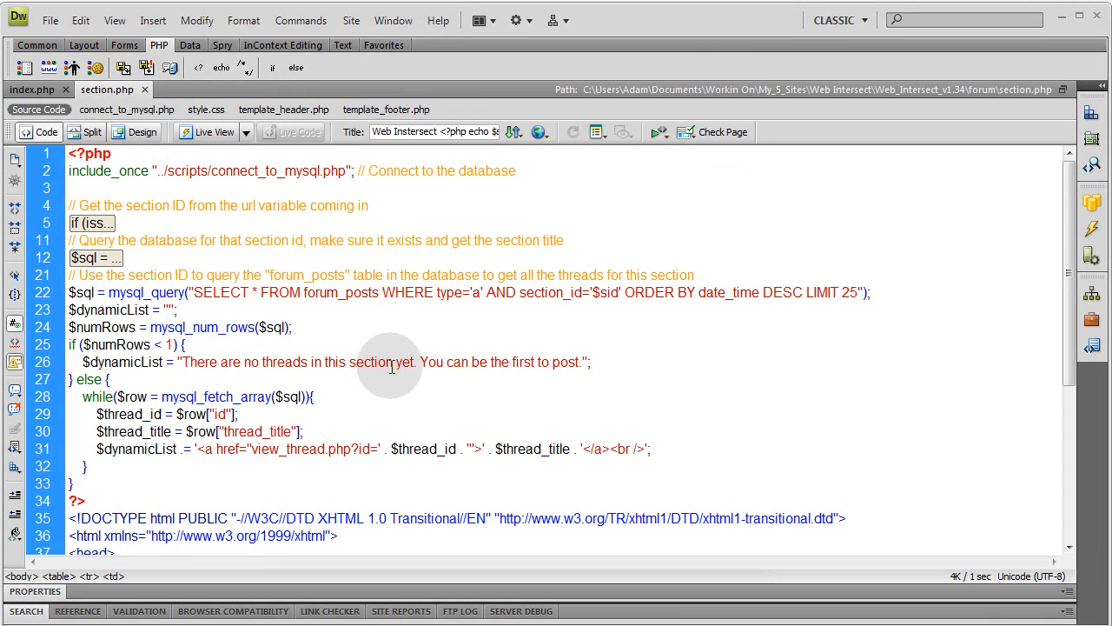
{"action": "mouse_move", "coordinate": [573, 363]}
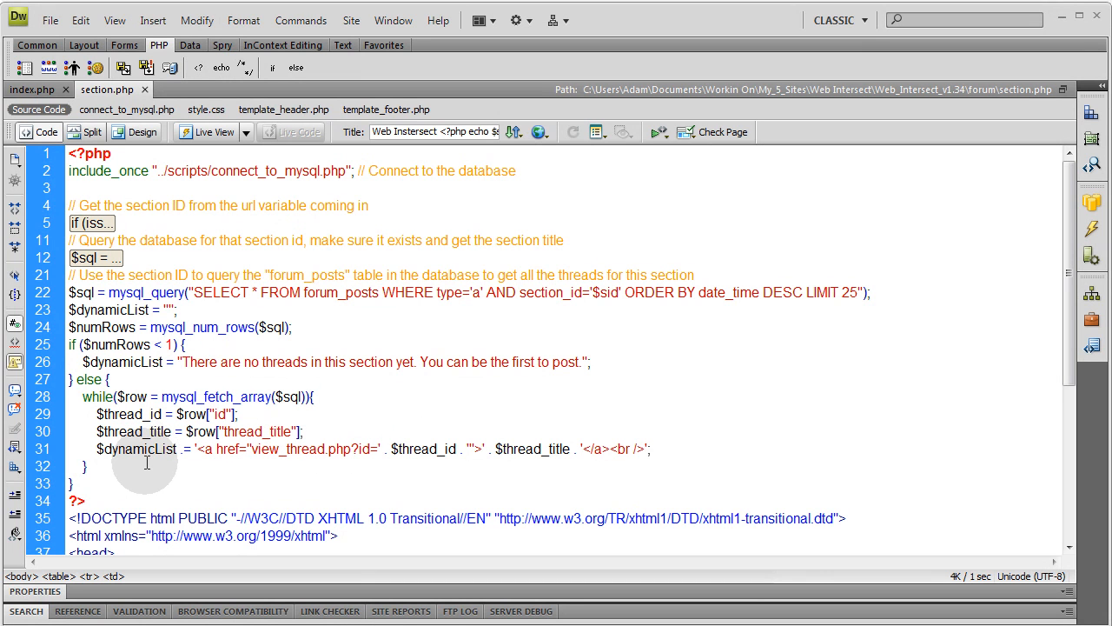
{"action": "mouse_move", "coordinate": [135, 132]}
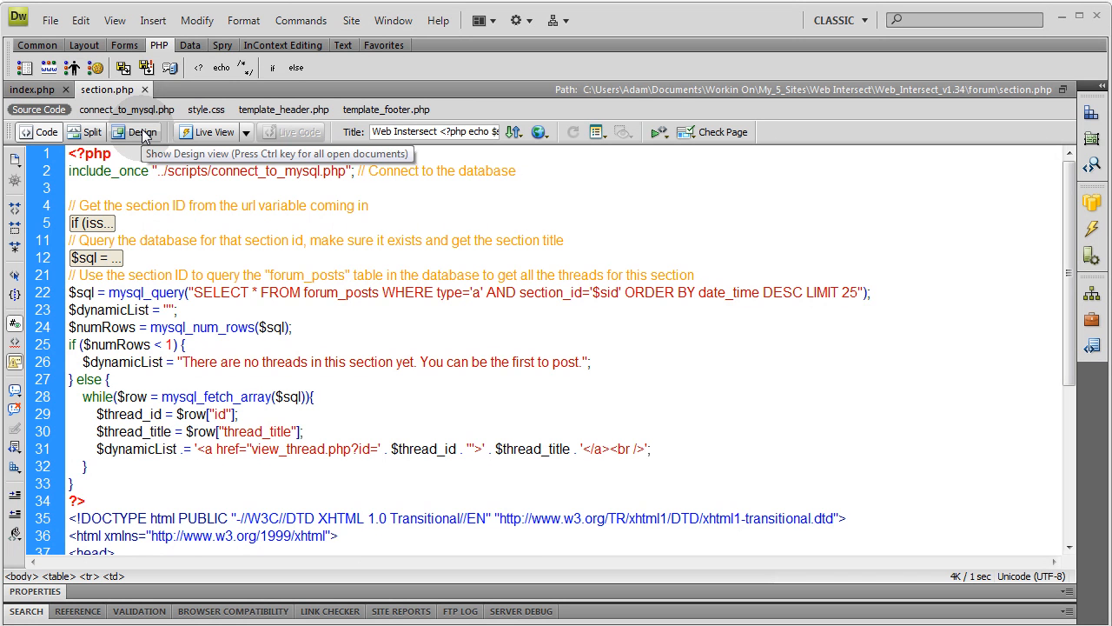
Preview the forum and view the SQL Syntax and MySQL Database Help section's no-threads message.
{"action": "left_click", "coordinate": [136, 132]}
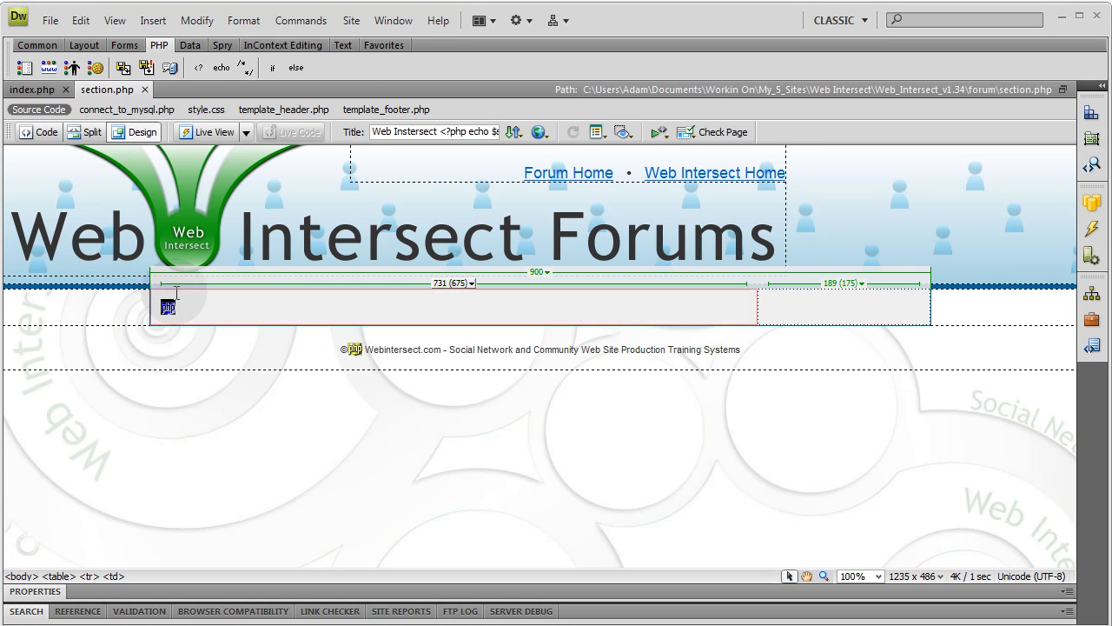
{"action": "left_click", "coordinate": [39, 132]}
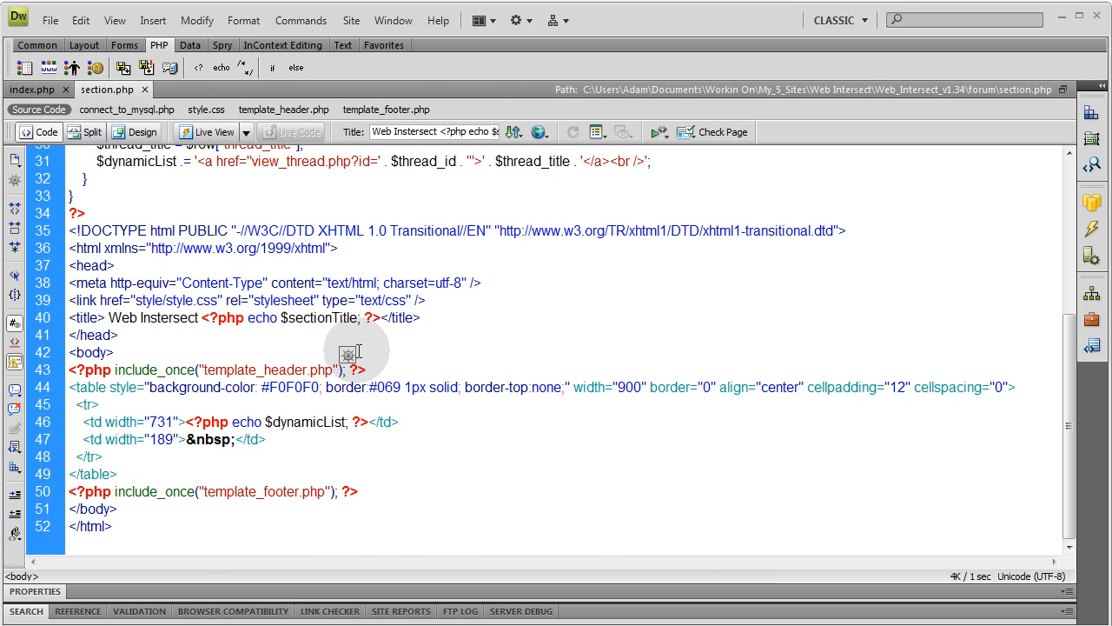
{"action": "left_click", "coordinate": [209, 132]}
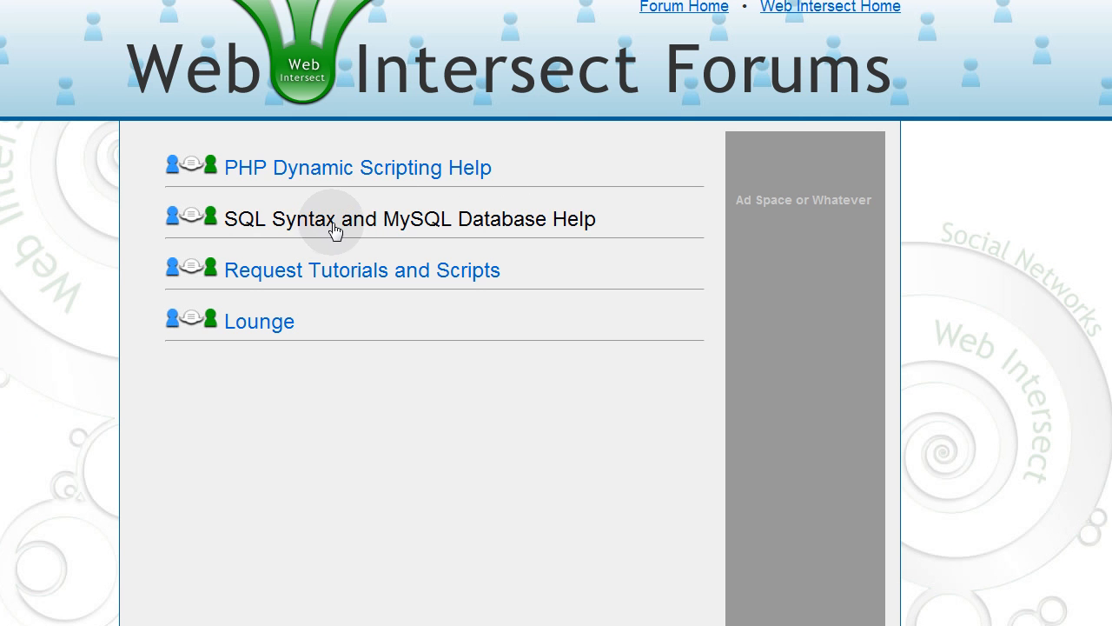
{"action": "left_click", "coordinate": [410, 219]}
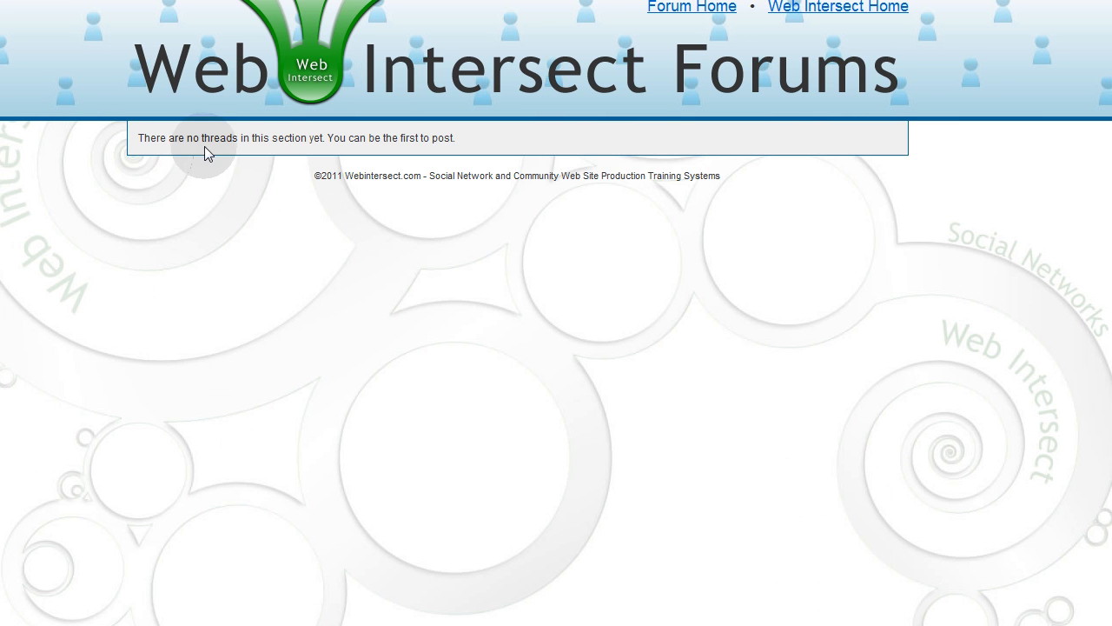
{"action": "mouse_move", "coordinate": [462, 143]}
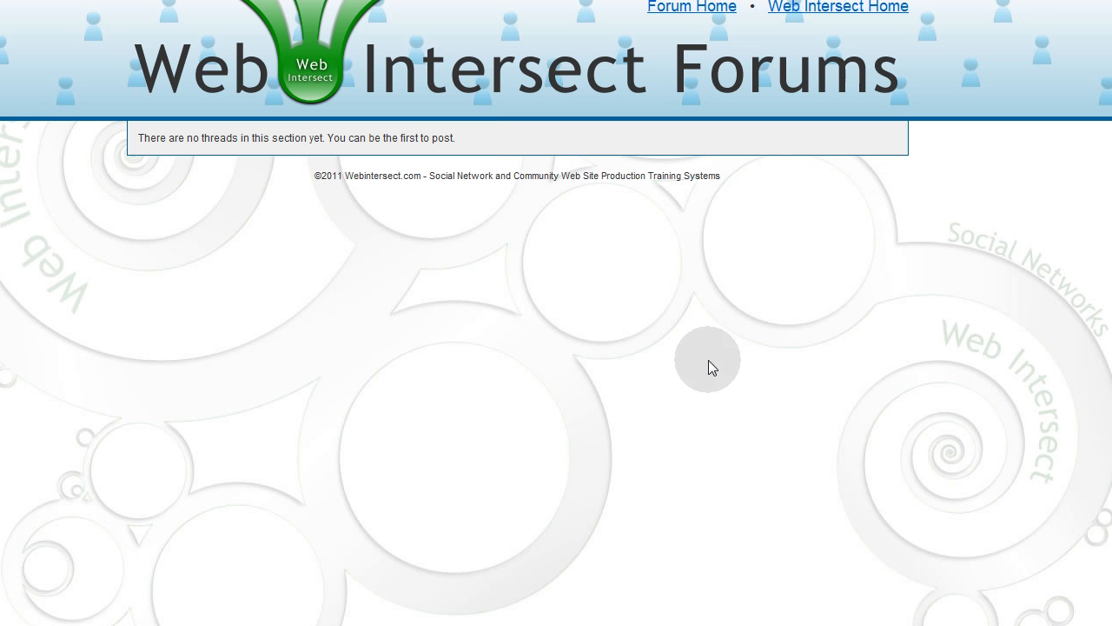
{"action": "left_click_drag", "start_coordinate": [455, 139], "coordinate": [200, 139]}
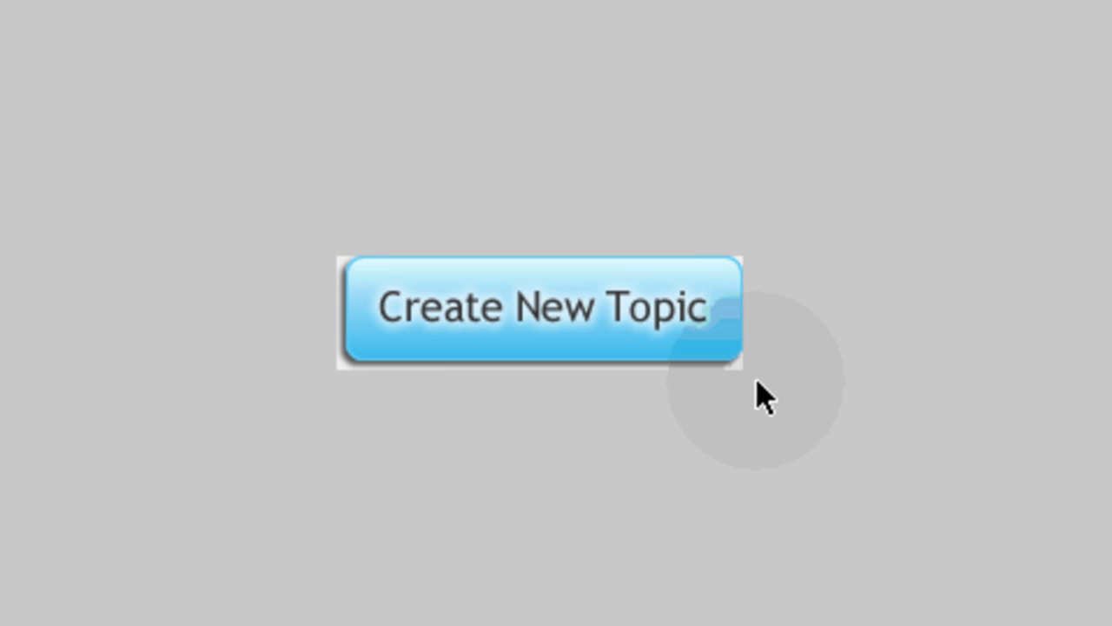
{"action": "mouse_move", "coordinate": [721, 438]}
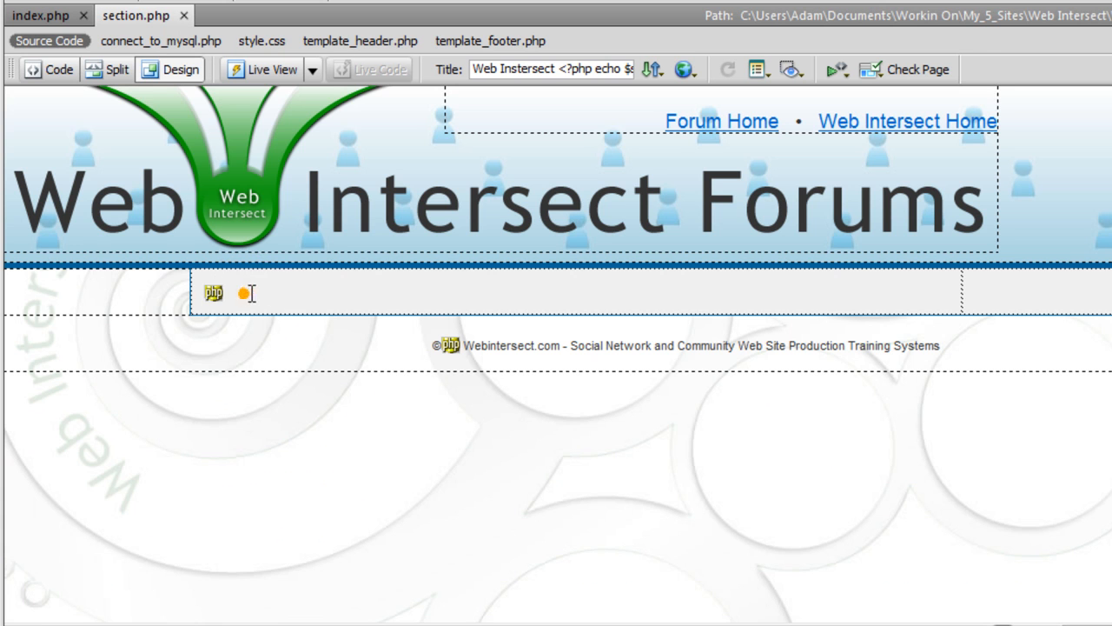
{"action": "mouse_move", "coordinate": [59, 69]}
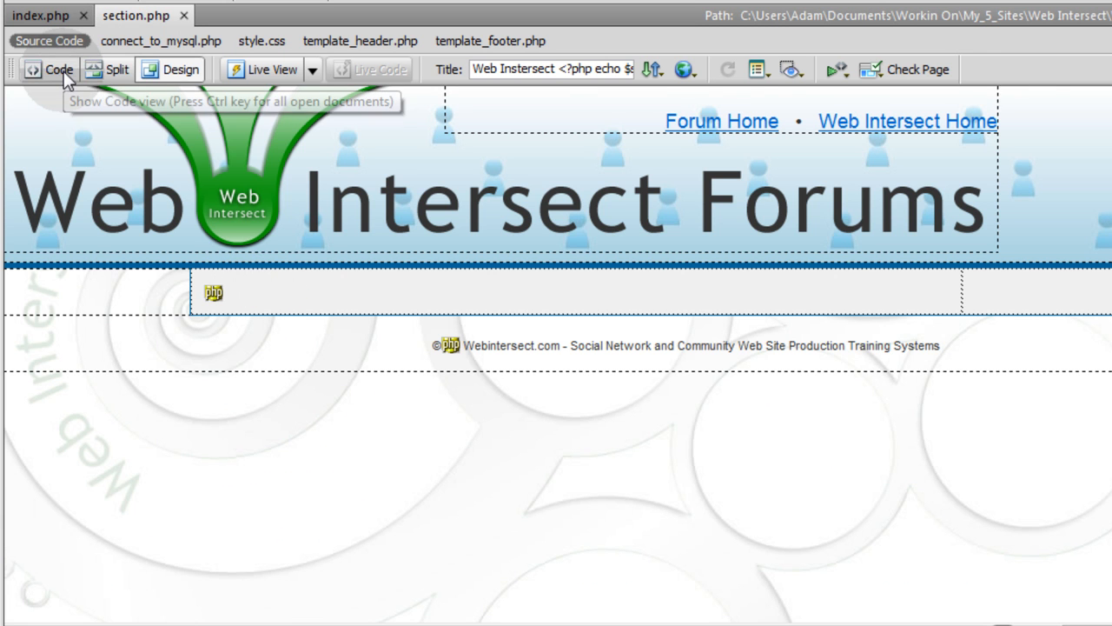
Insert style/createBtn.jpg with alt text Create, then line breaks before the dynamicList echo.
{"action": "left_click", "coordinate": [59, 69]}
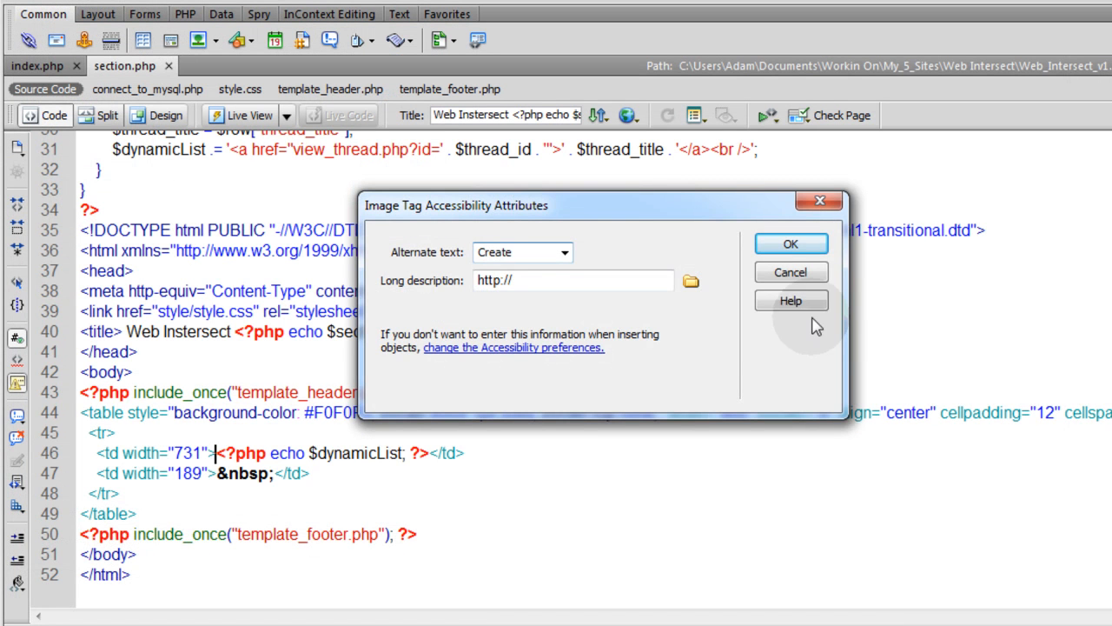
{"action": "left_click", "coordinate": [789, 243]}
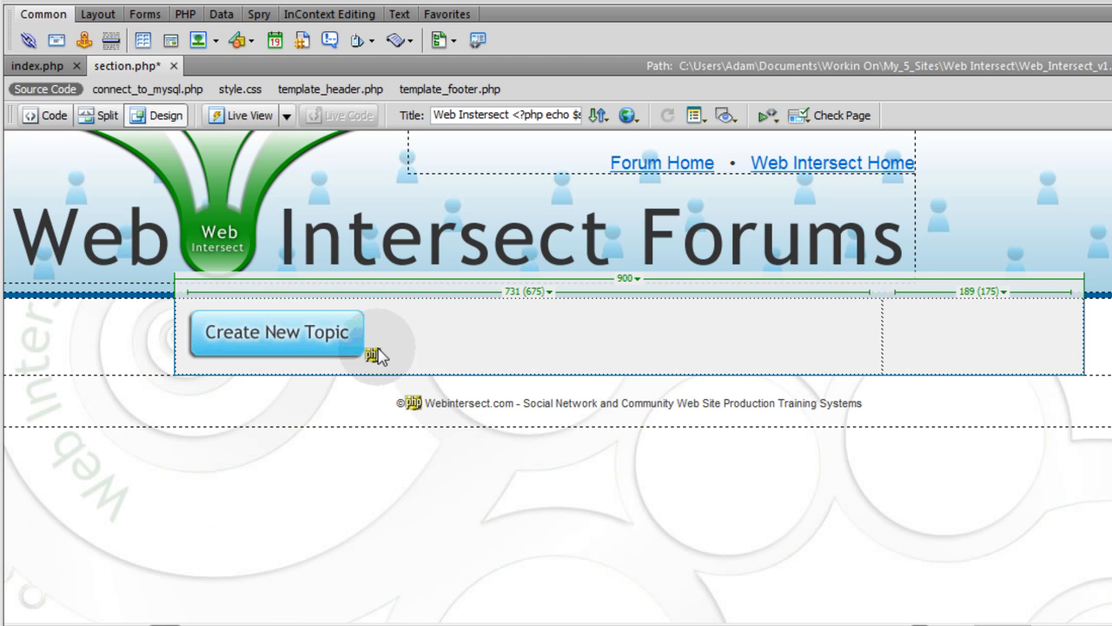
{"action": "left_click", "coordinate": [46, 115]}
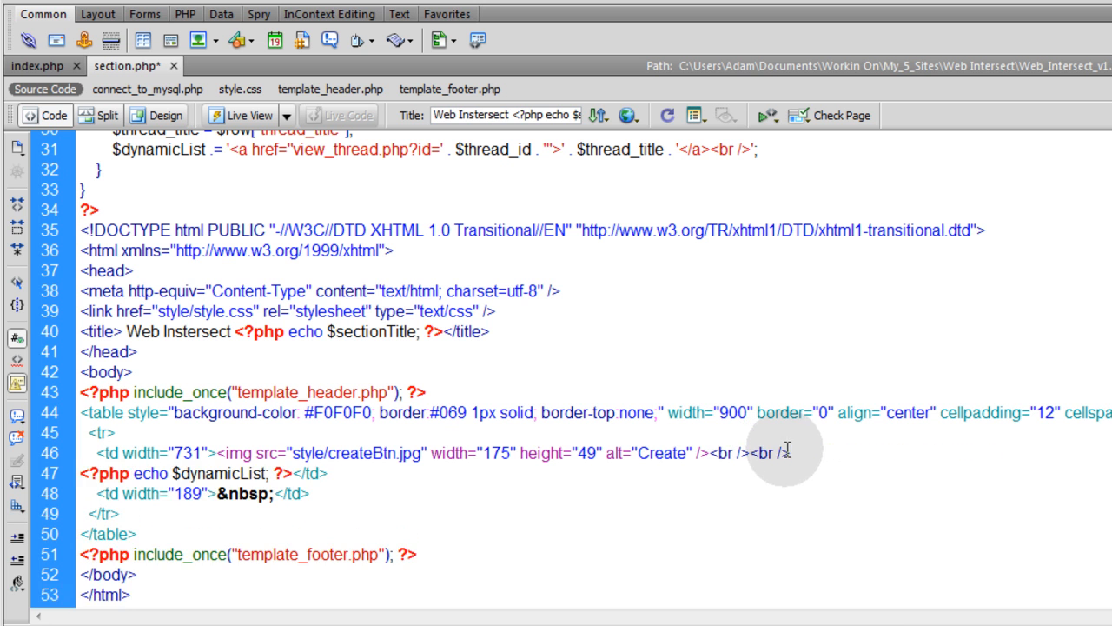
{"action": "left_click", "coordinate": [165, 114]}
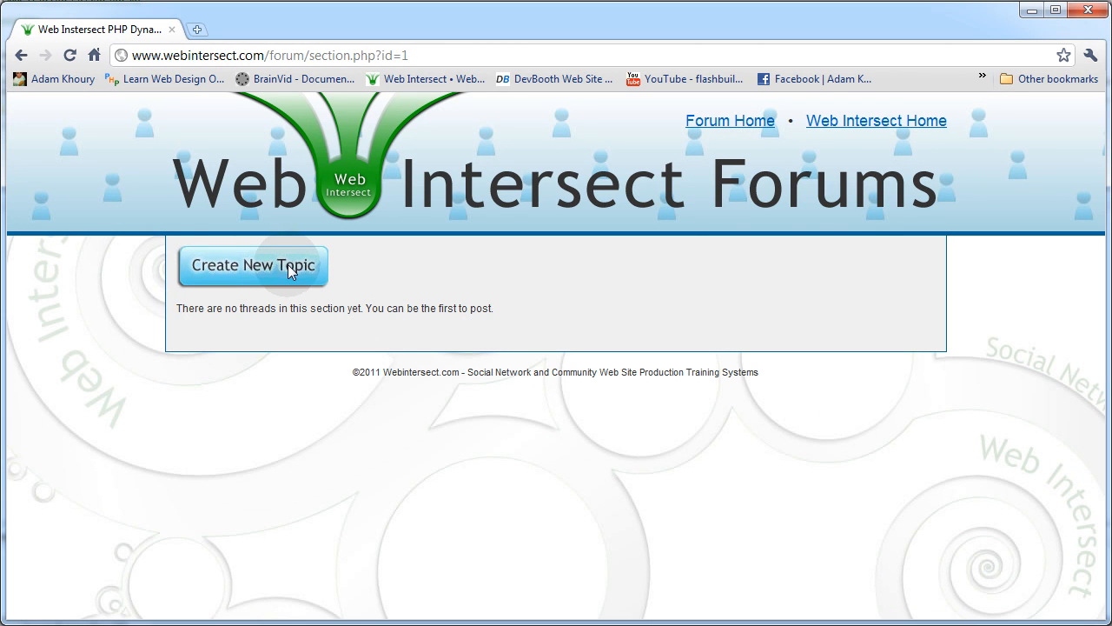
{"action": "mouse_move", "coordinate": [201, 243]}
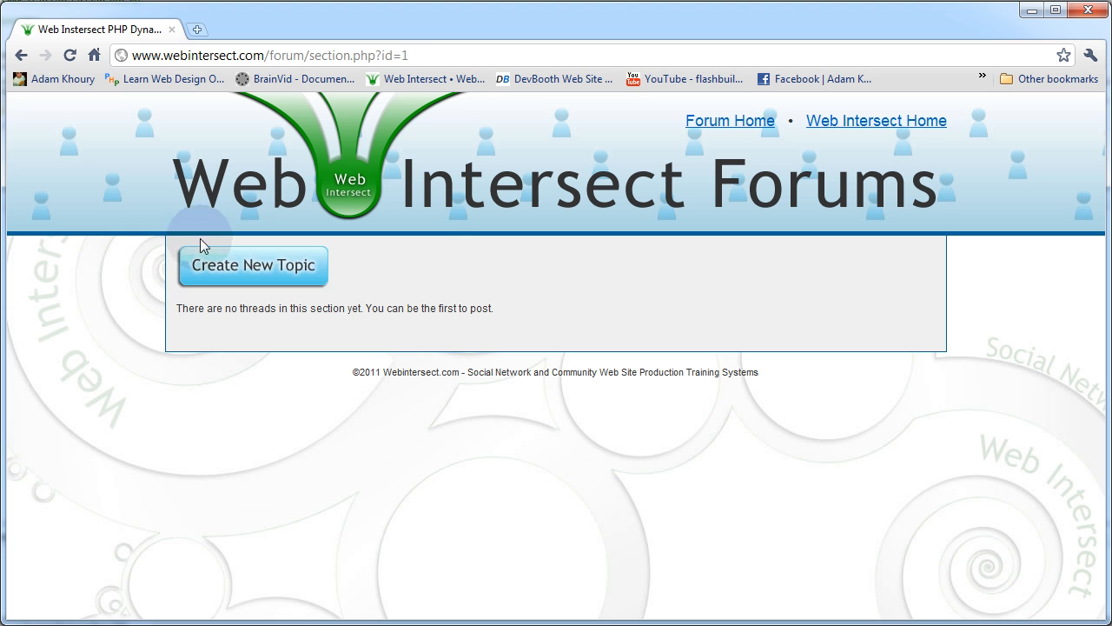
{"action": "mouse_move", "coordinate": [202, 250]}
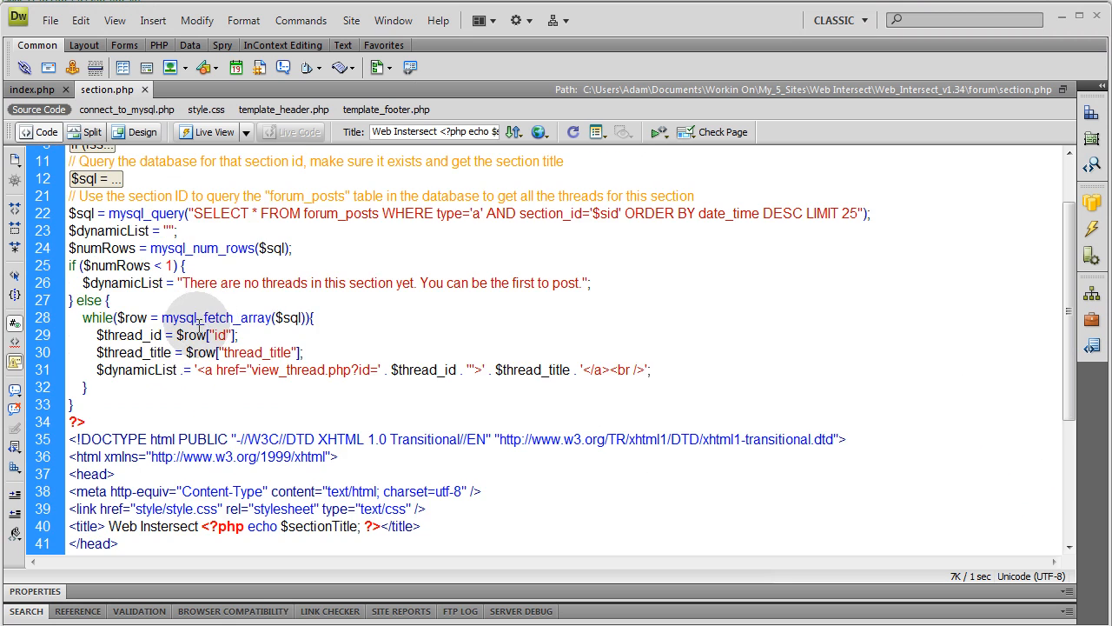
Echo $sectionTitle with line breaks at the start of the content cell and save.
{"action": "scroll", "scroll_direction": "up", "scroll_amount": 3}
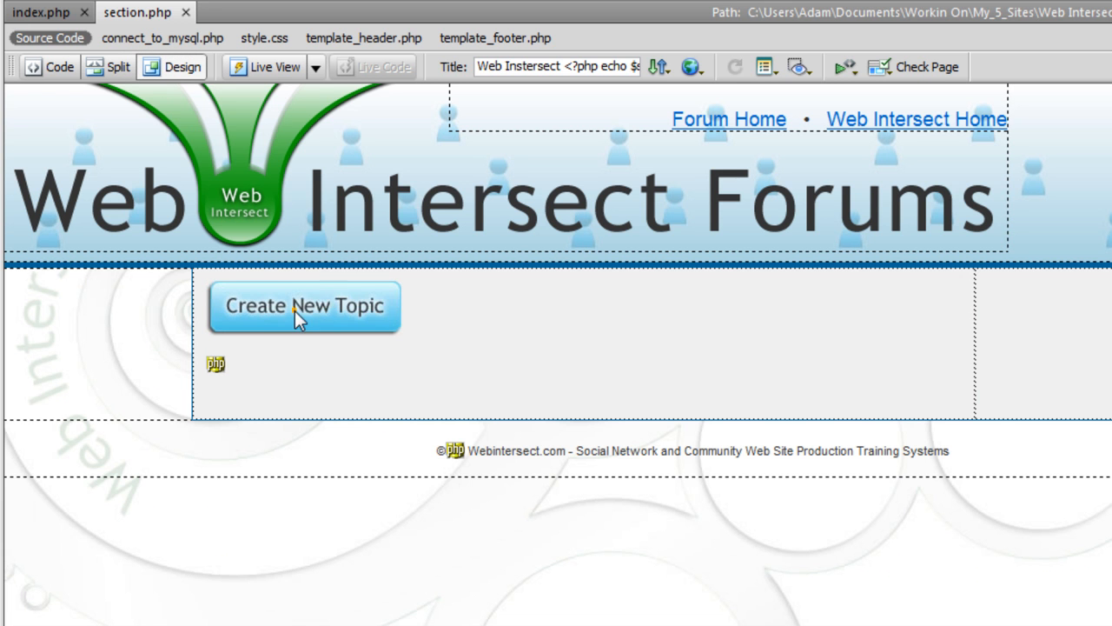
{"action": "mouse_move", "coordinate": [136, 104]}
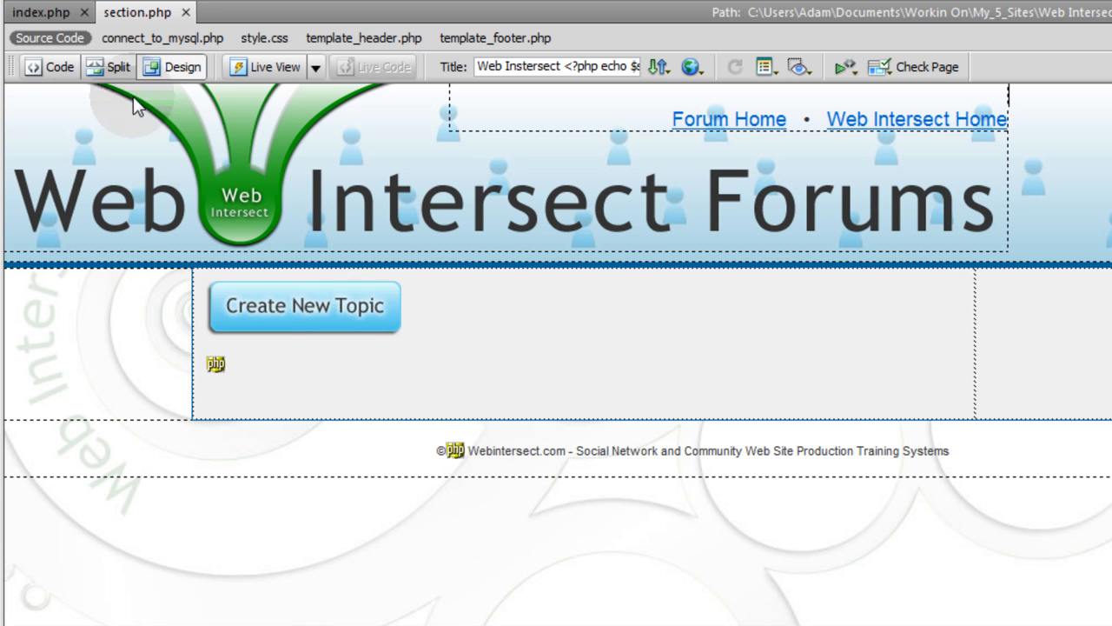
{"action": "left_click", "coordinate": [59, 66]}
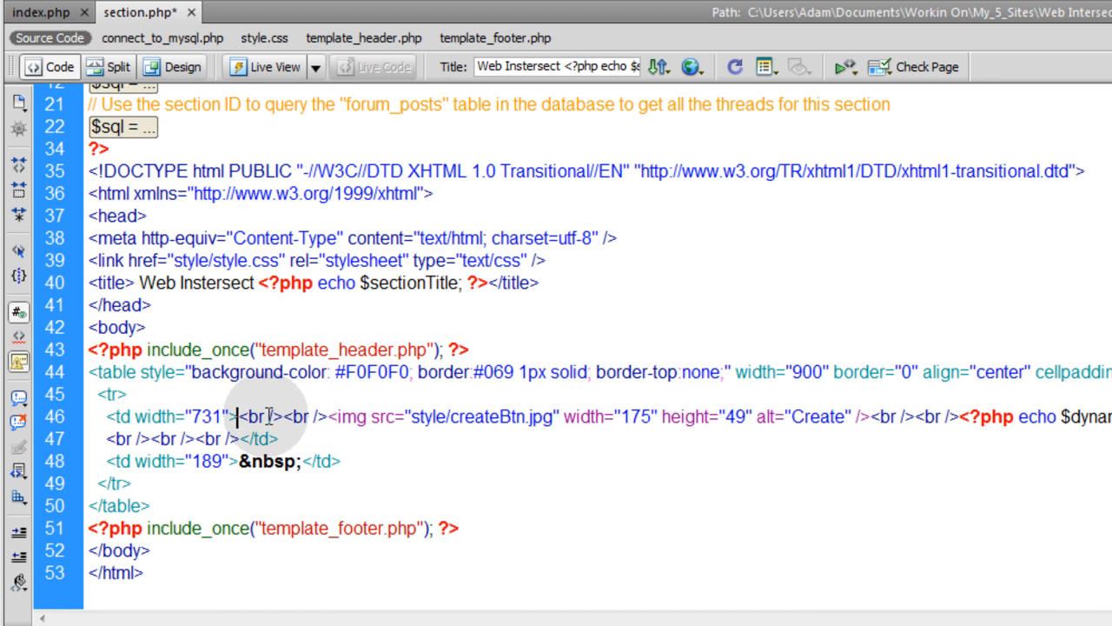
{"action": "type", "text": "$sectionTitle; ?"}
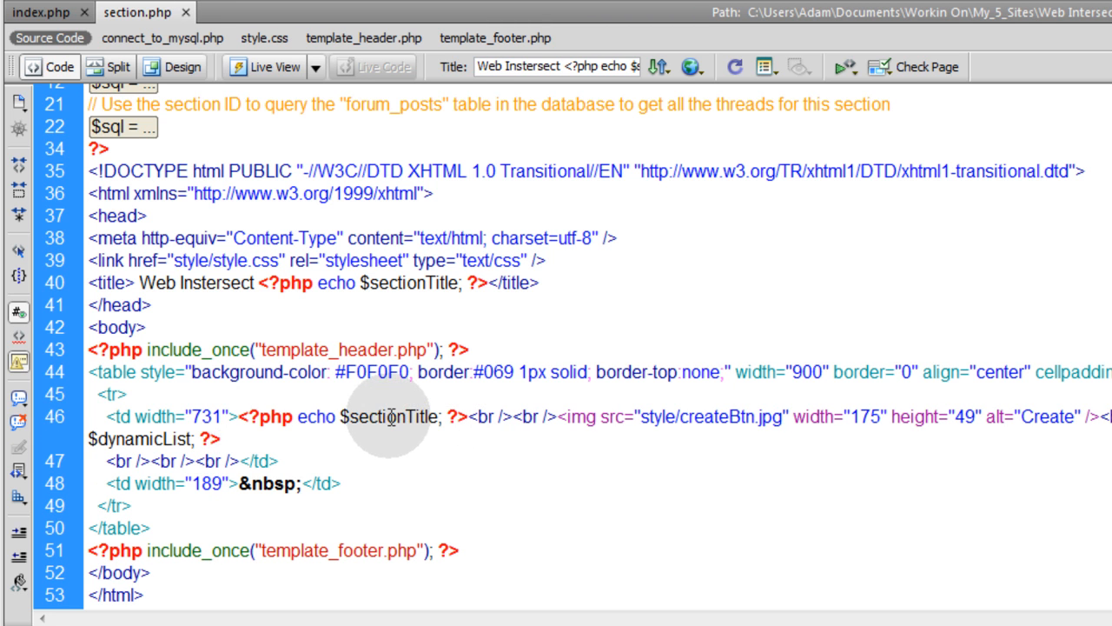
{"action": "left_click", "coordinate": [220, 438]}
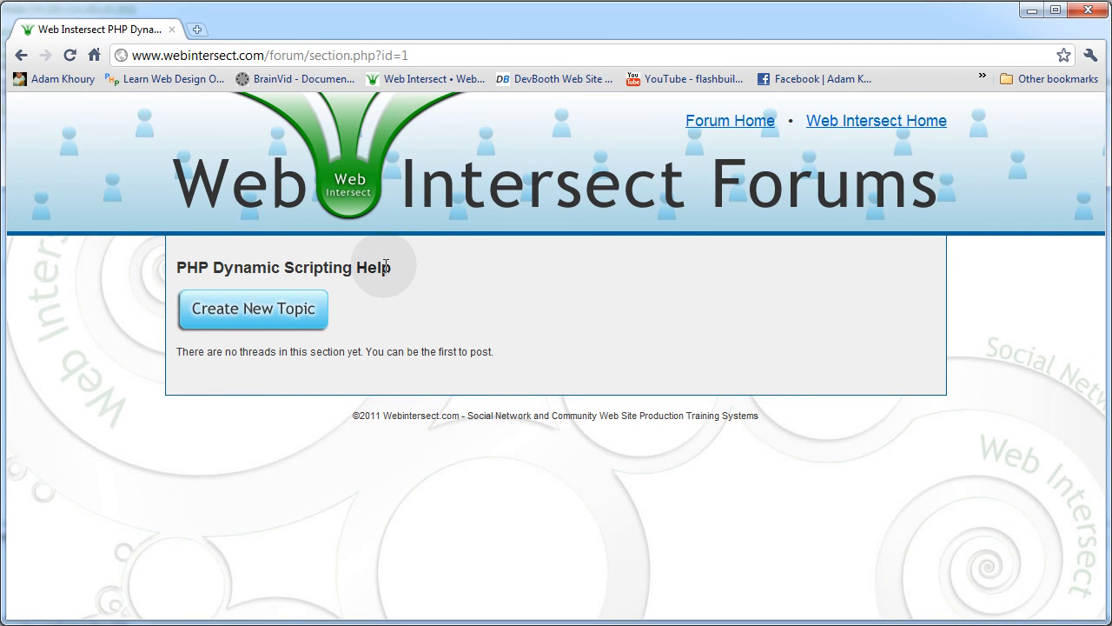
Refresh the section page, then open Request Tutorials and Scripts from Forum Home to verify its title.
{"action": "double_click", "coordinate": [281, 268]}
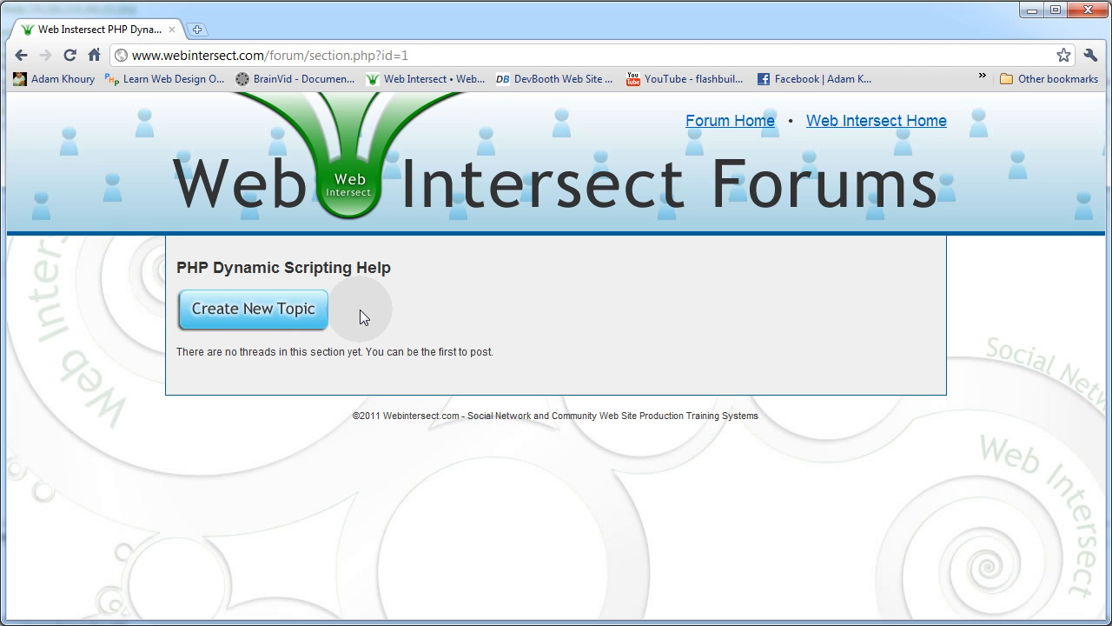
{"action": "mouse_move", "coordinate": [299, 311]}
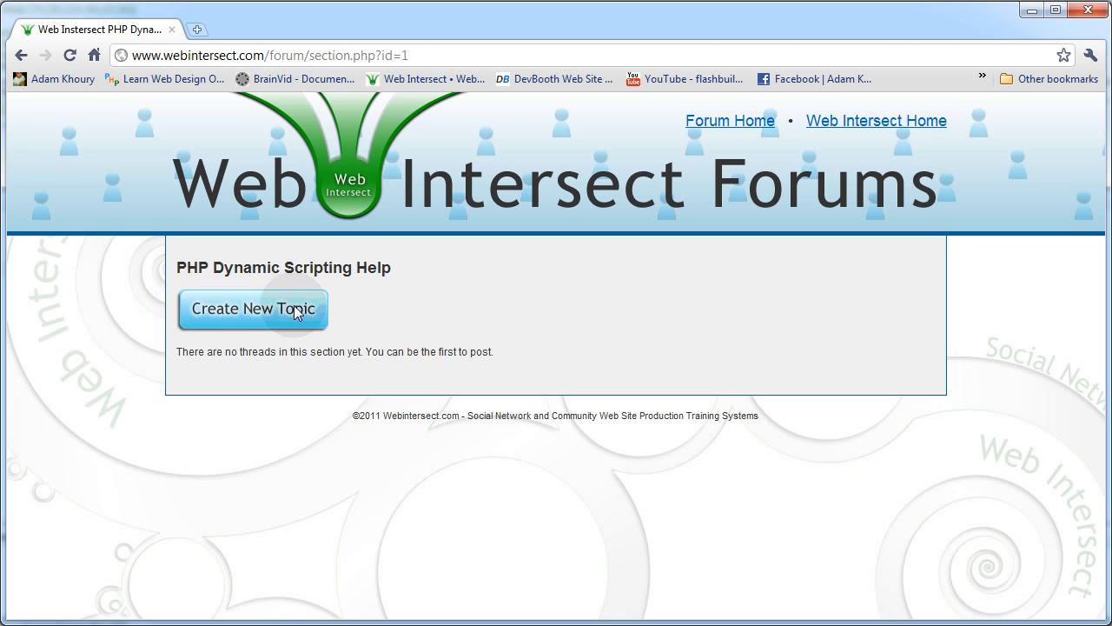
{"action": "mouse_move", "coordinate": [366, 327]}
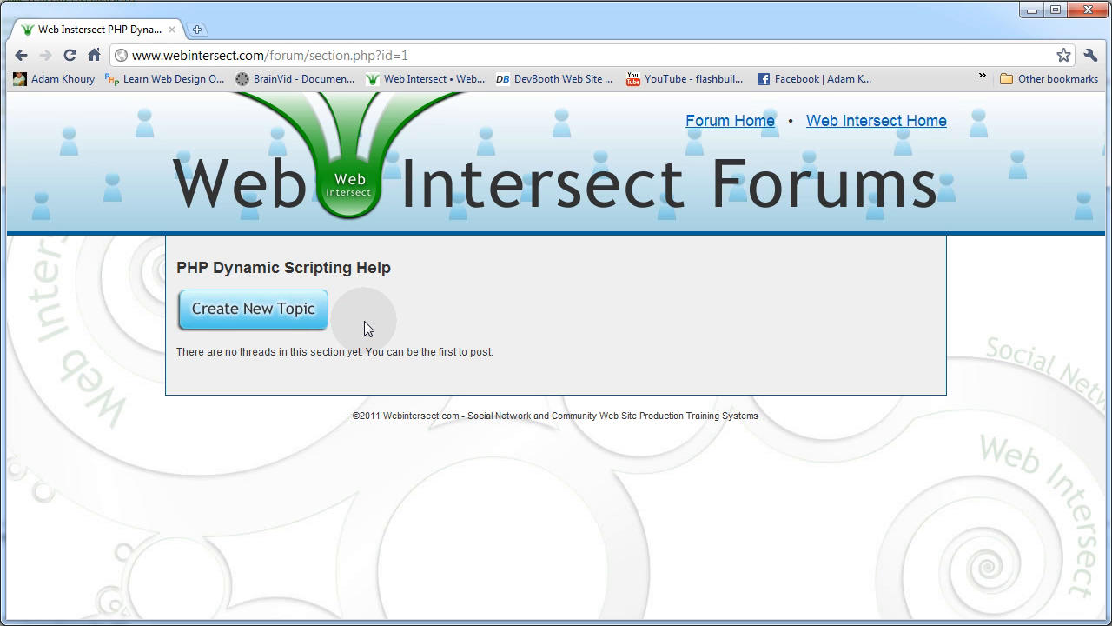
{"action": "mouse_move", "coordinate": [507, 357]}
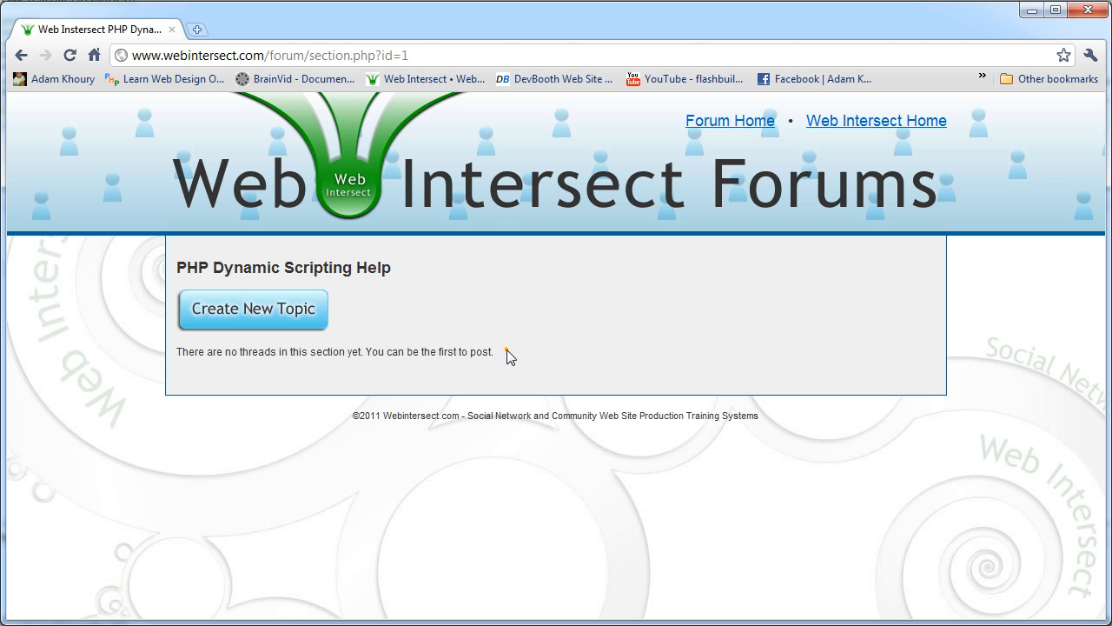
{"action": "triple_click", "coordinate": [334, 351]}
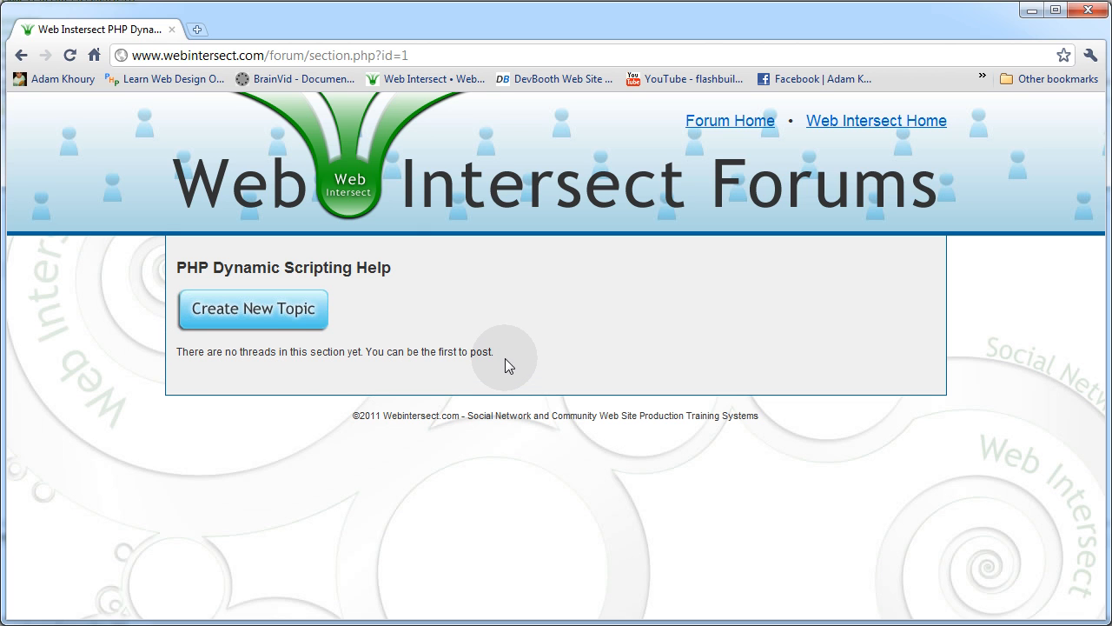
{"action": "mouse_move", "coordinate": [500, 358]}
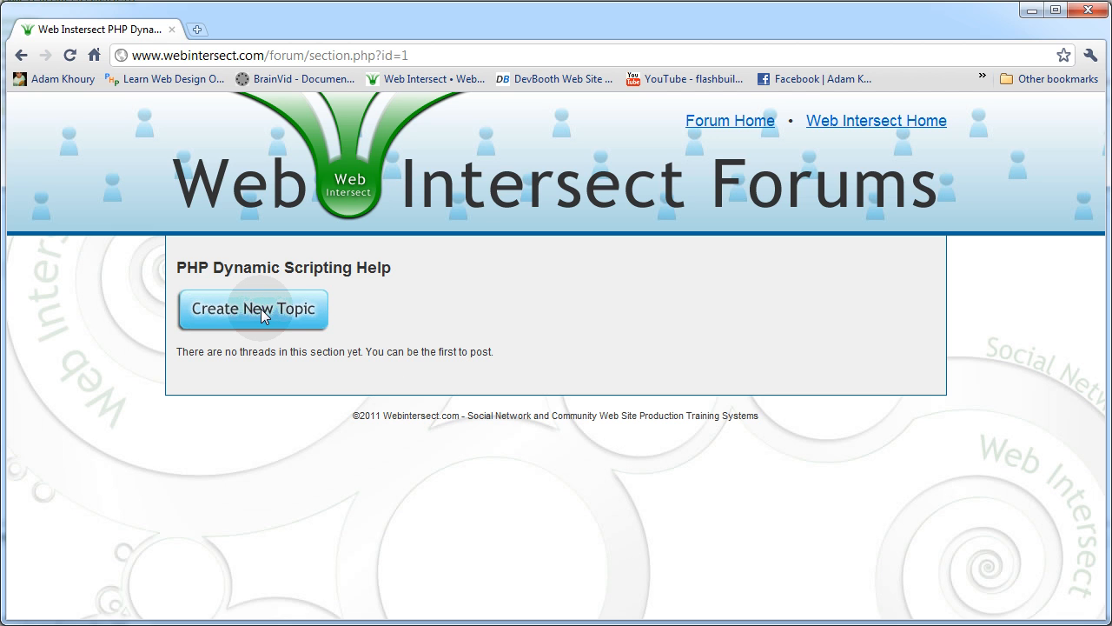
{"action": "mouse_move", "coordinate": [344, 316]}
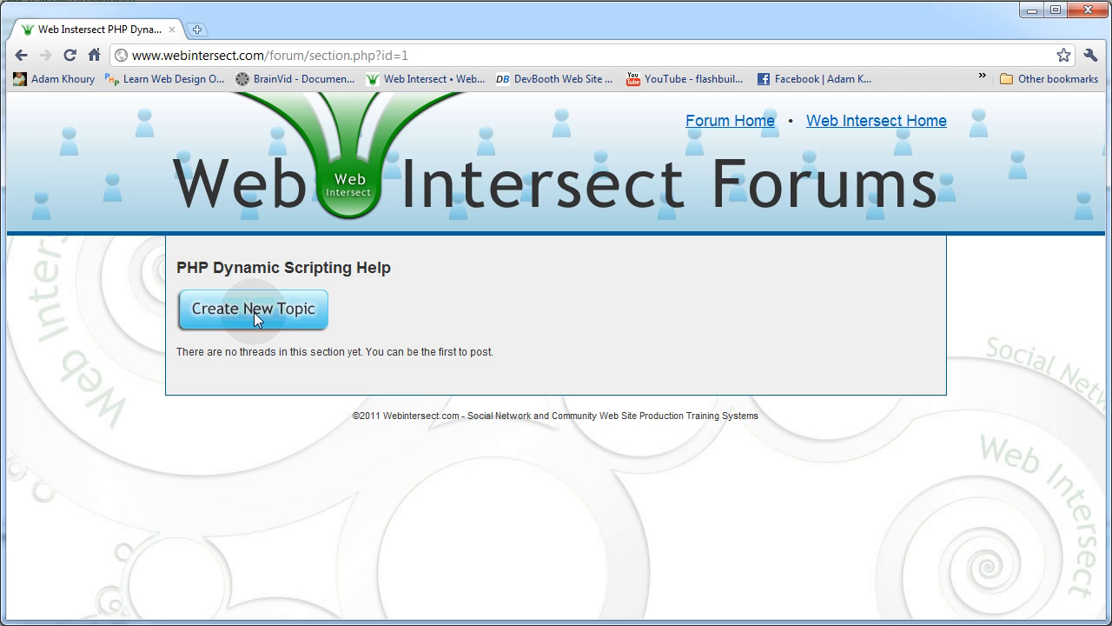
{"action": "mouse_move", "coordinate": [322, 316]}
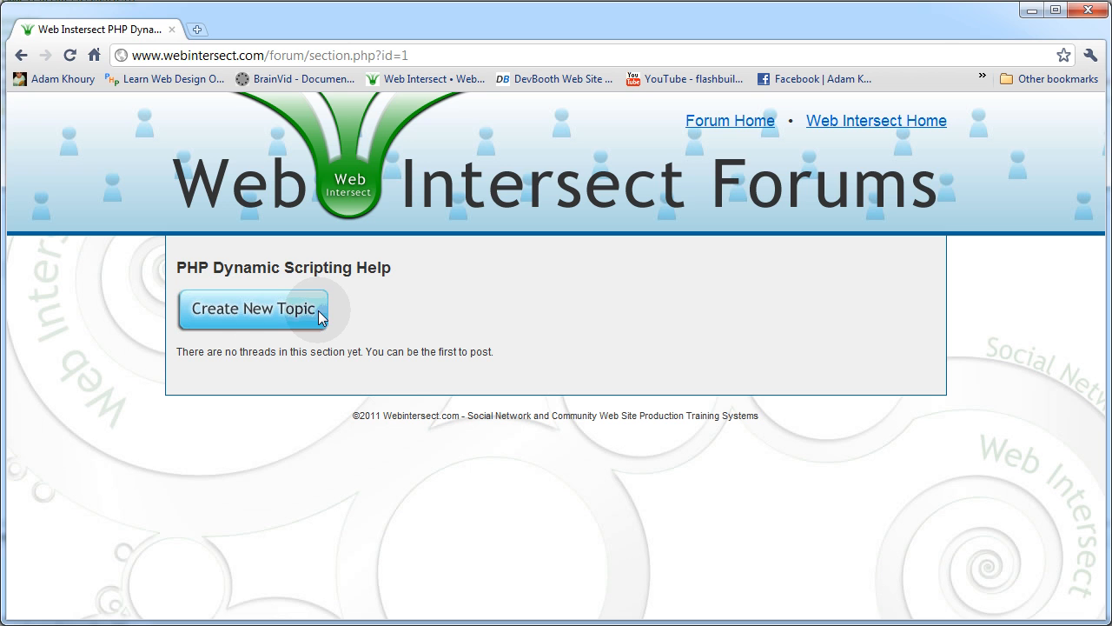
{"action": "mouse_move", "coordinate": [181, 268]}
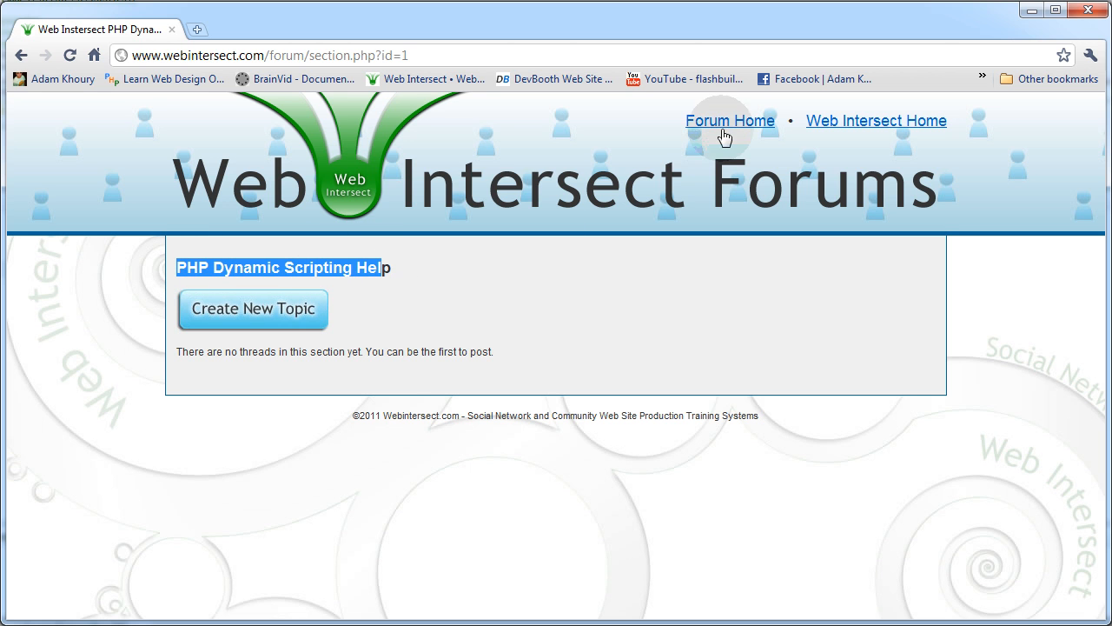
{"action": "left_click", "coordinate": [721, 120]}
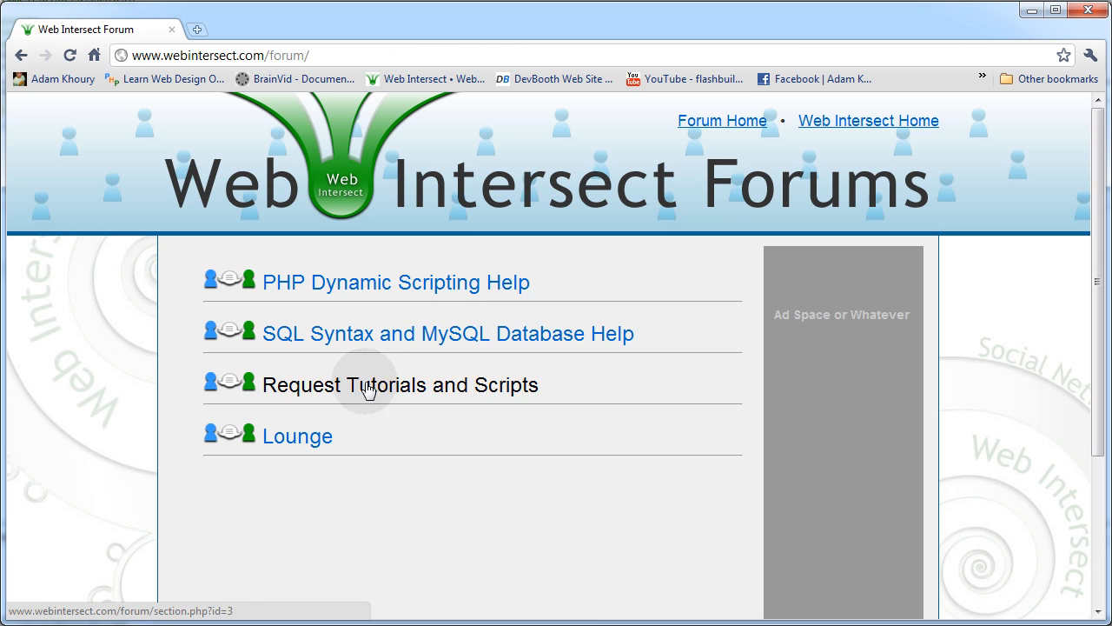
{"action": "left_click", "coordinate": [400, 384]}
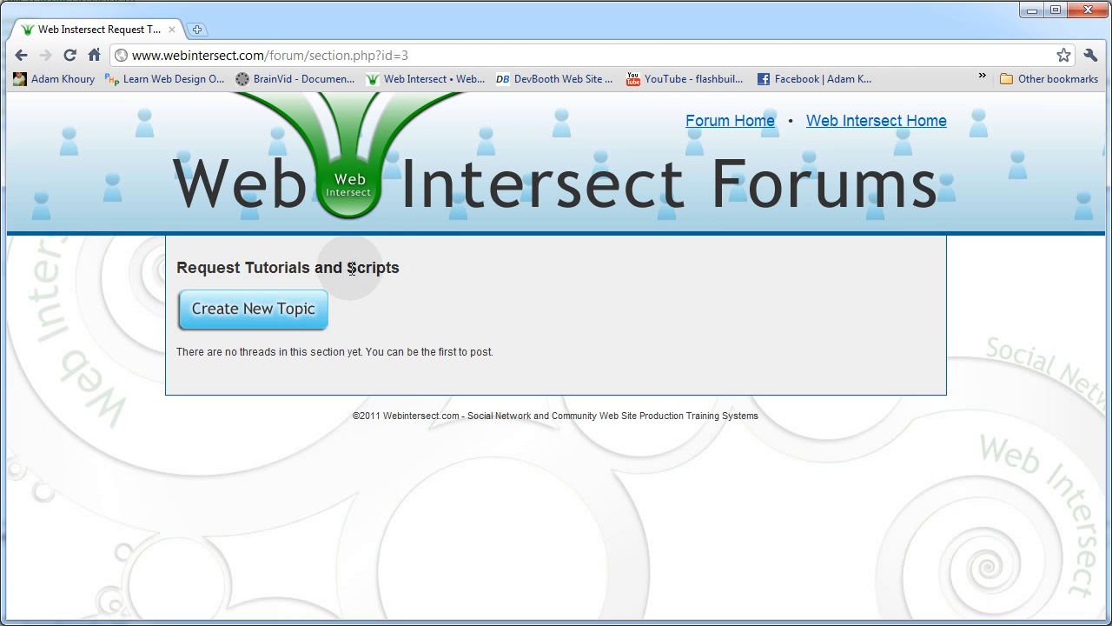
{"action": "mouse_move", "coordinate": [424, 278]}
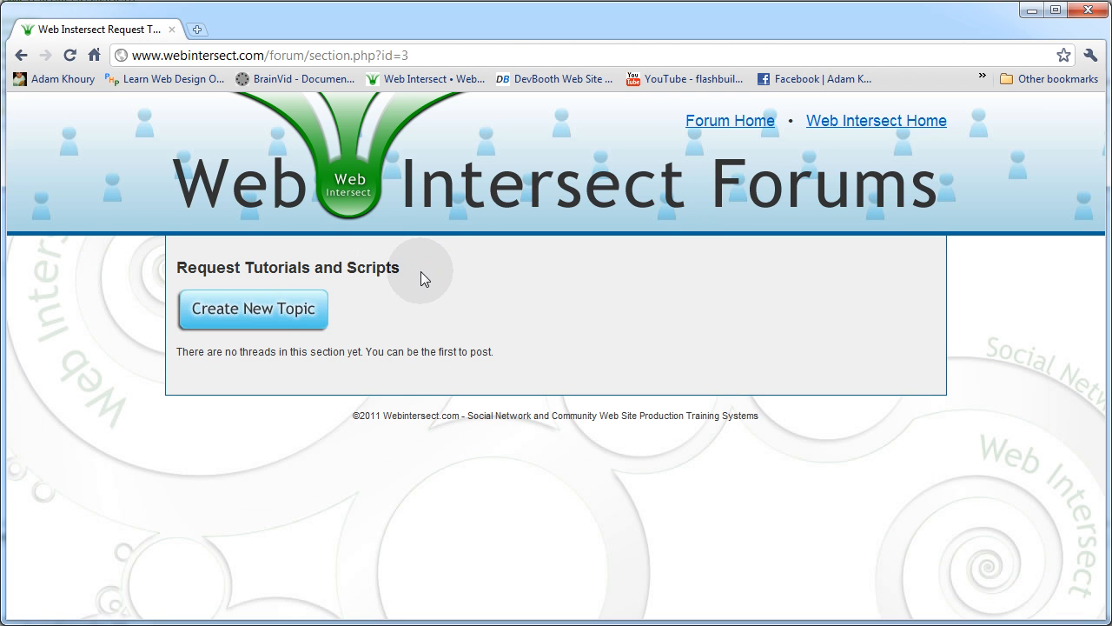
{"action": "mouse_move", "coordinate": [547, 548]}
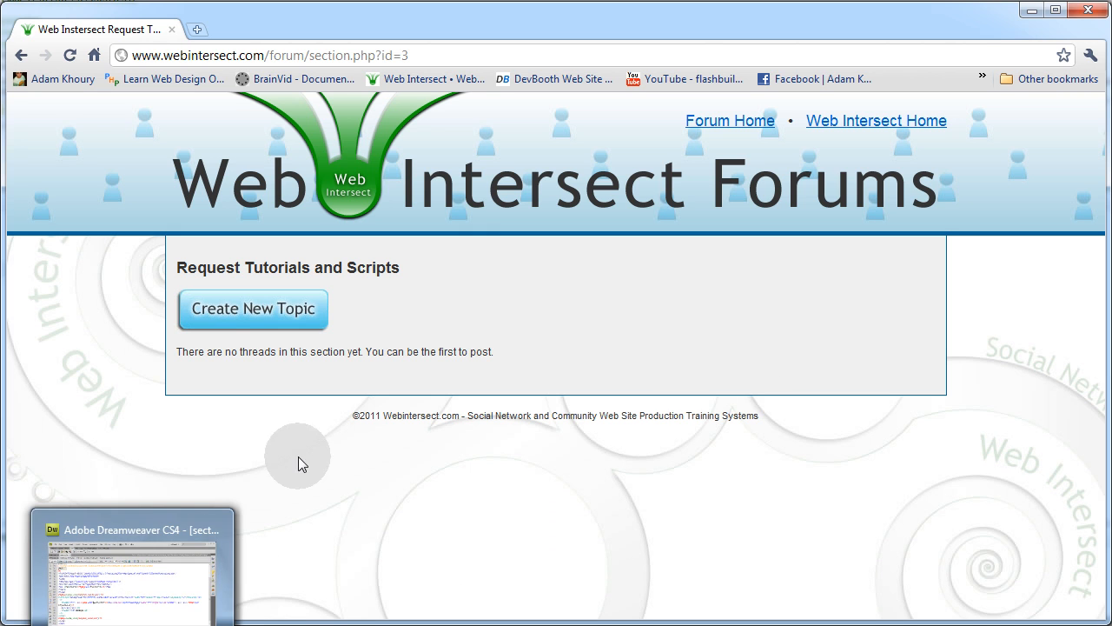
{"action": "mouse_move", "coordinate": [299, 327]}
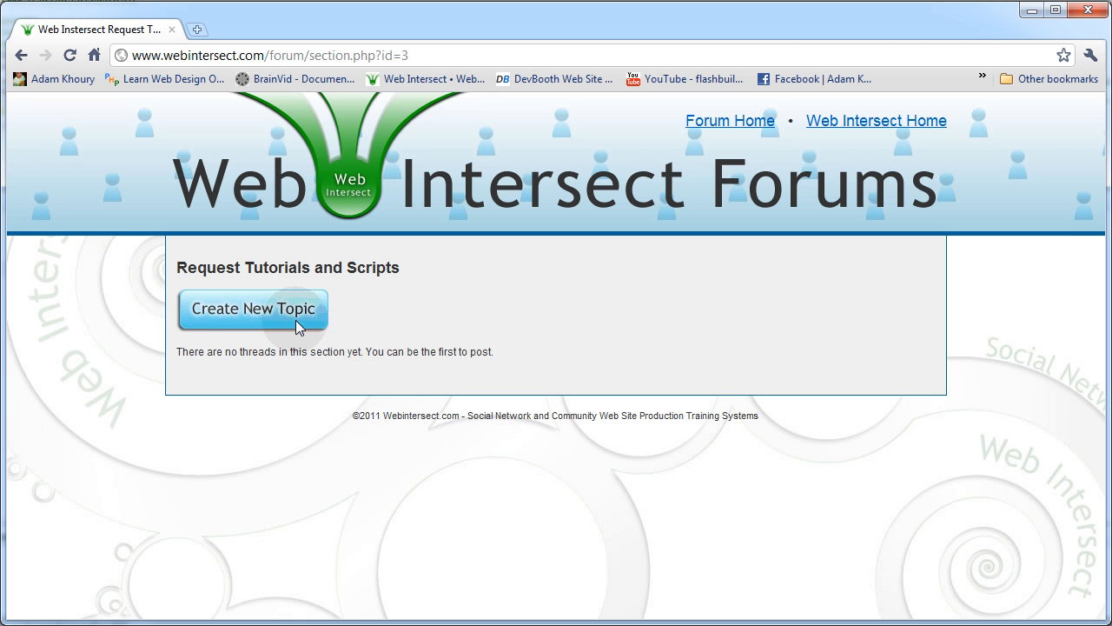
{"action": "mouse_move", "coordinate": [634, 347]}
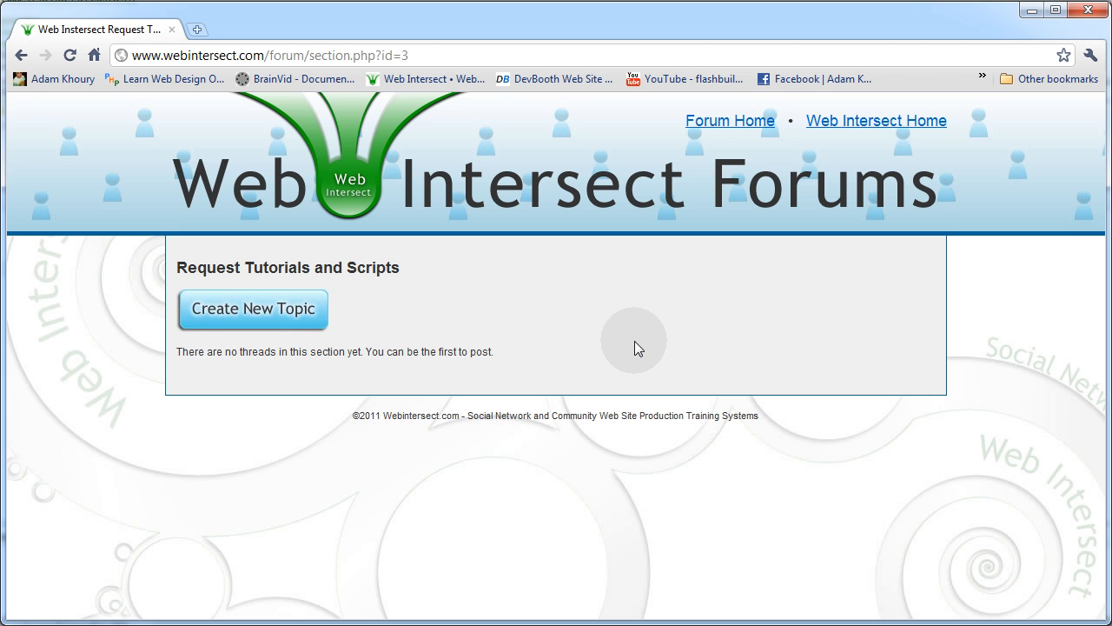